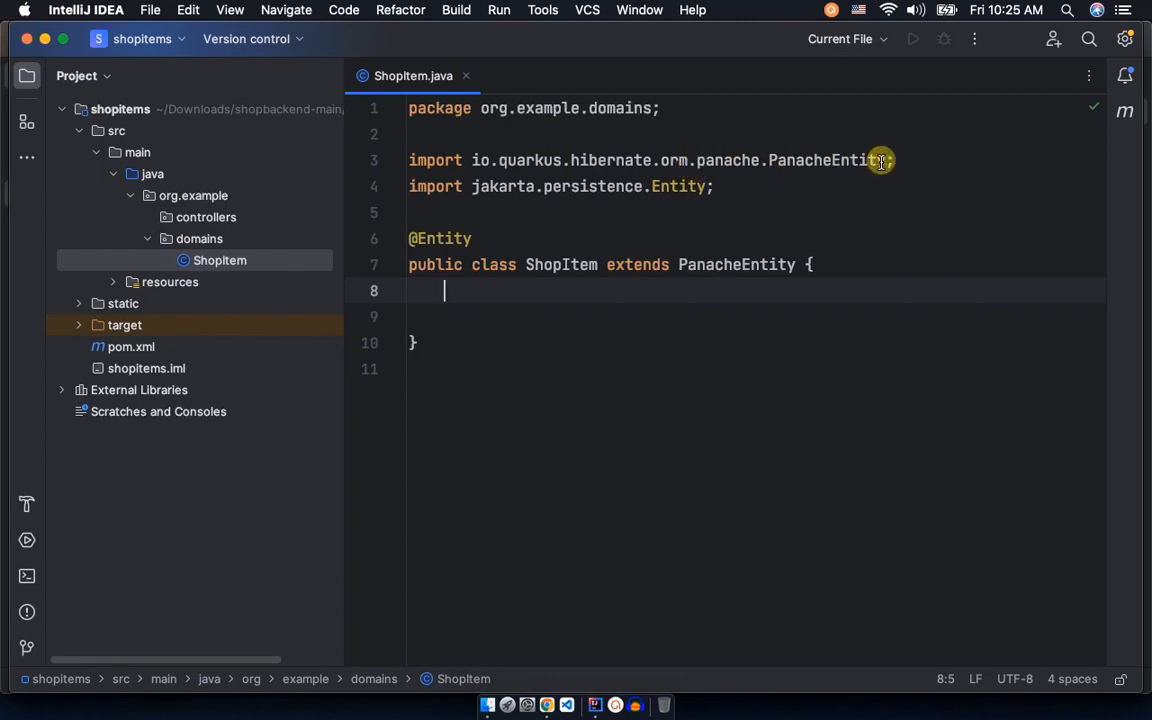
mouse_move(720, 186)
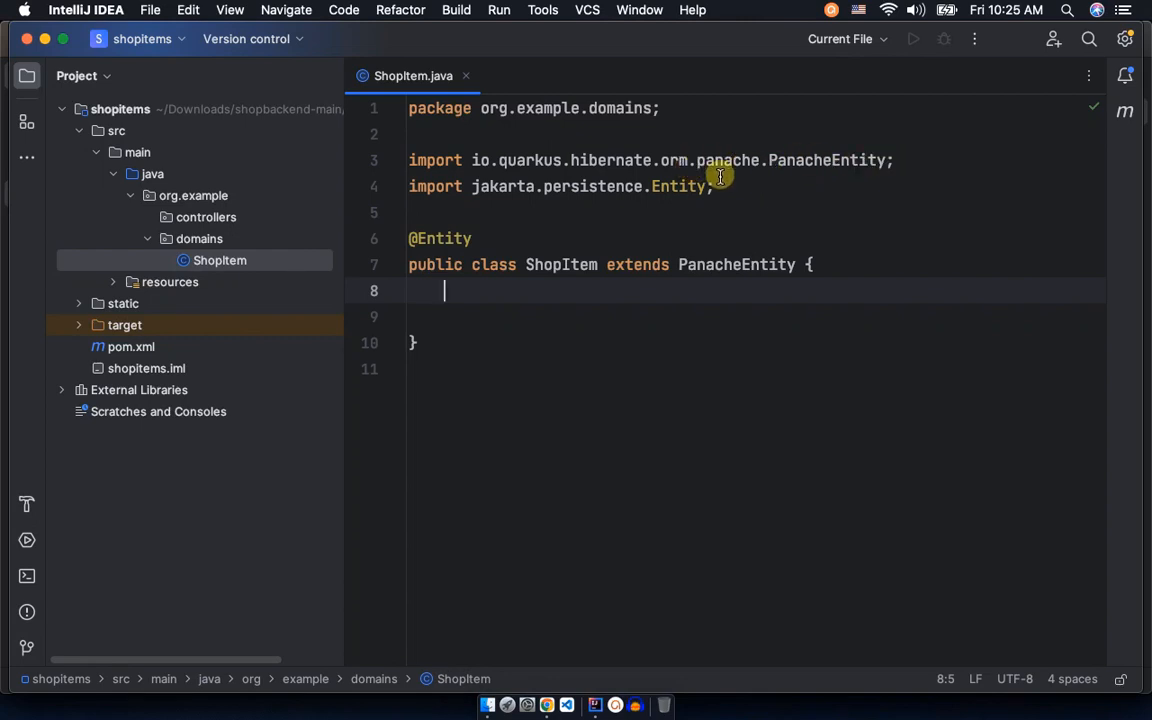
mouse_move(558, 186)
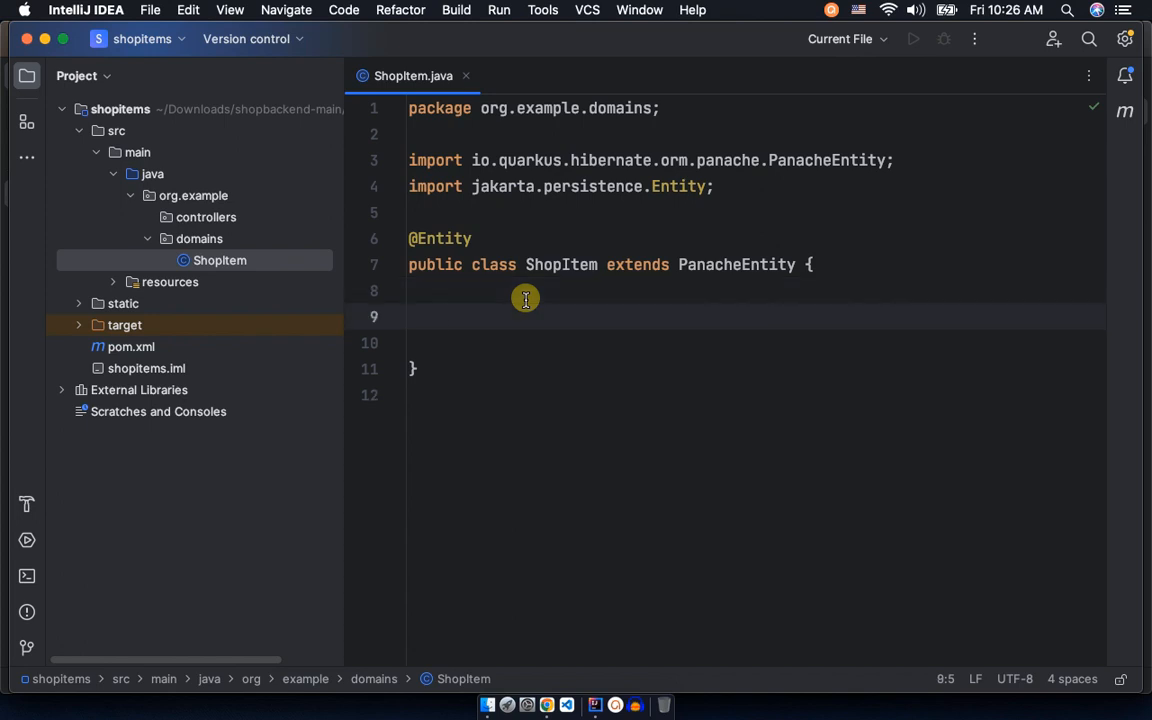
type("@")
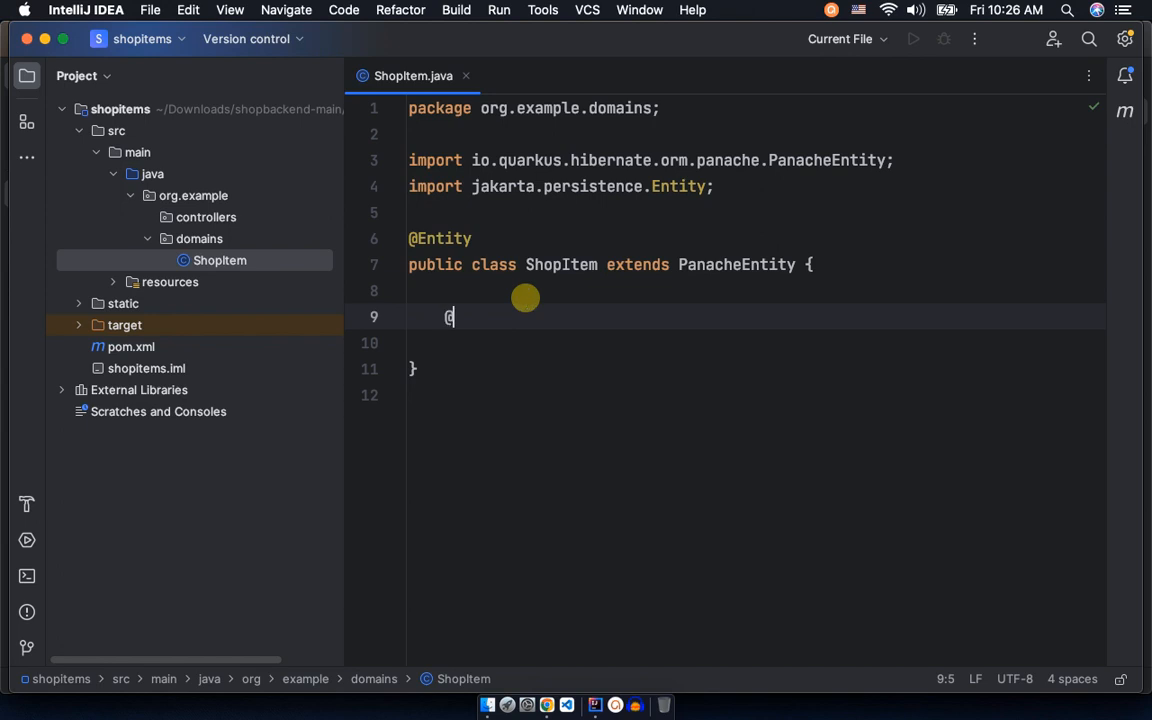
type("C")
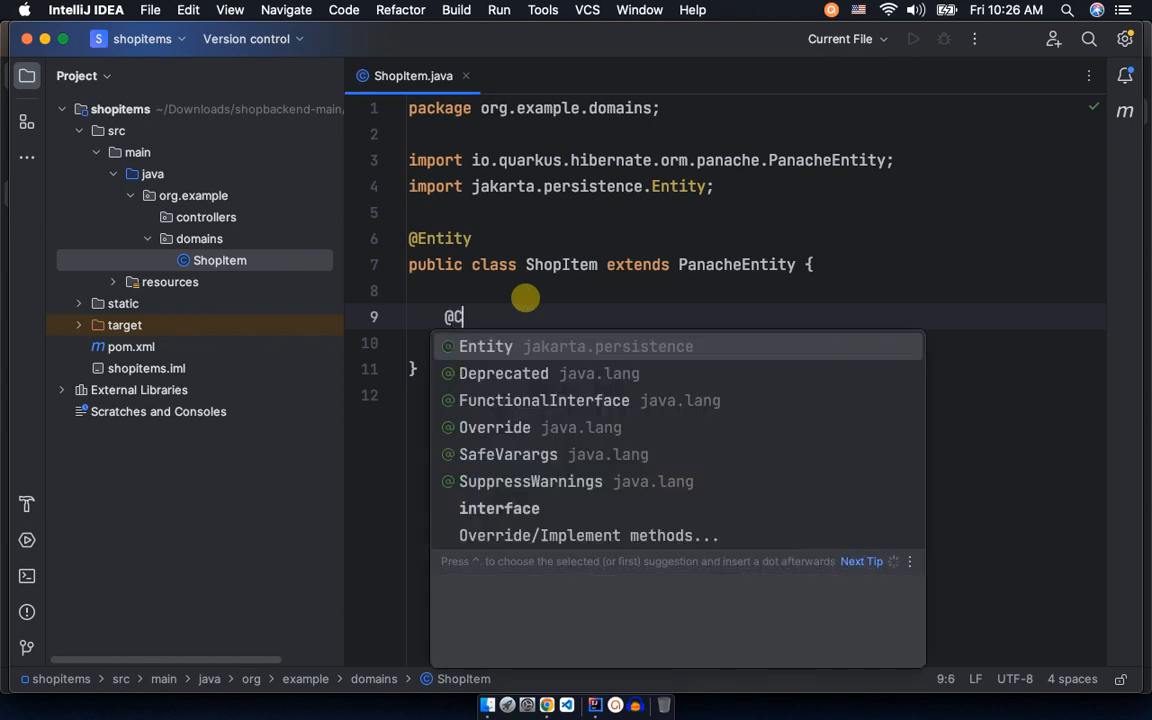
type("C")
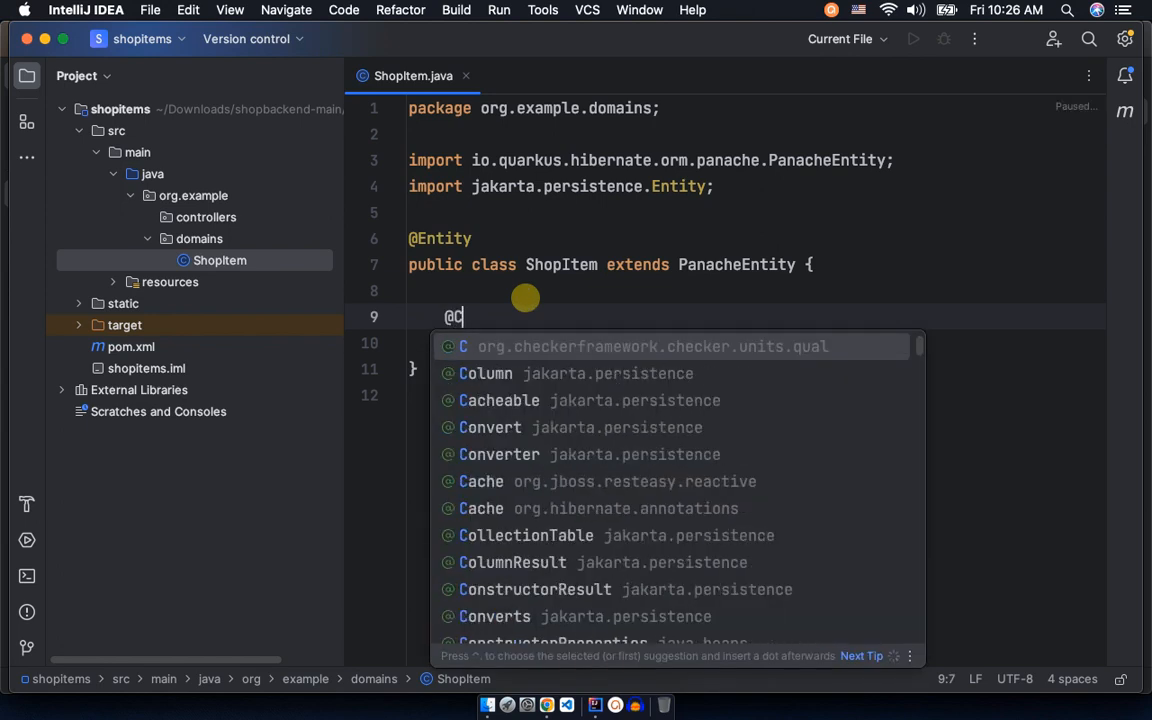
left_click(486, 373)
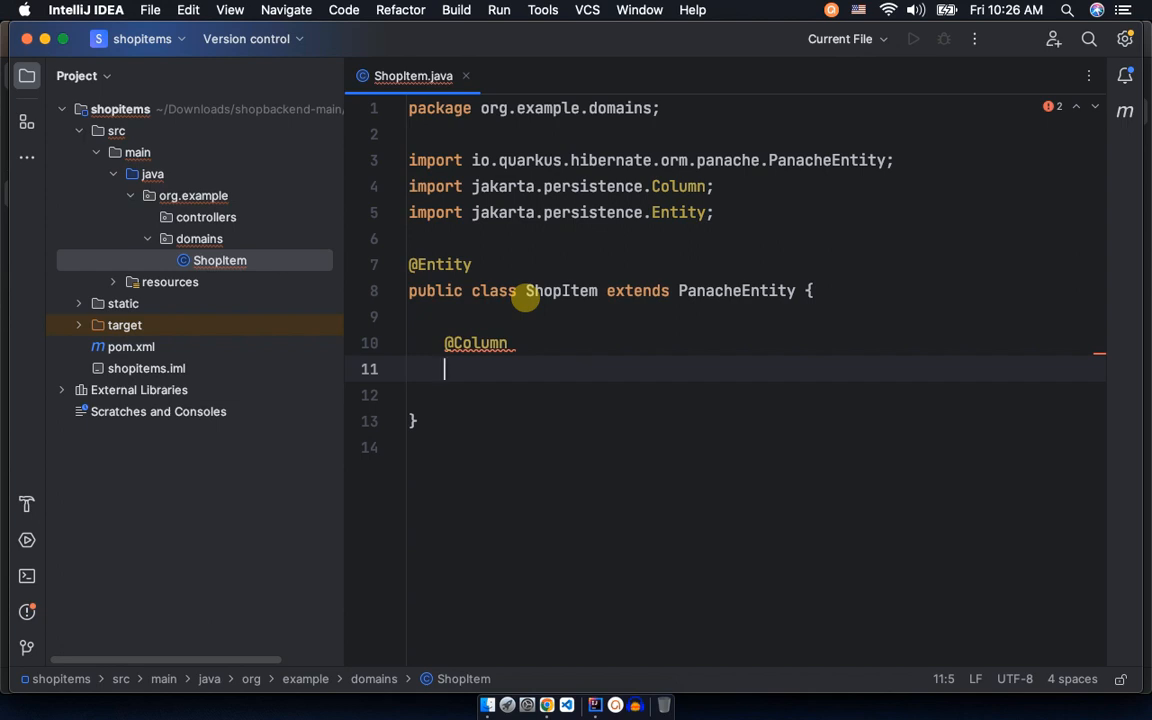
type("public")
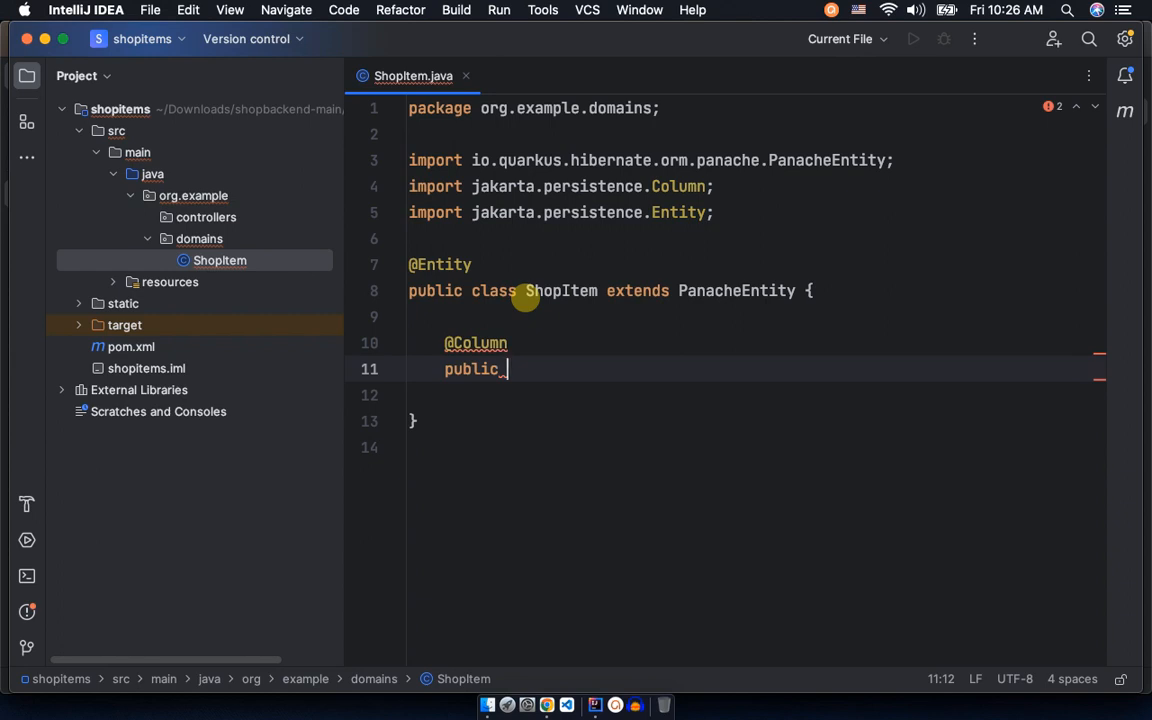
Complete the field declaration as public String number;
type("String")
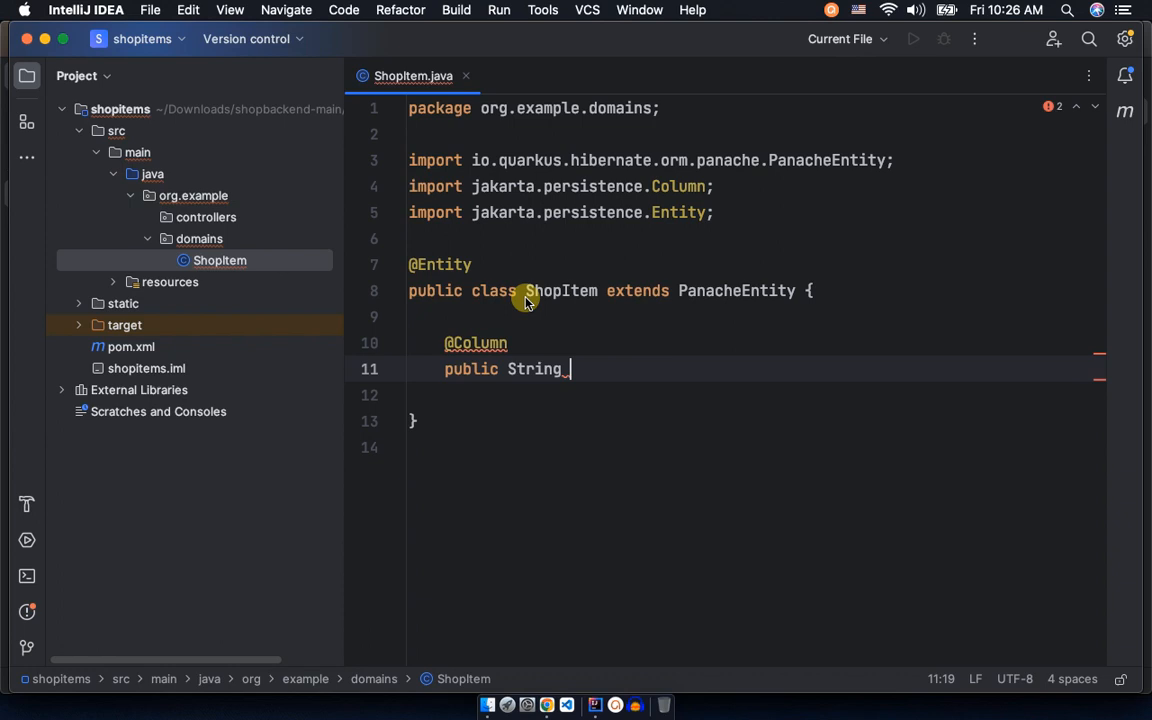
type("nu")
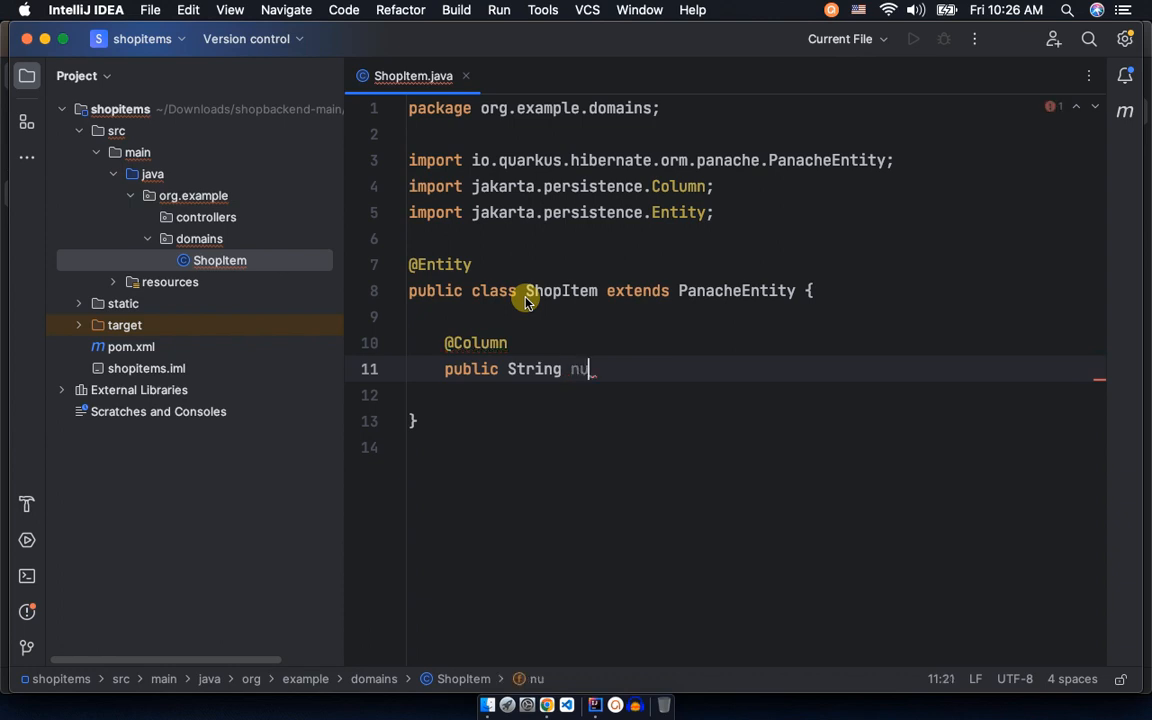
type("mber")
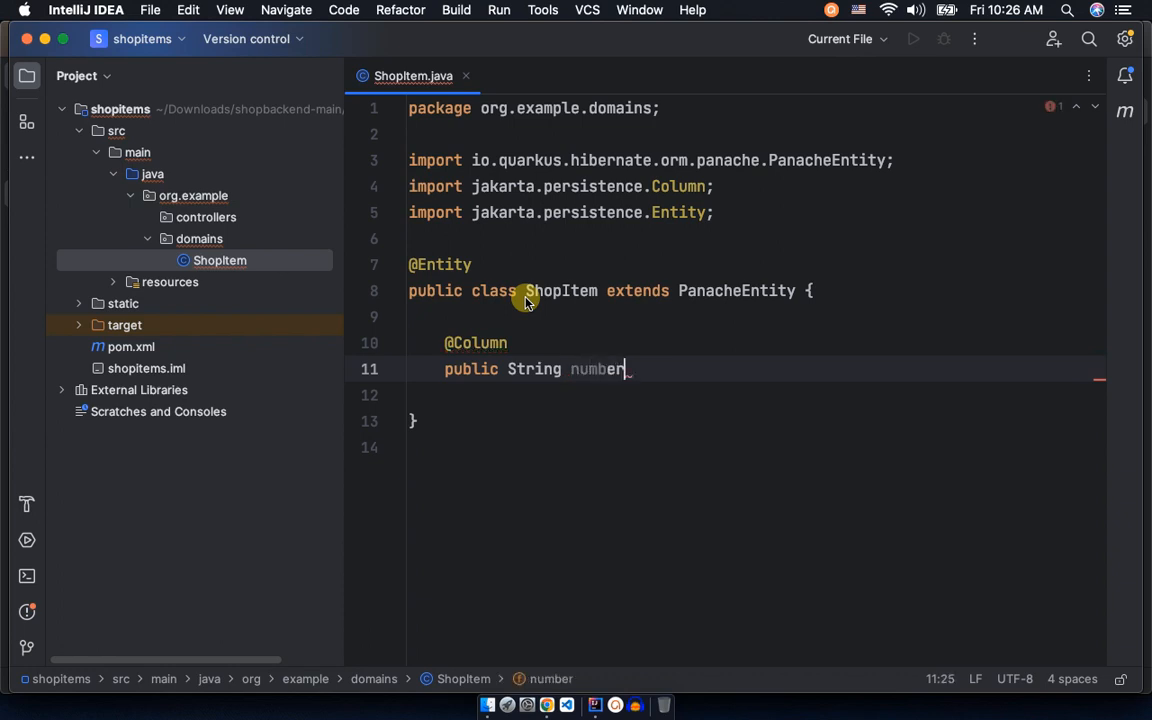
type(";")
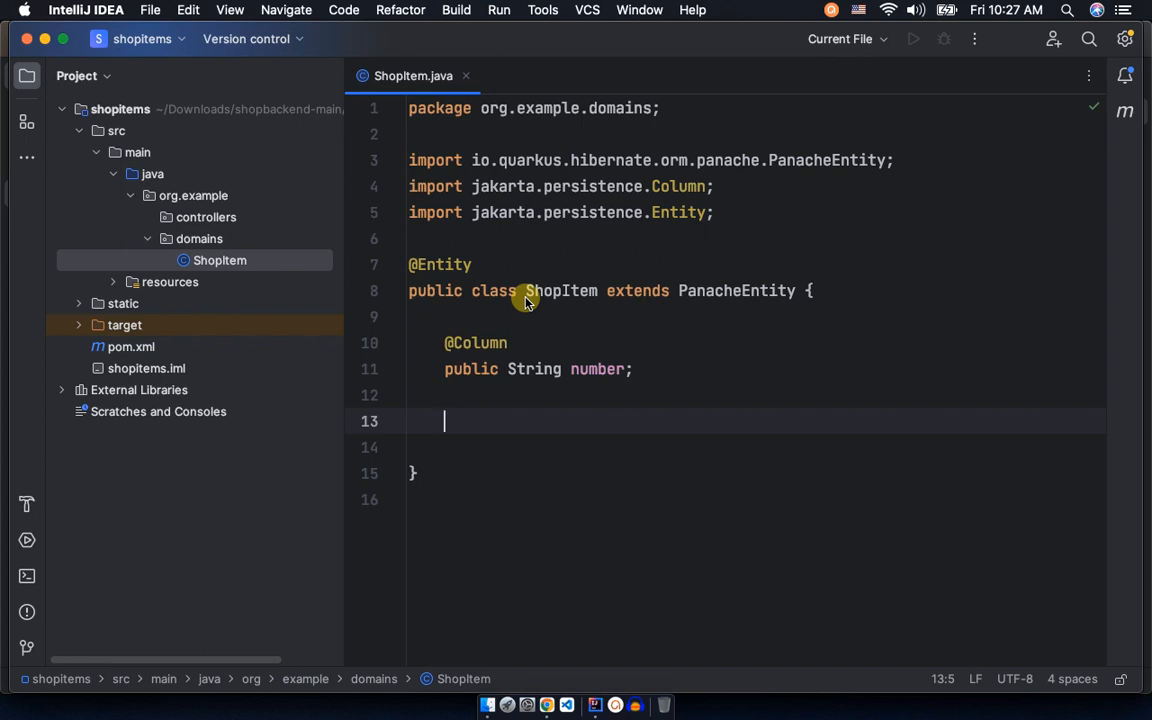
type("@")
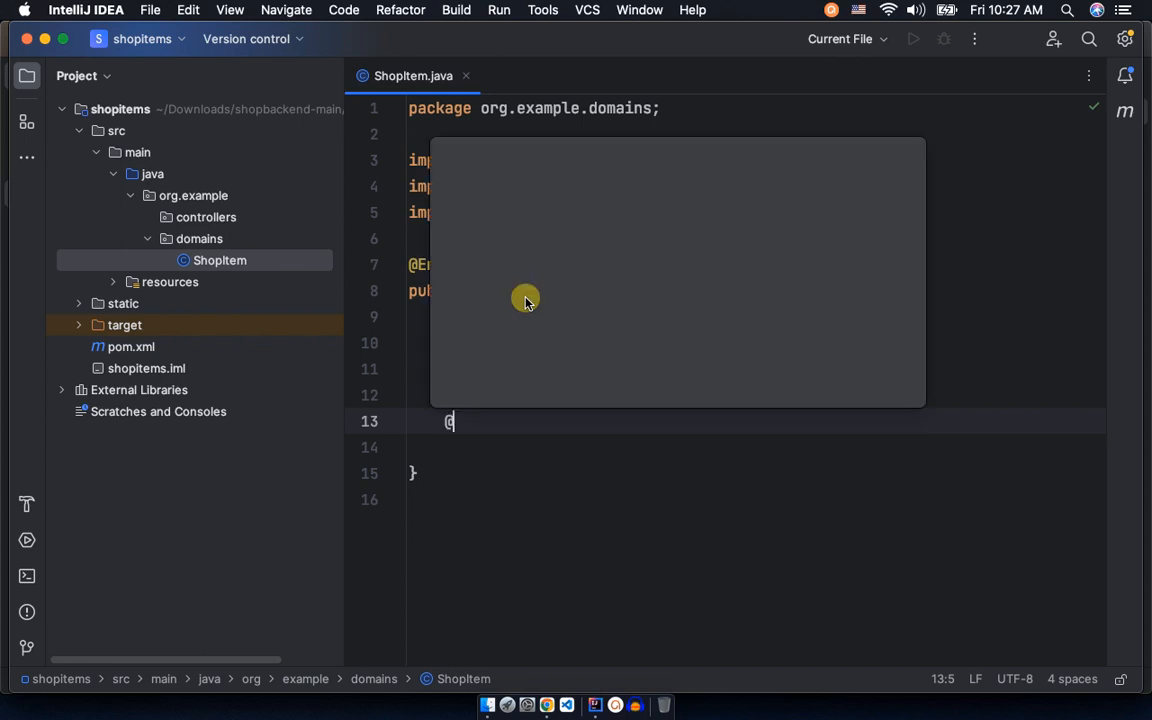
type("@")
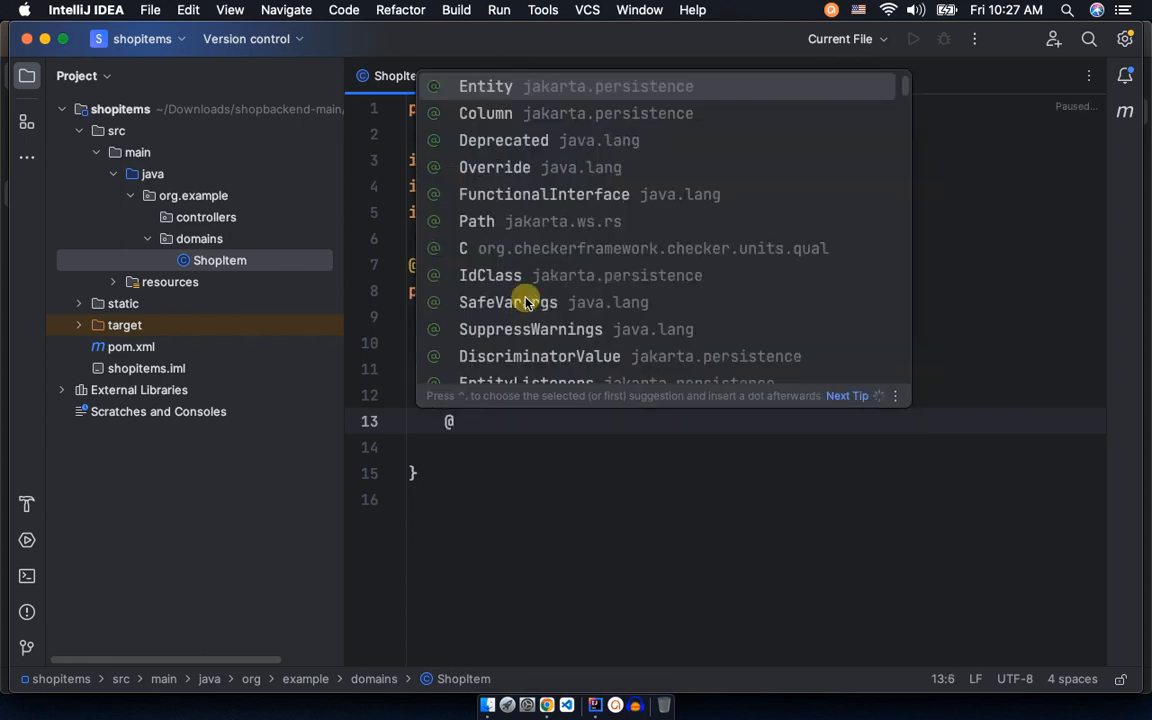
type("C")
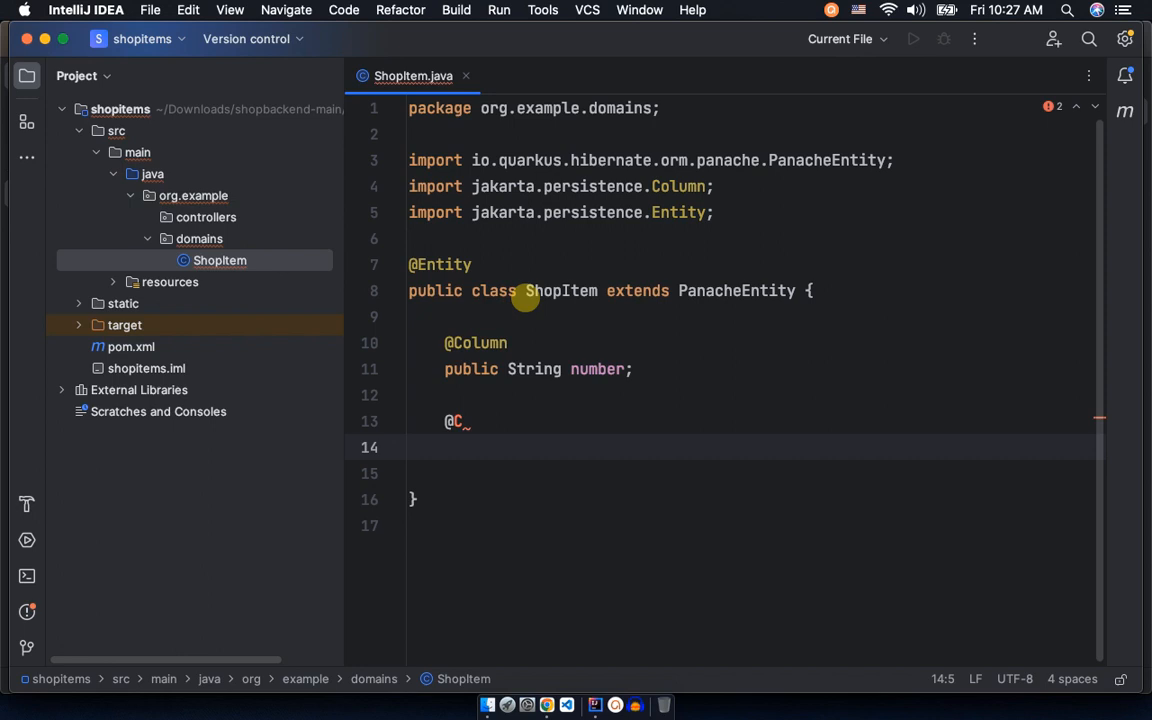
type("olumn")
type("pu")
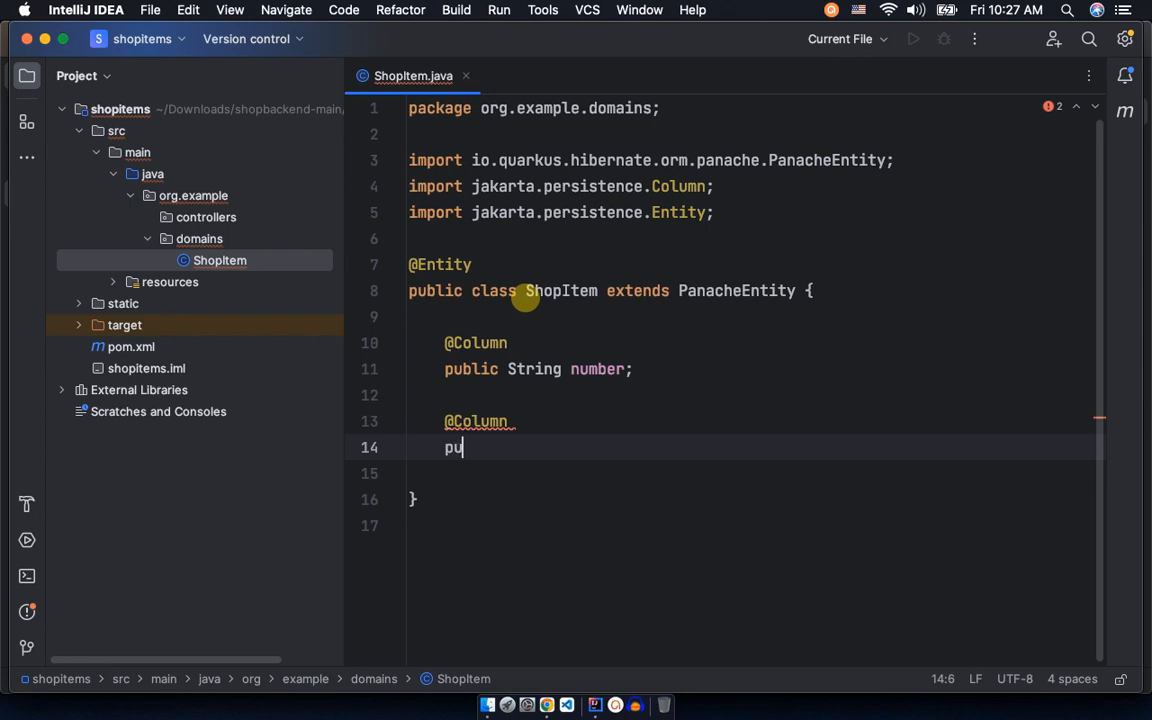
type("blic")
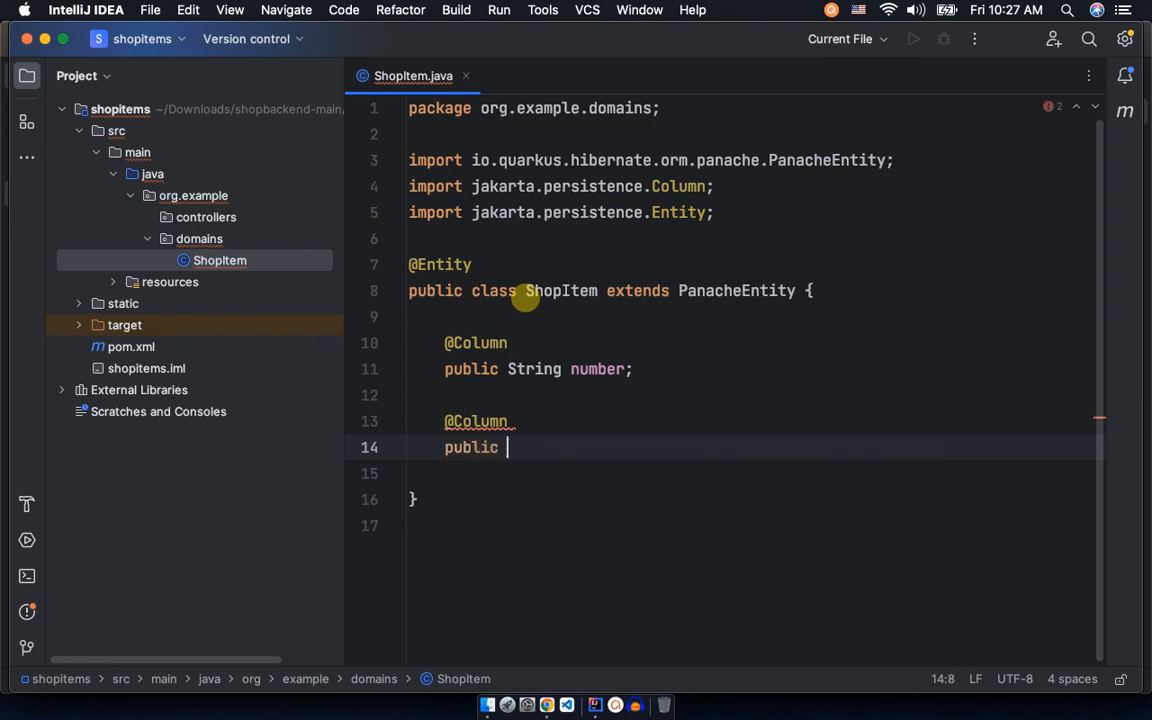
type("String")
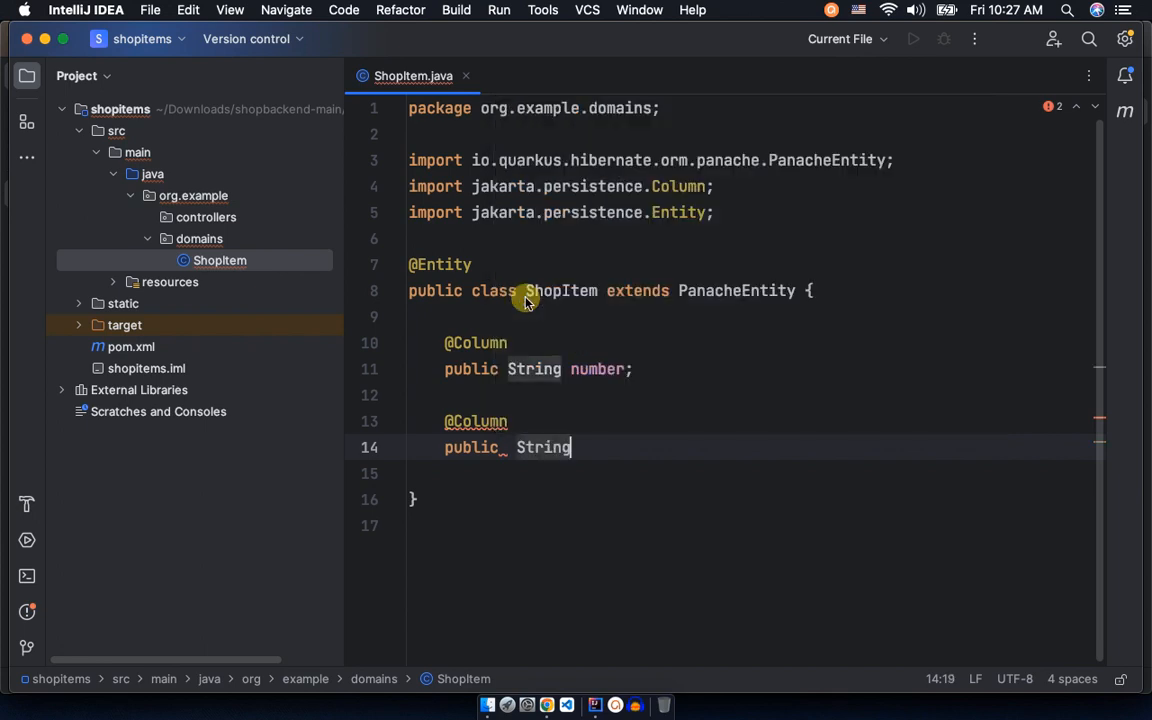
mouse_move(513, 447)
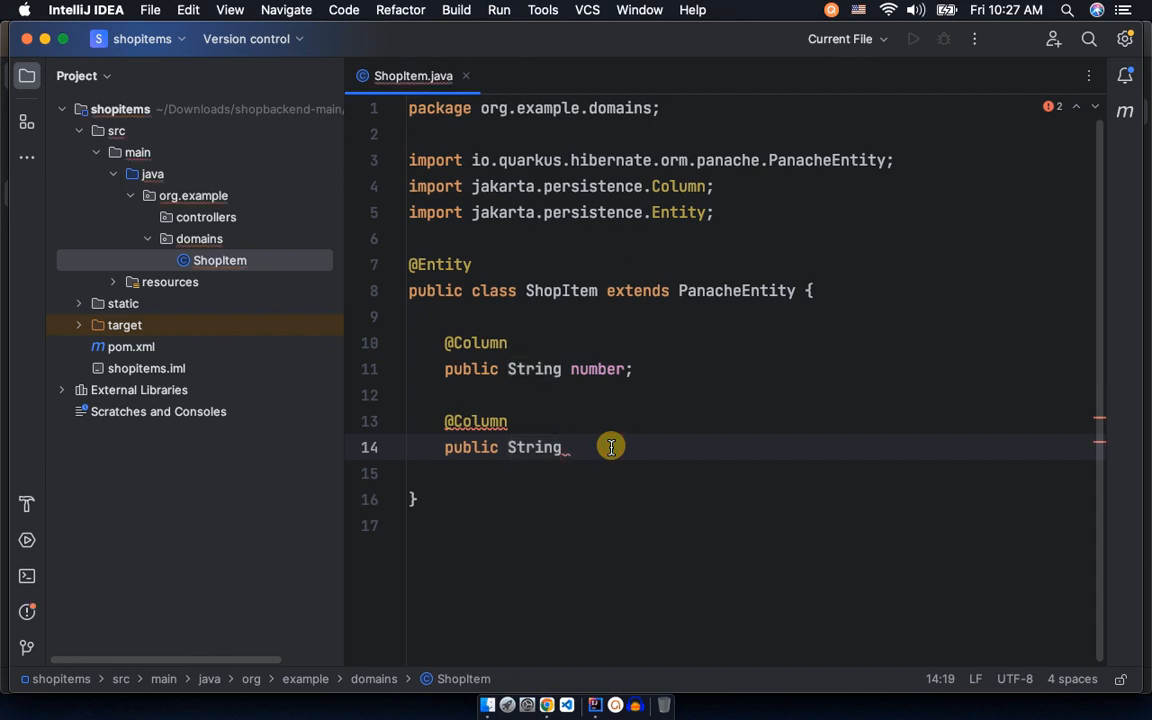
type("tit")
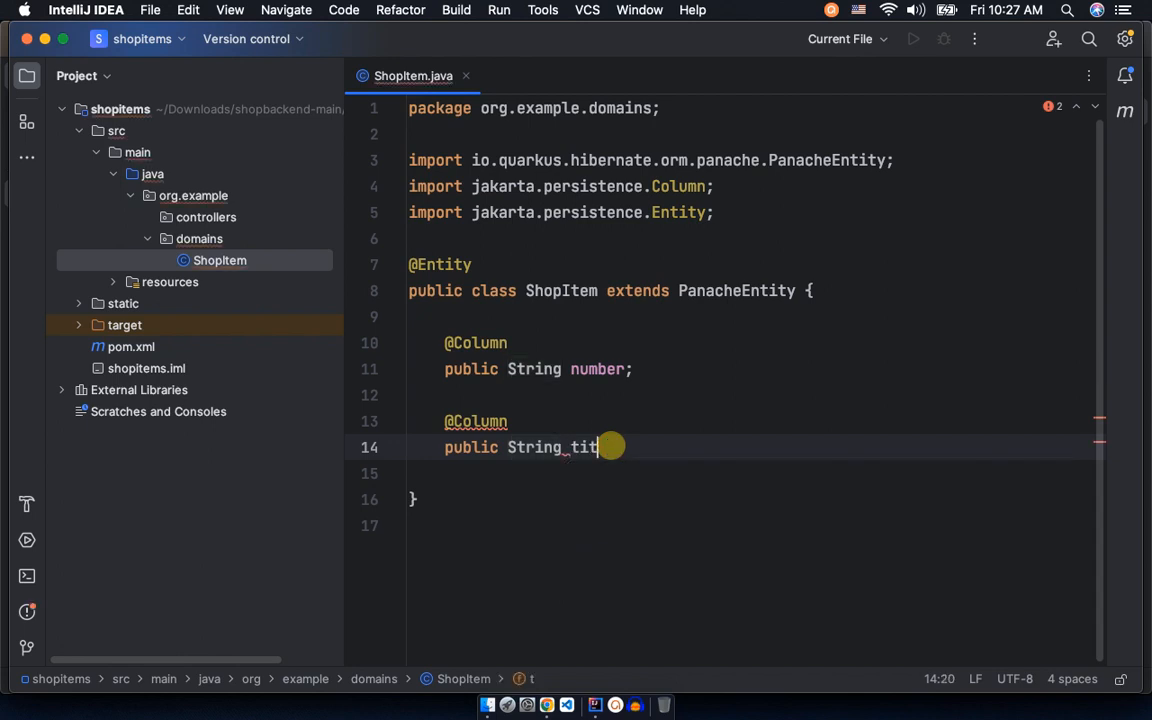
type("le;")
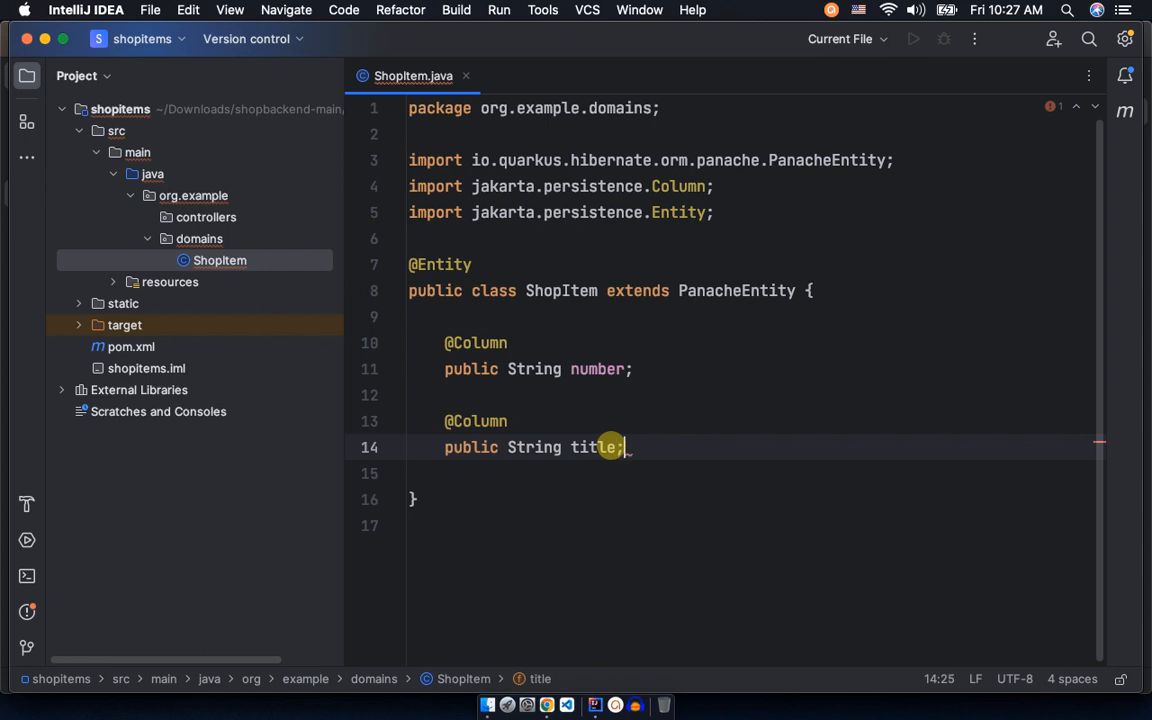
key("Return")
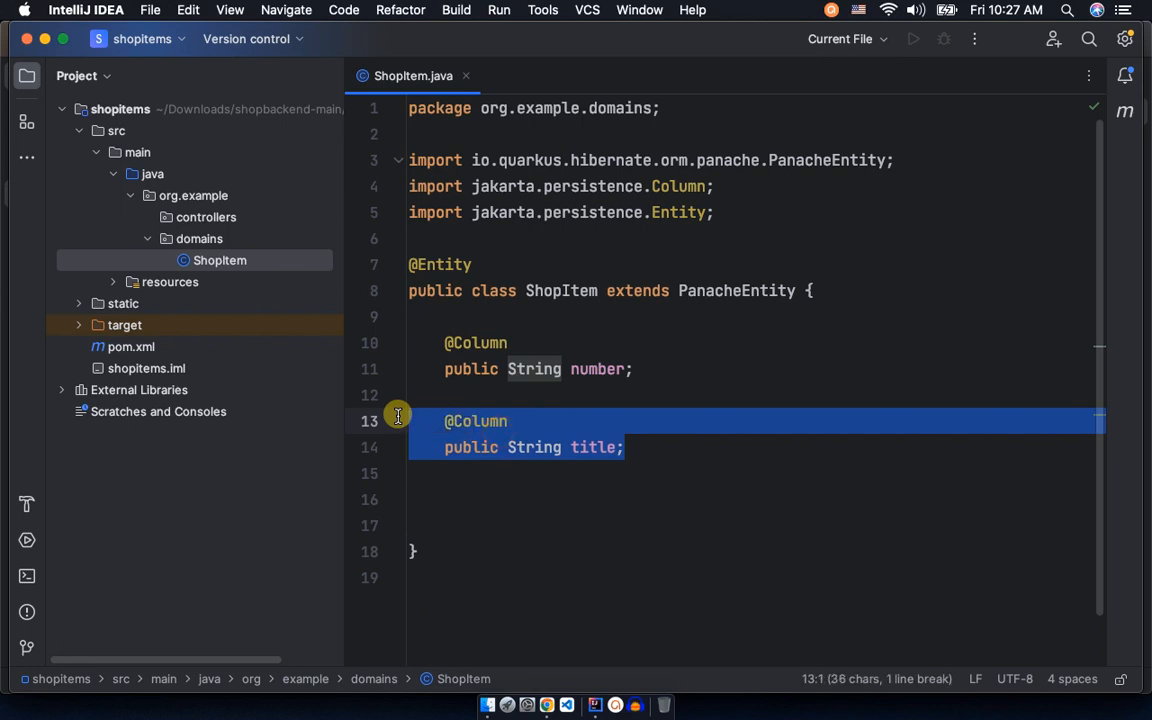
Place the copied title field below and rename it to description
left_click(526, 473)
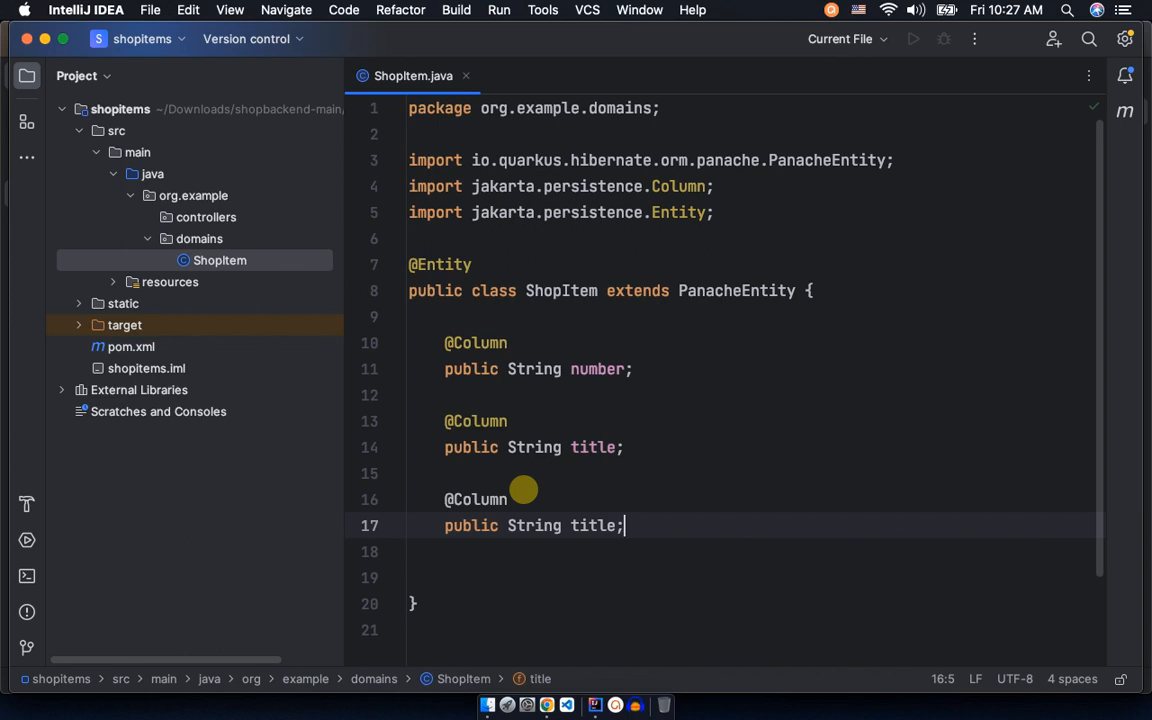
double_click(596, 525)
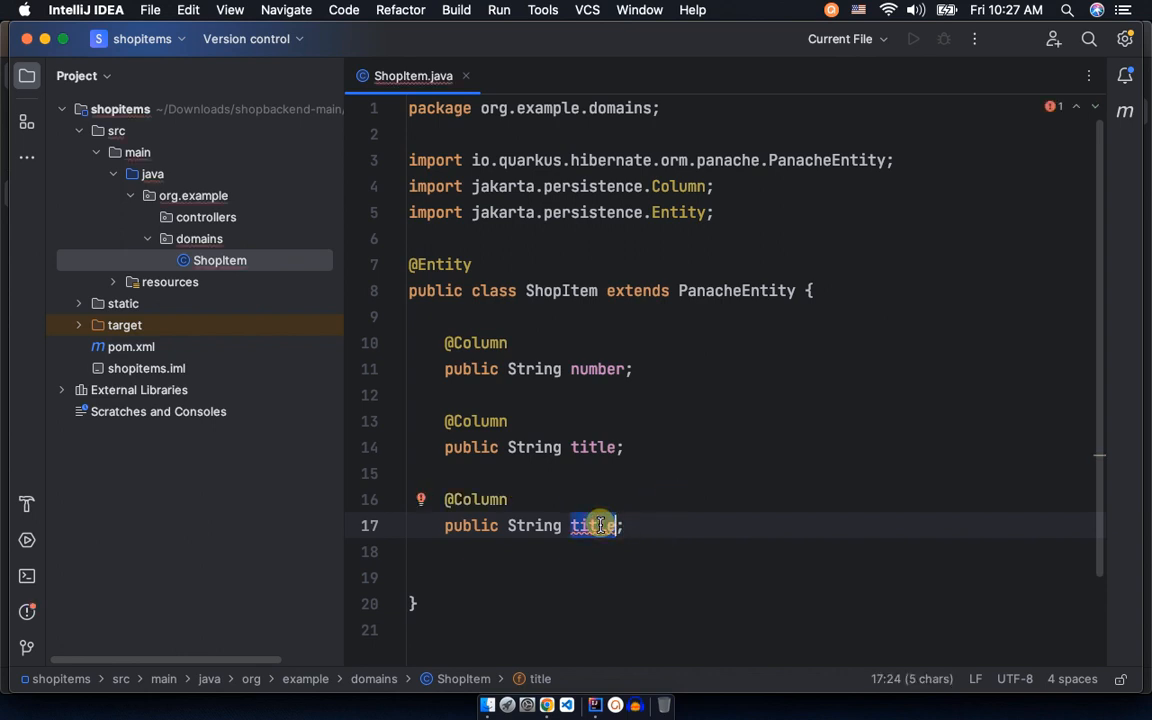
type("descri")
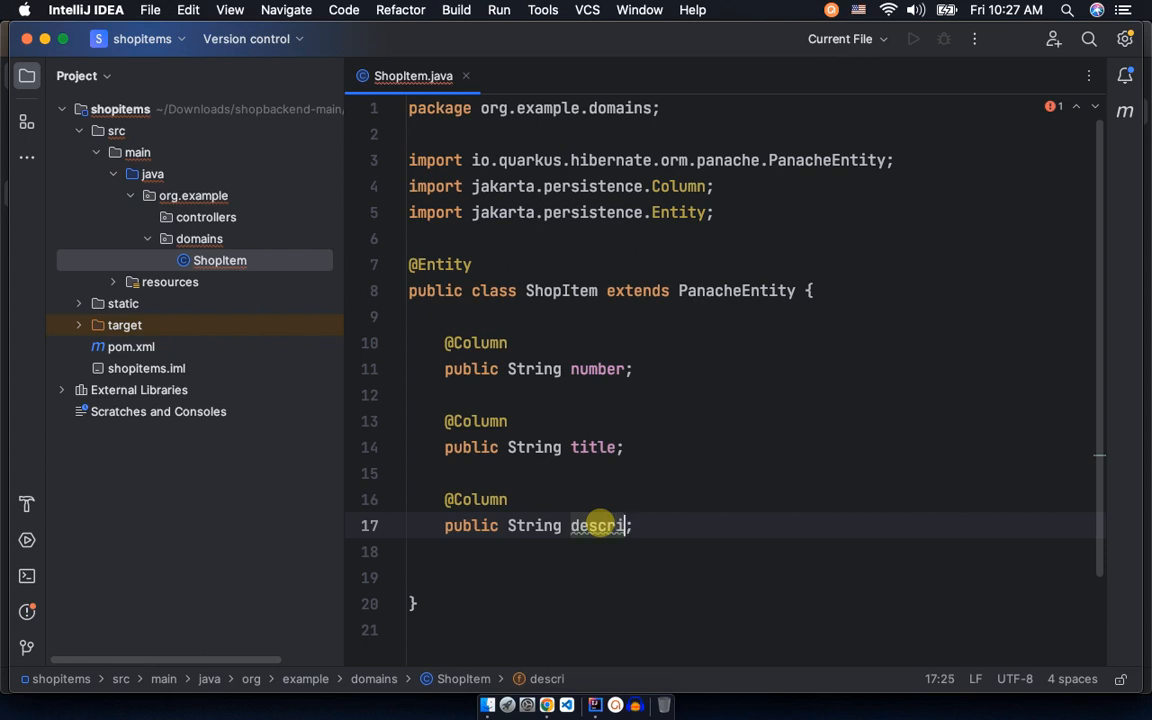
type("ption")
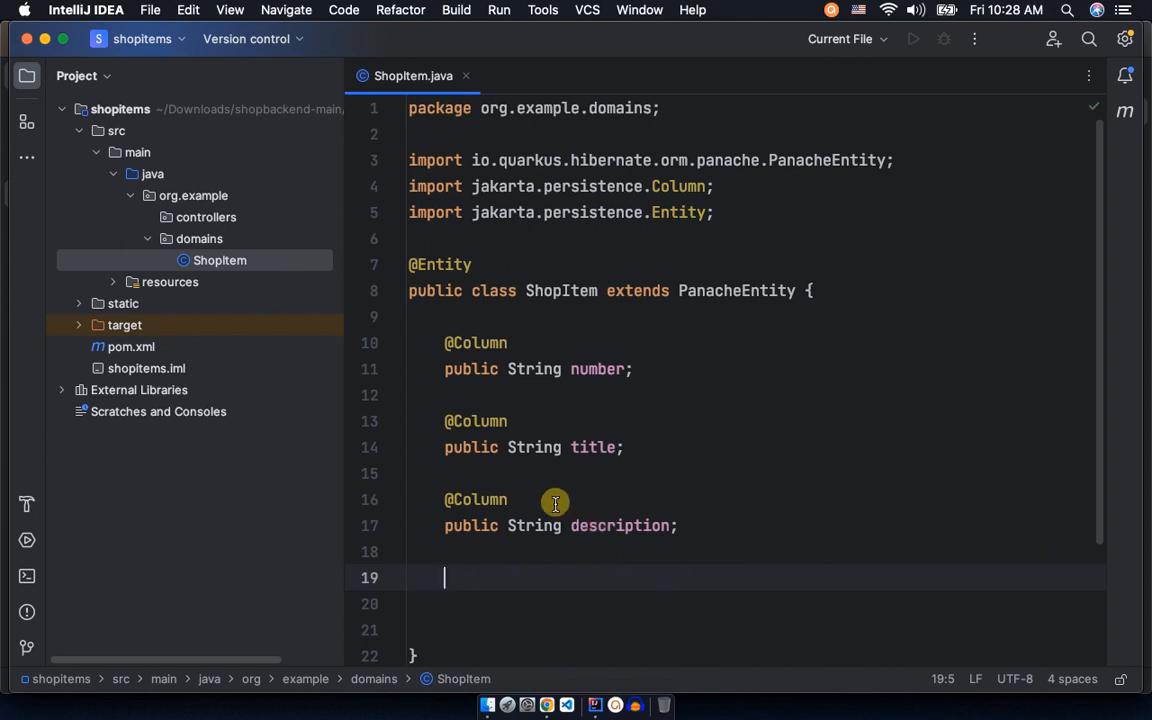
mouse_move(567, 679)
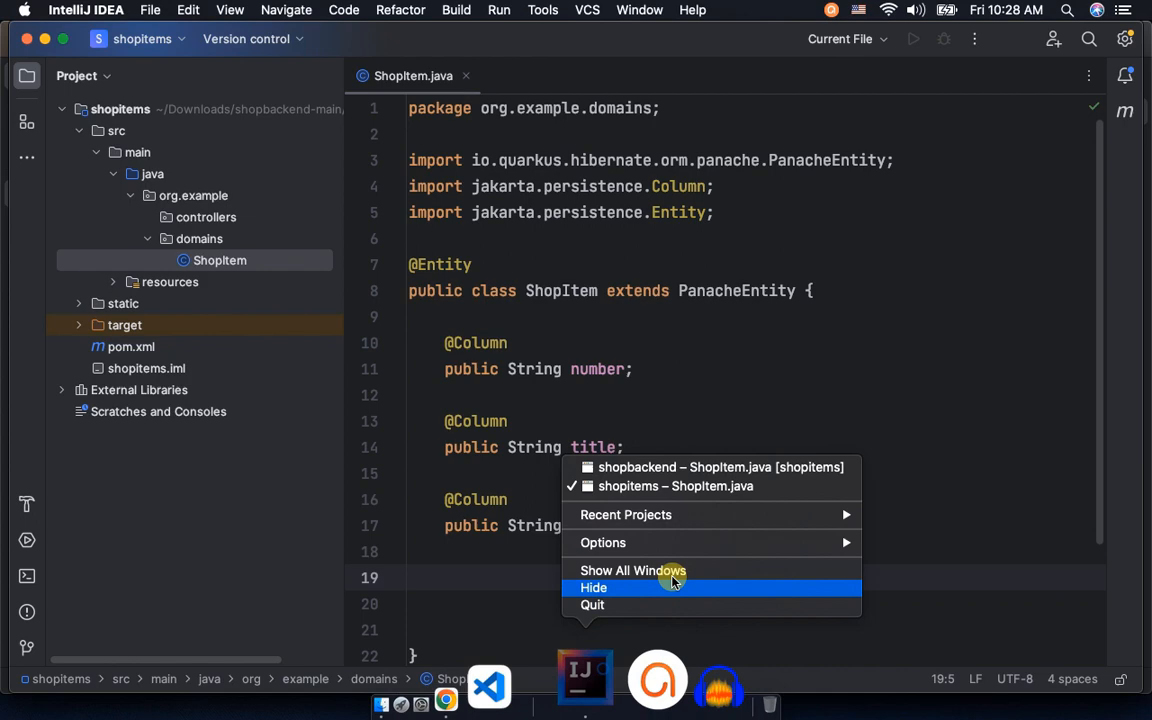
mouse_move(735, 467)
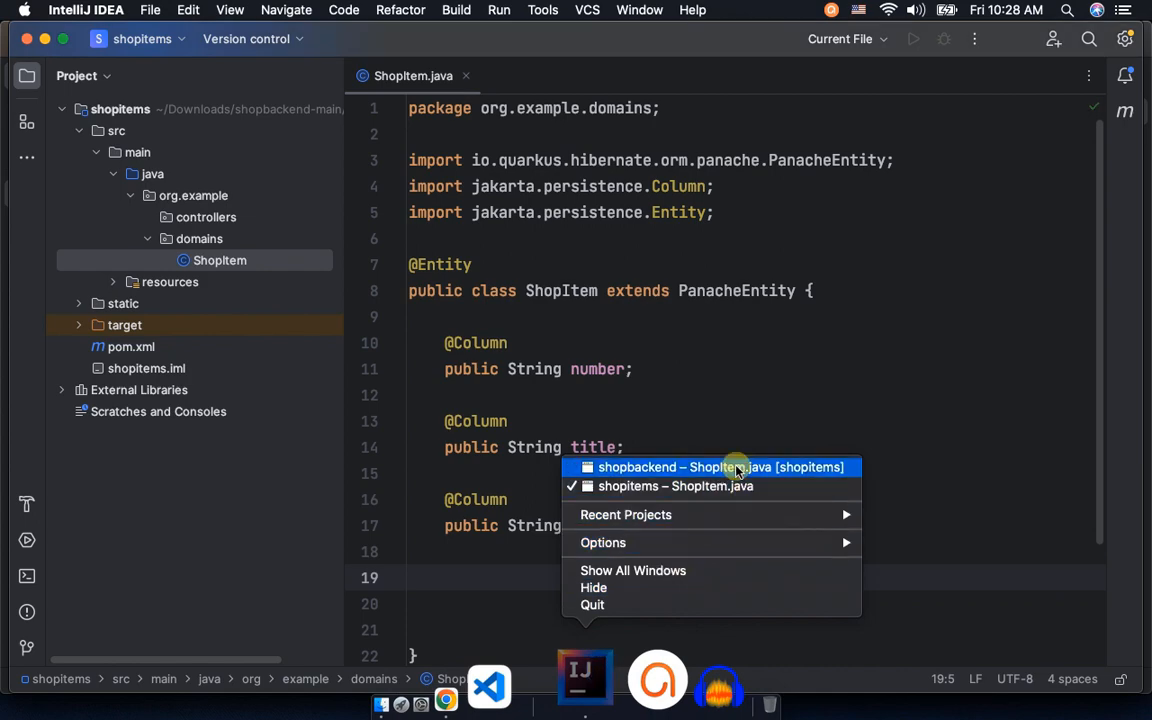
left_click(716, 467)
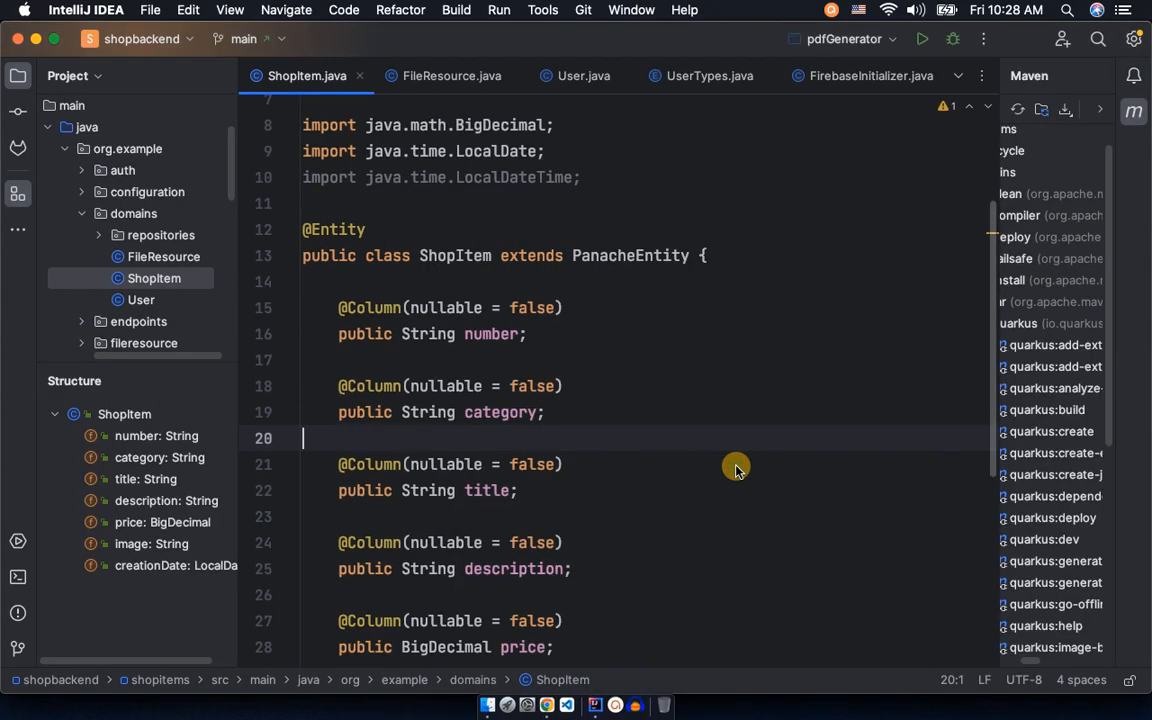
mouse_move(464, 390)
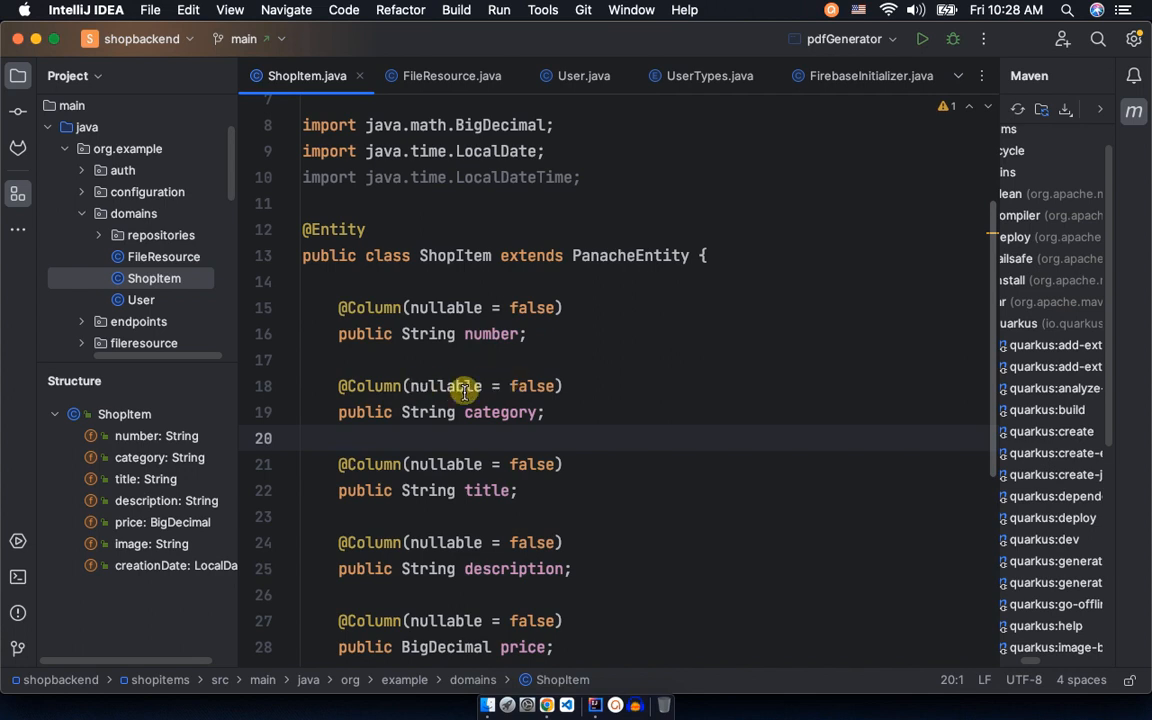
mouse_move(588, 680)
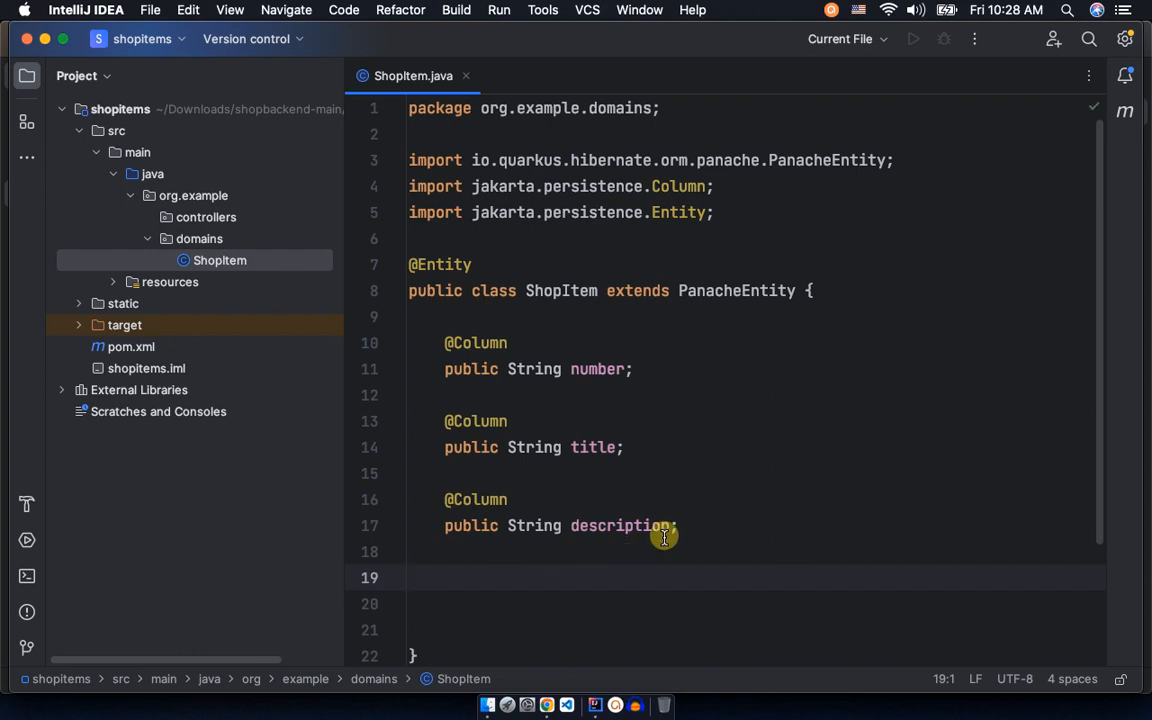
mouse_move(496, 582)
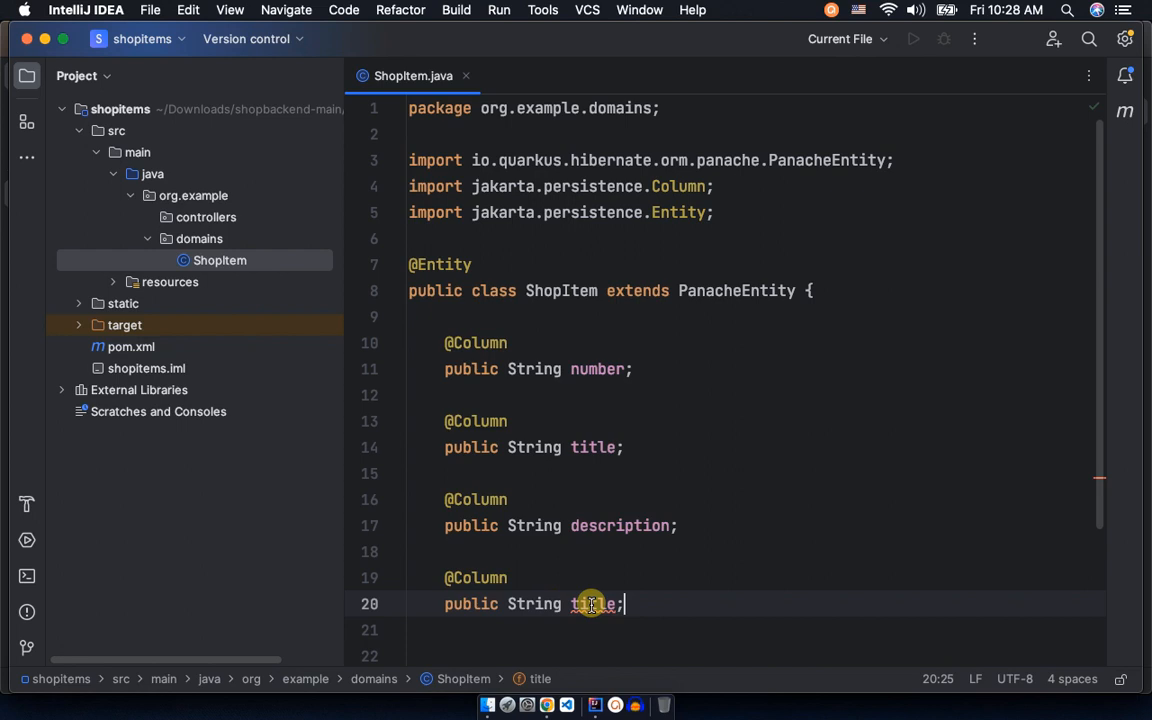
Name the new String column field category
type("cate")
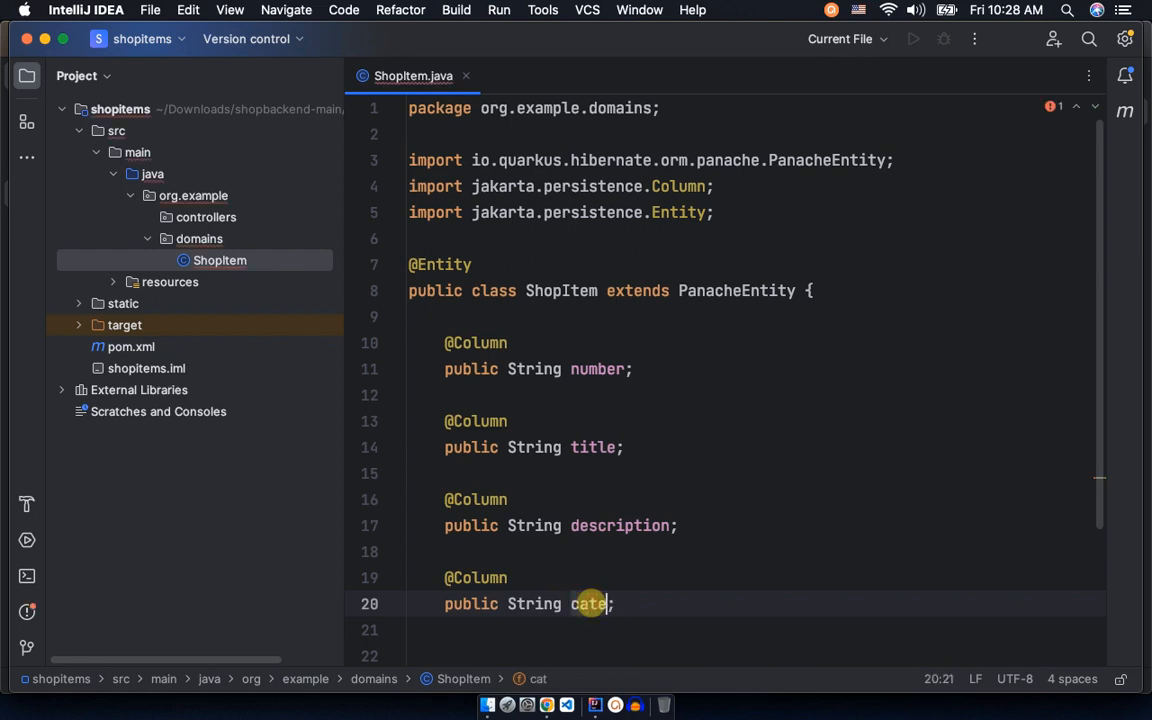
type("gory")
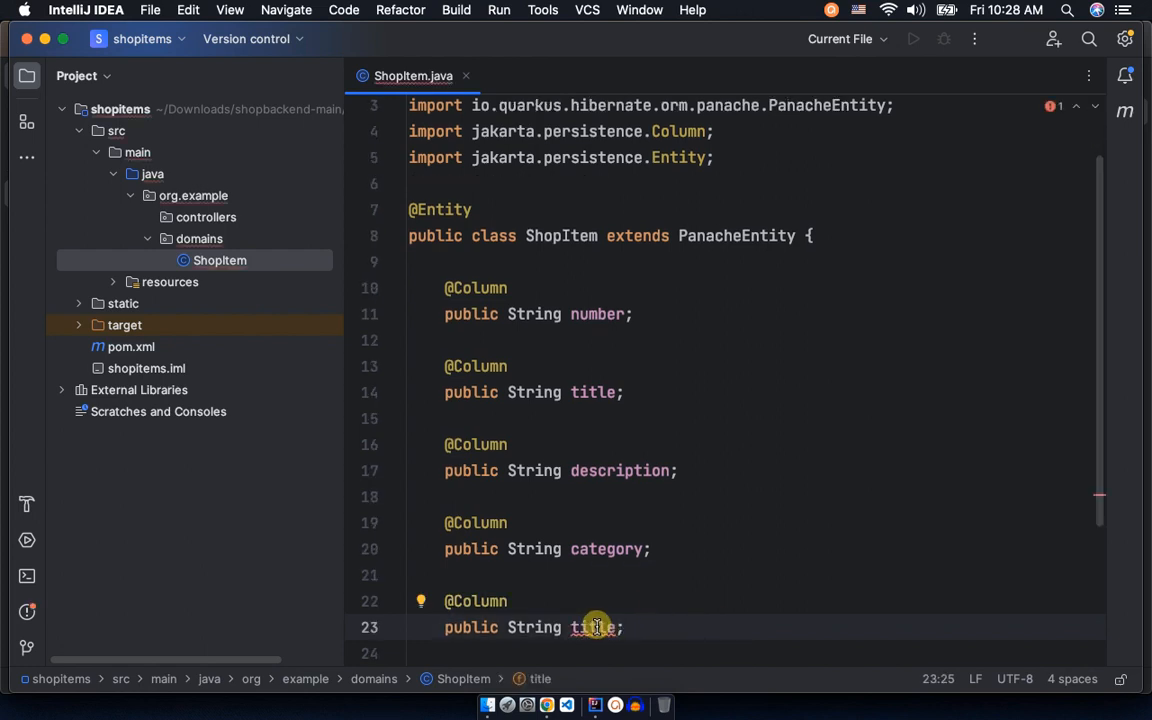
mouse_move(592, 678)
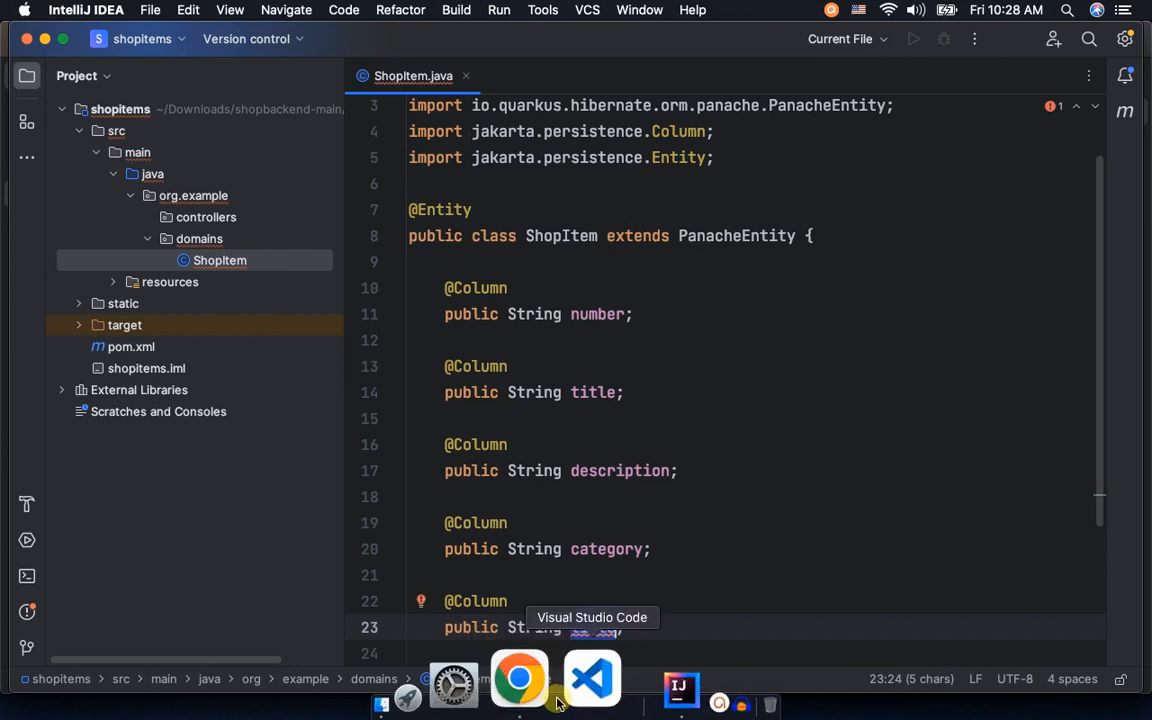
right_click(591, 678)
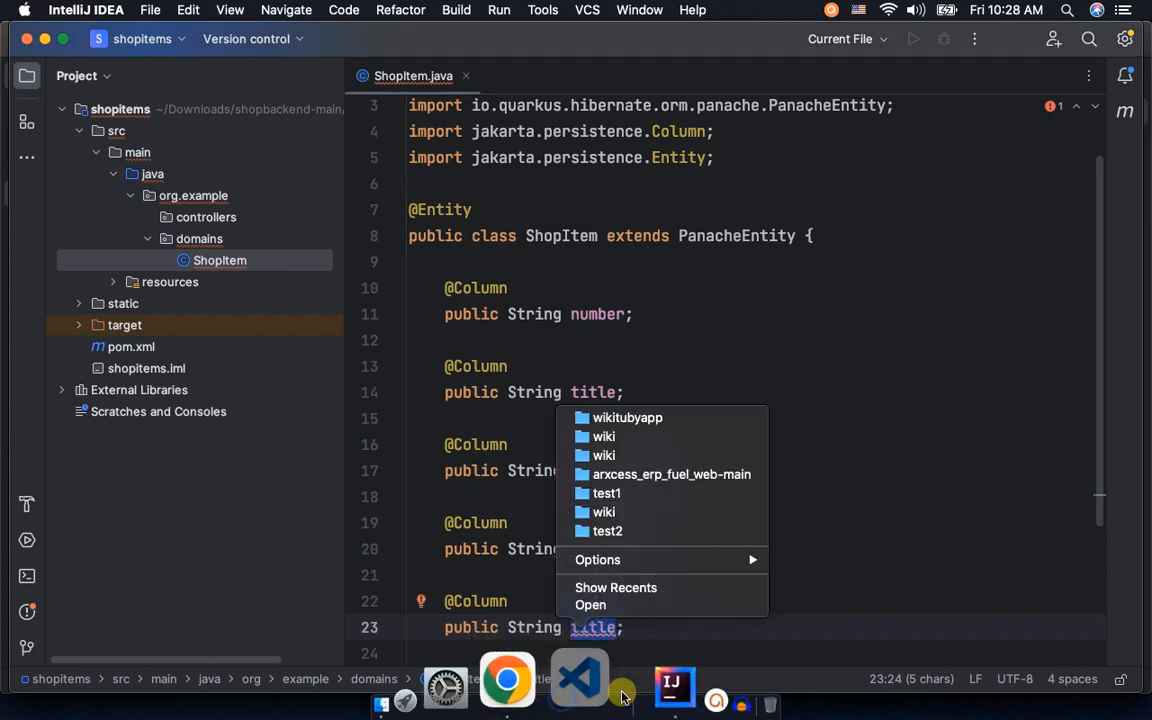
left_click(674, 685)
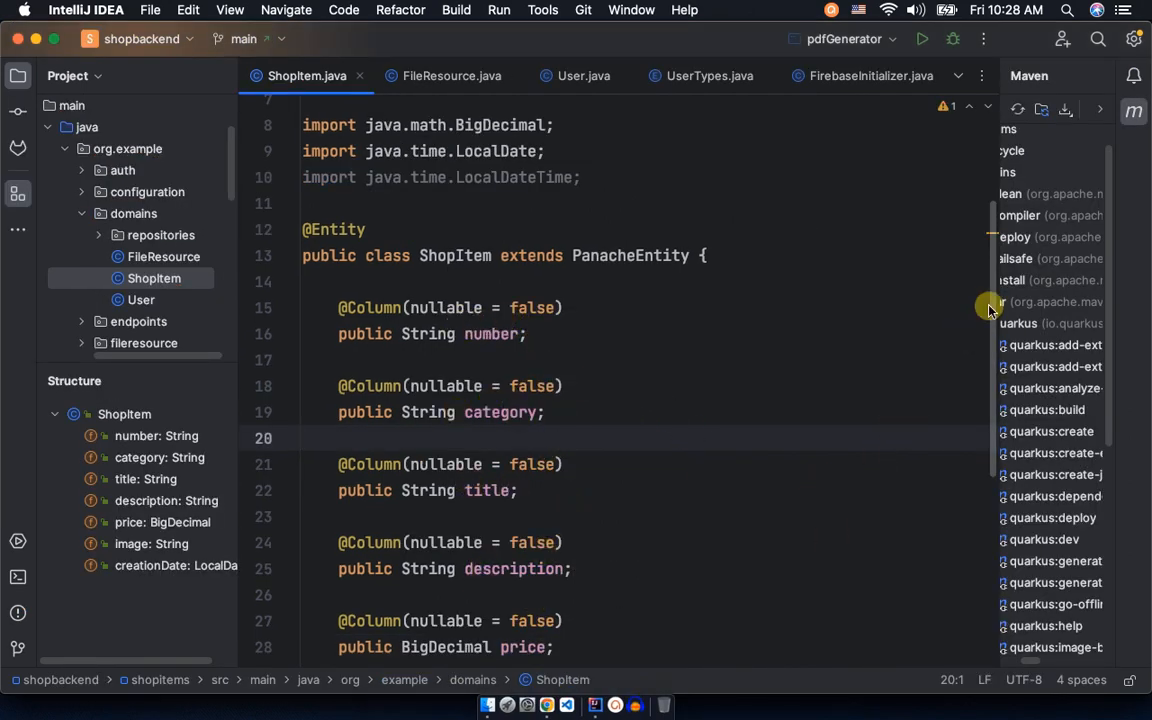
scroll("down", 3)
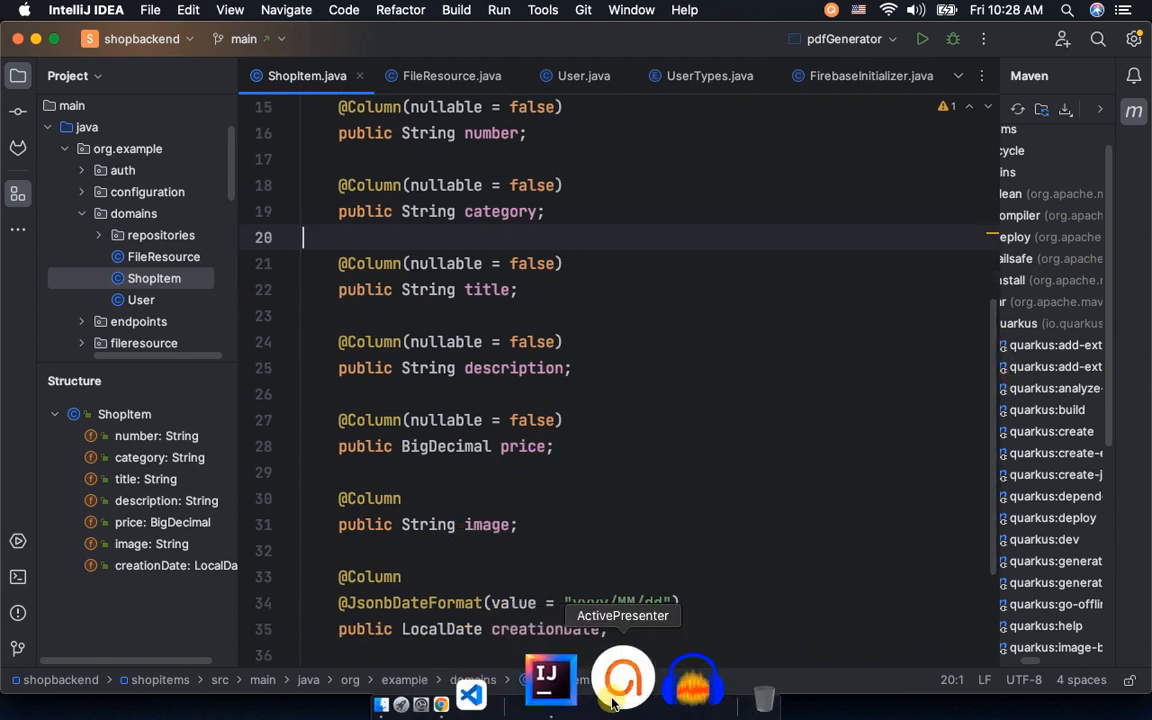
right_click(550, 685)
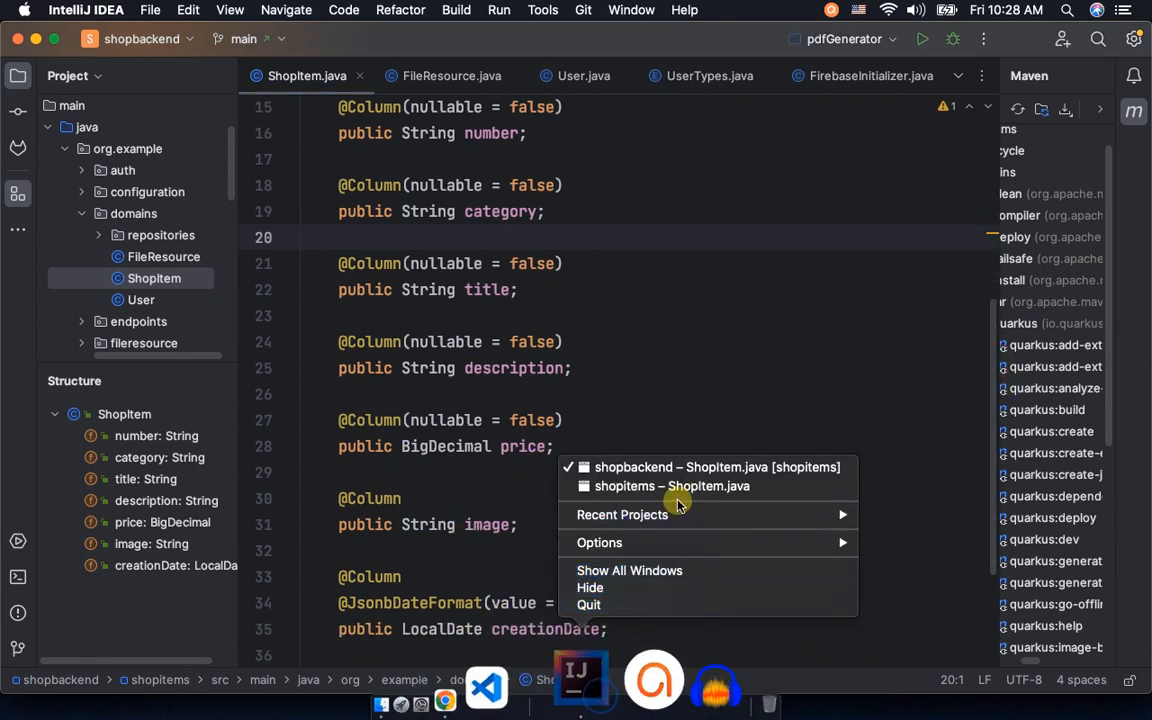
left_click(673, 486)
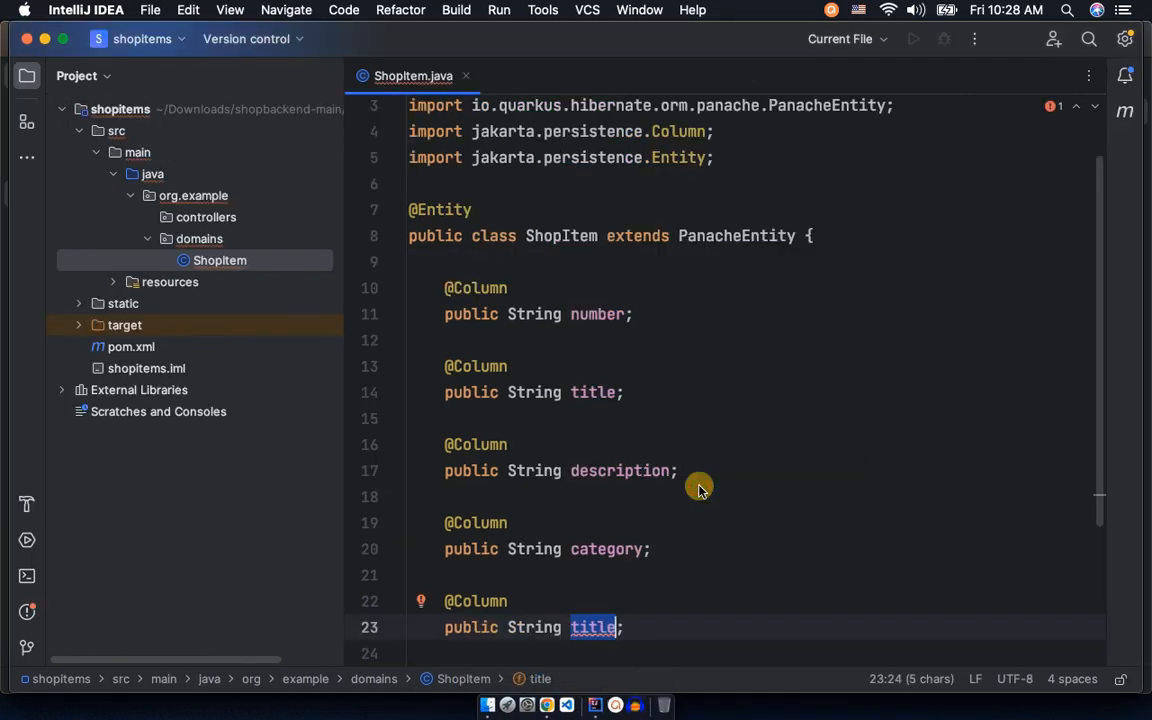
mouse_move(625, 610)
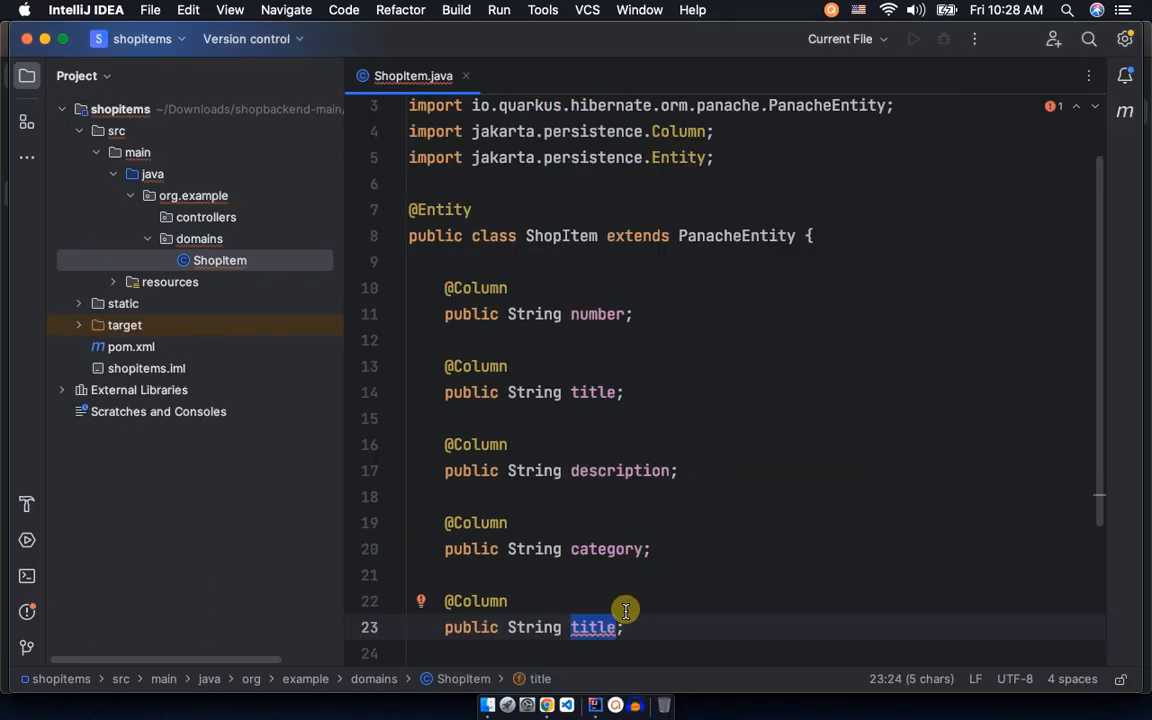
Turn the duplicated field into BigDecimal price and paste another field below
type("p")
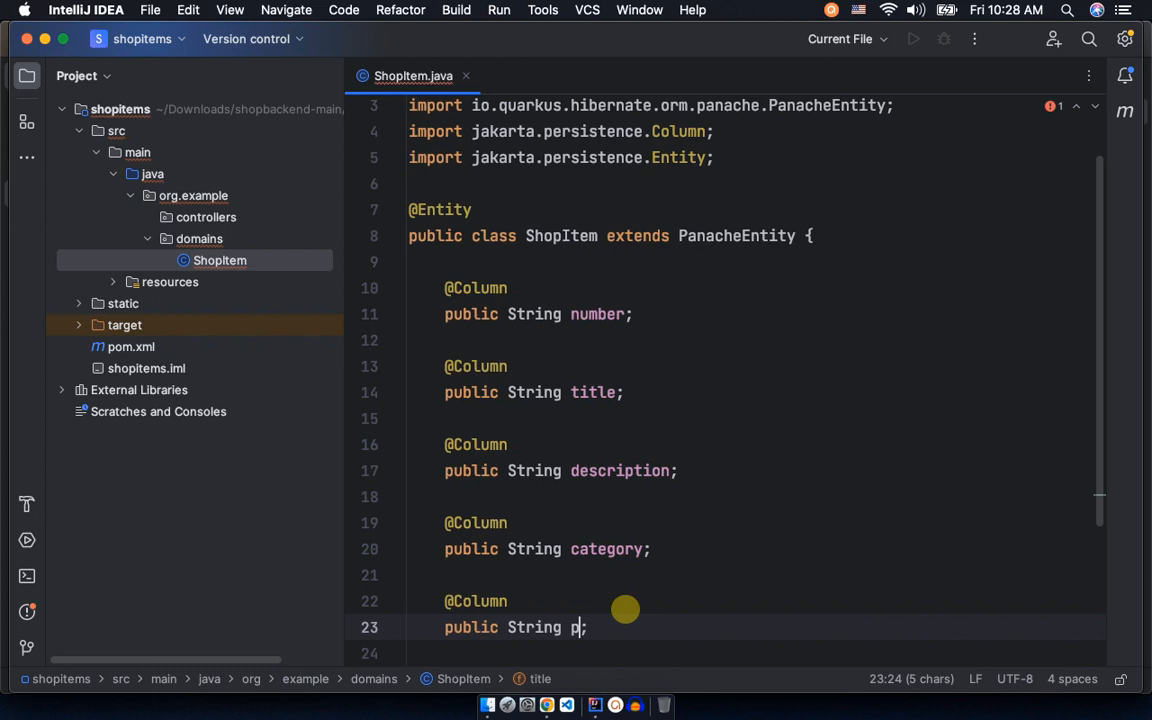
type("rice")
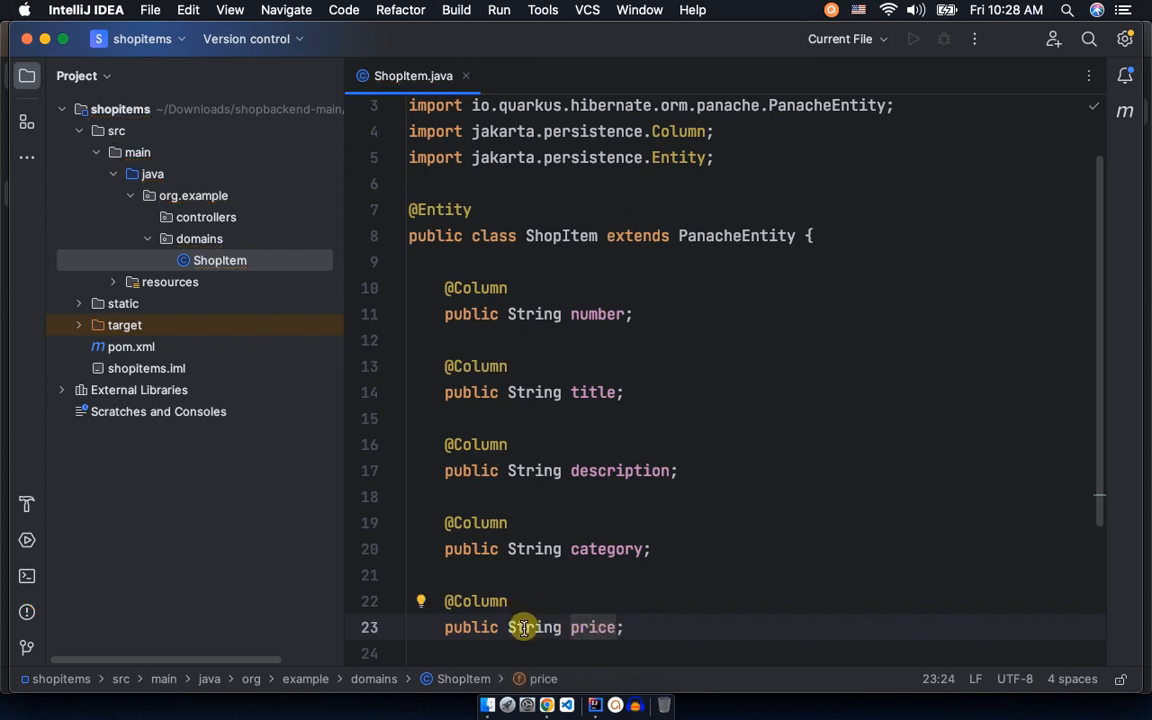
double_click(534, 627)
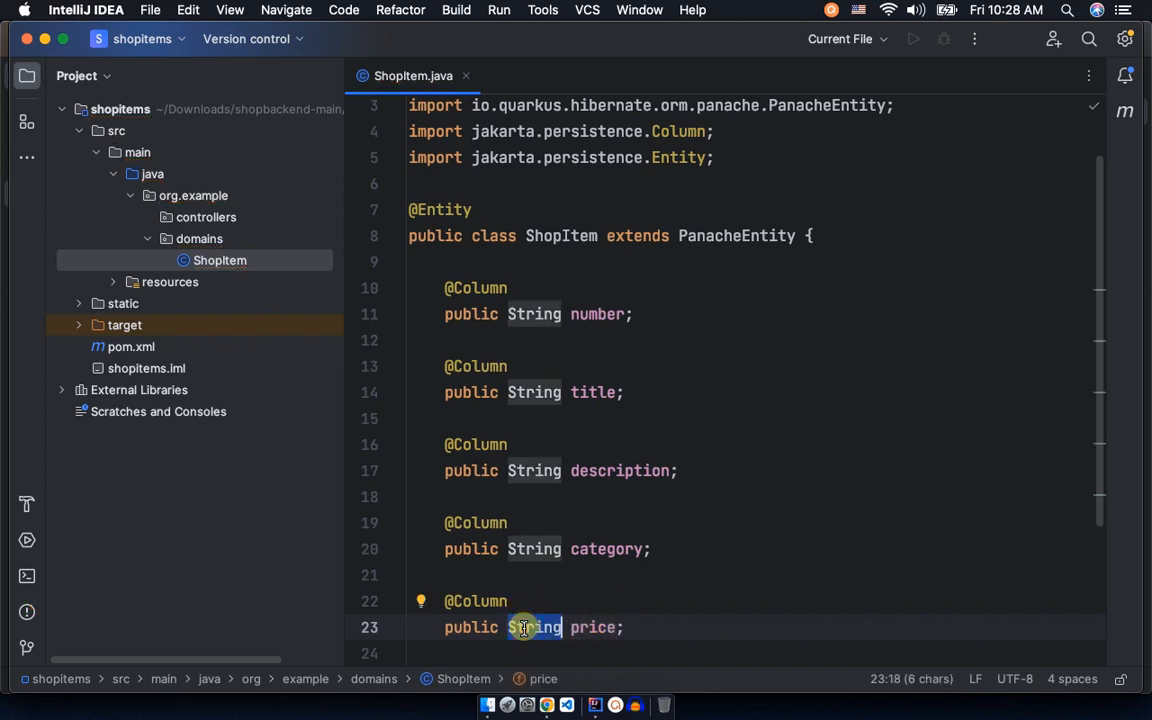
type("B")
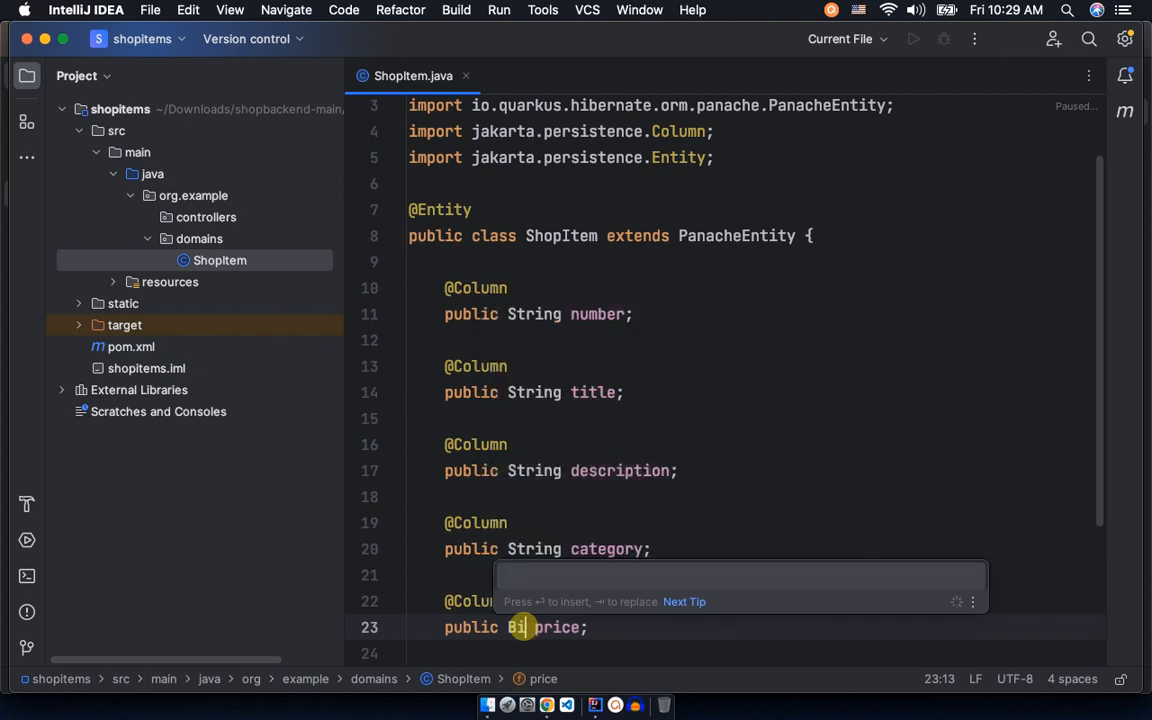
type("g")
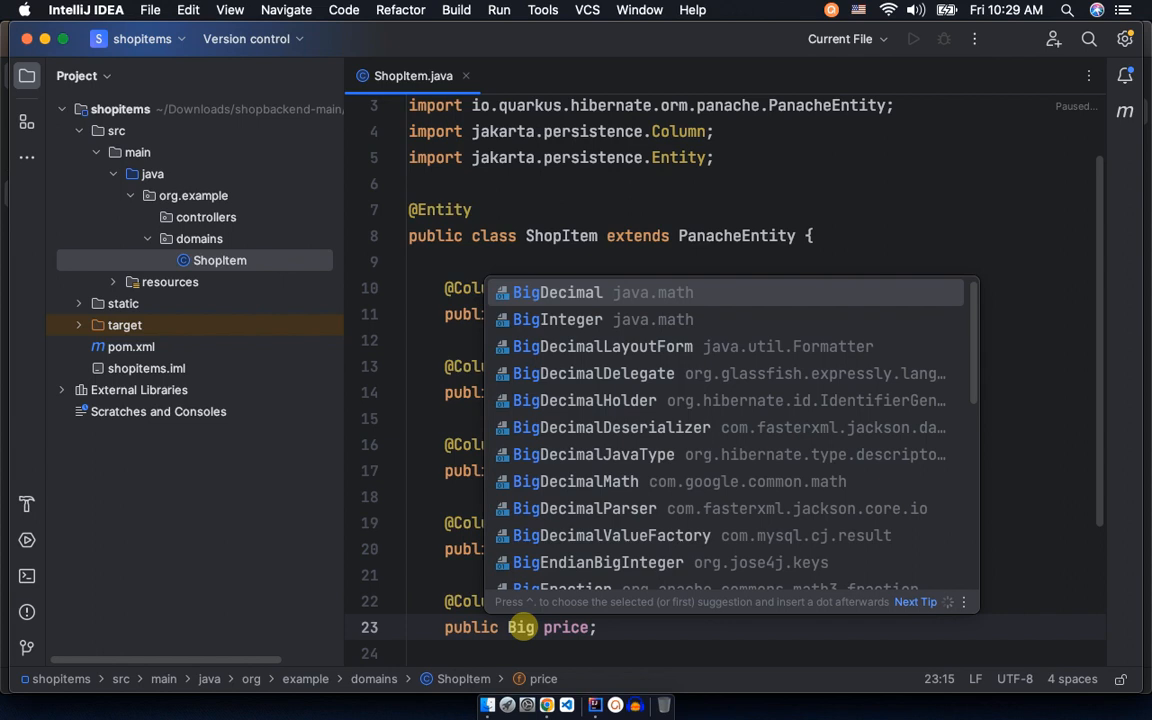
key("Escape")
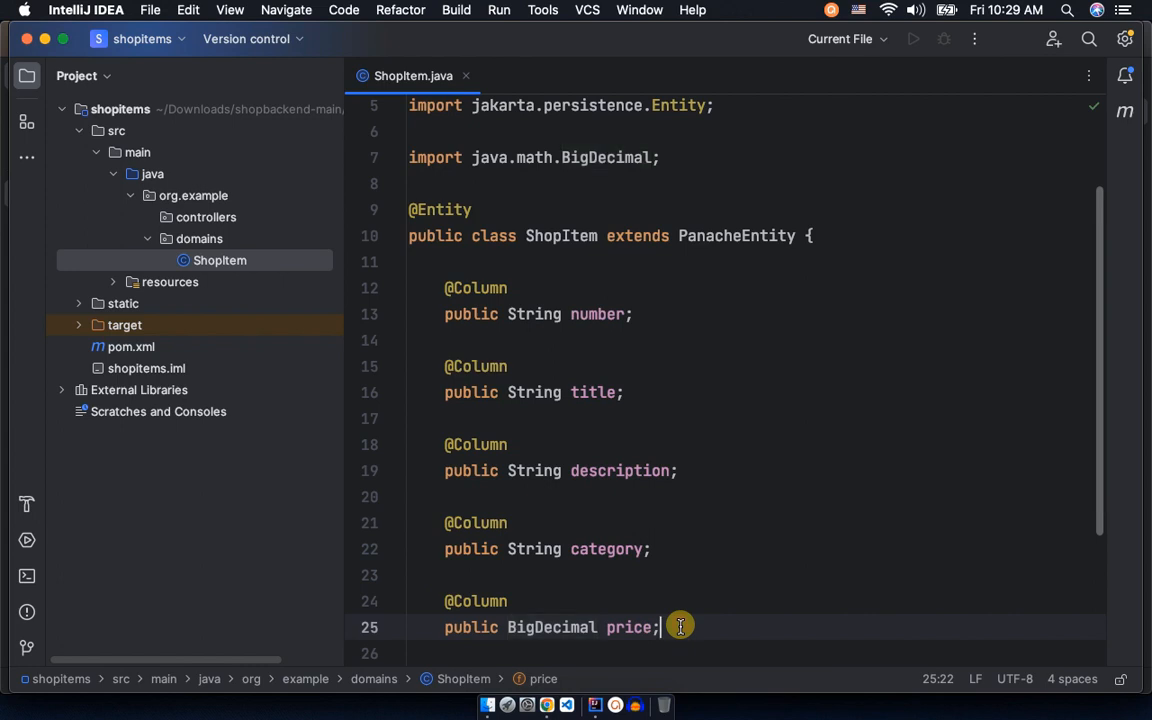
key("enter")
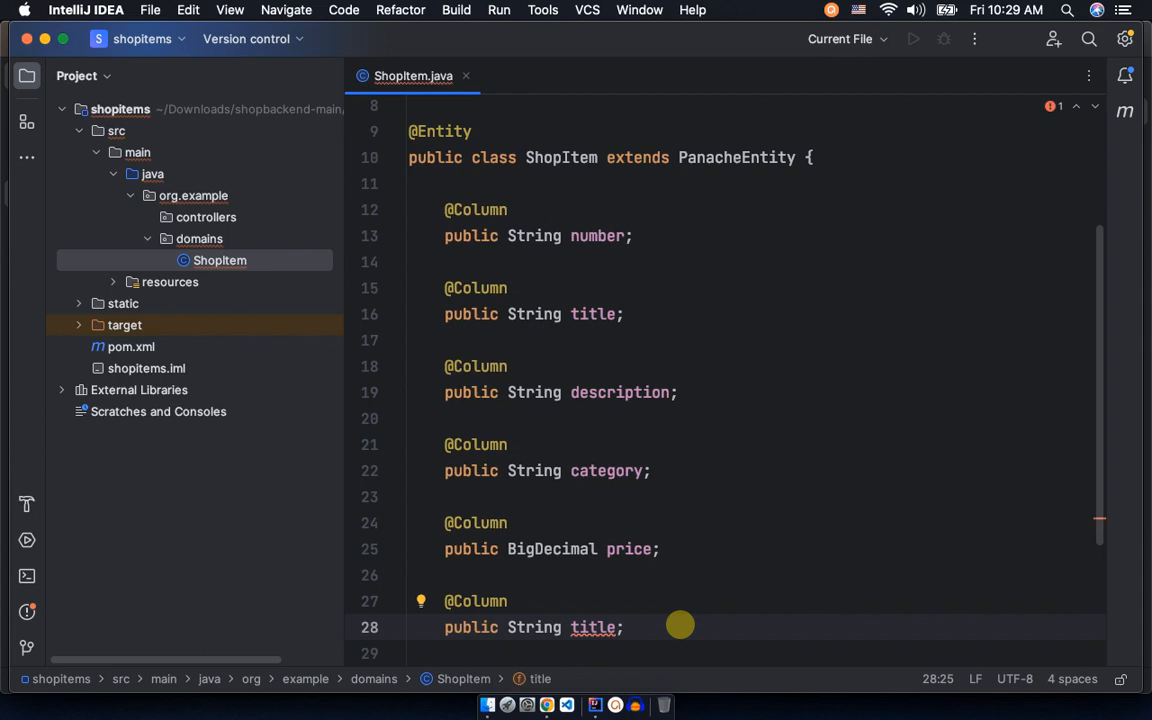
Rename the duplicated field to image and start a public field on line 30
double_click(594, 627)
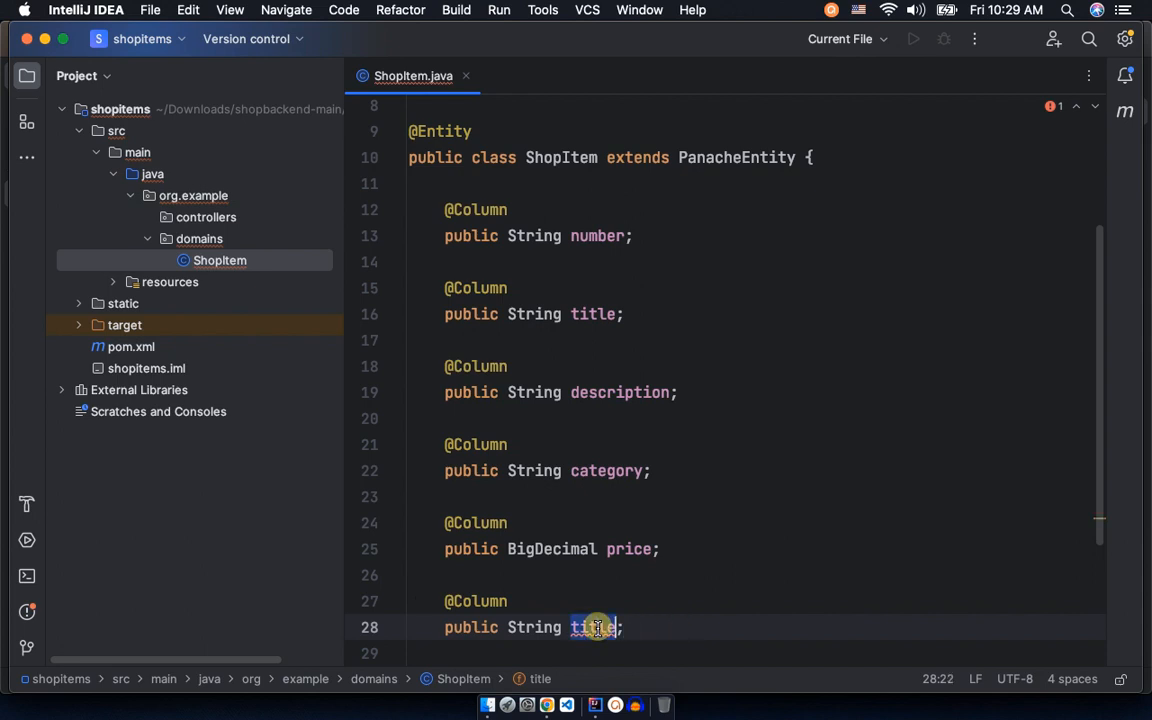
type("in")
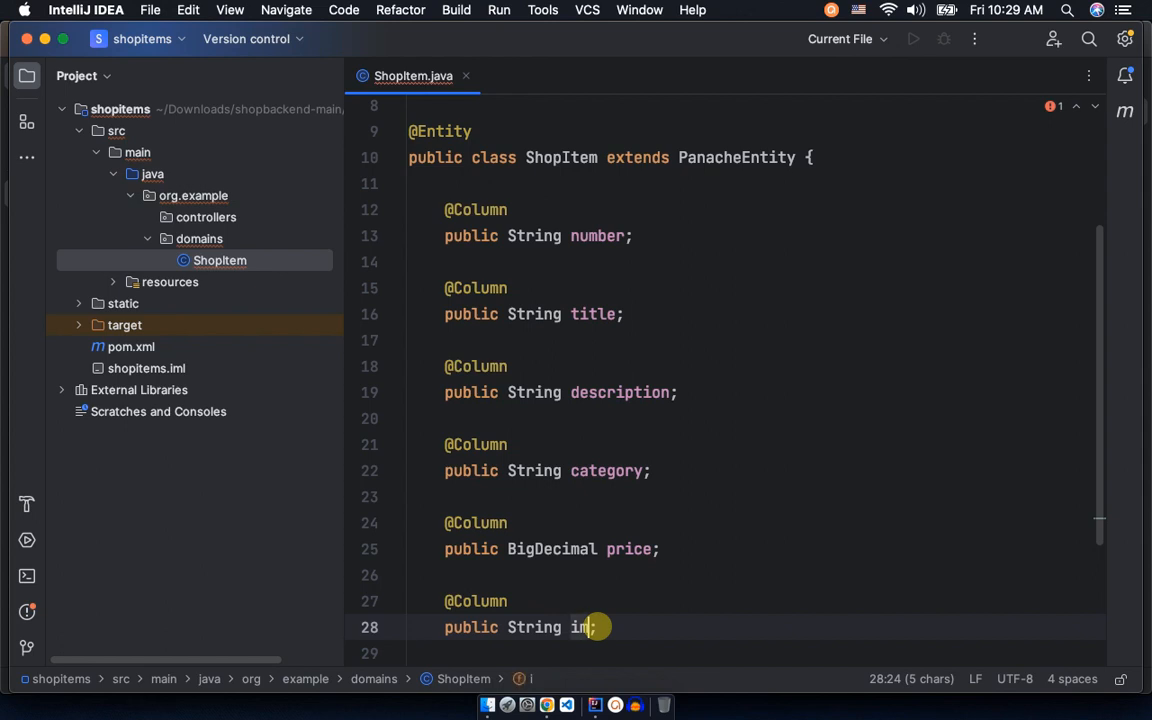
type("age")
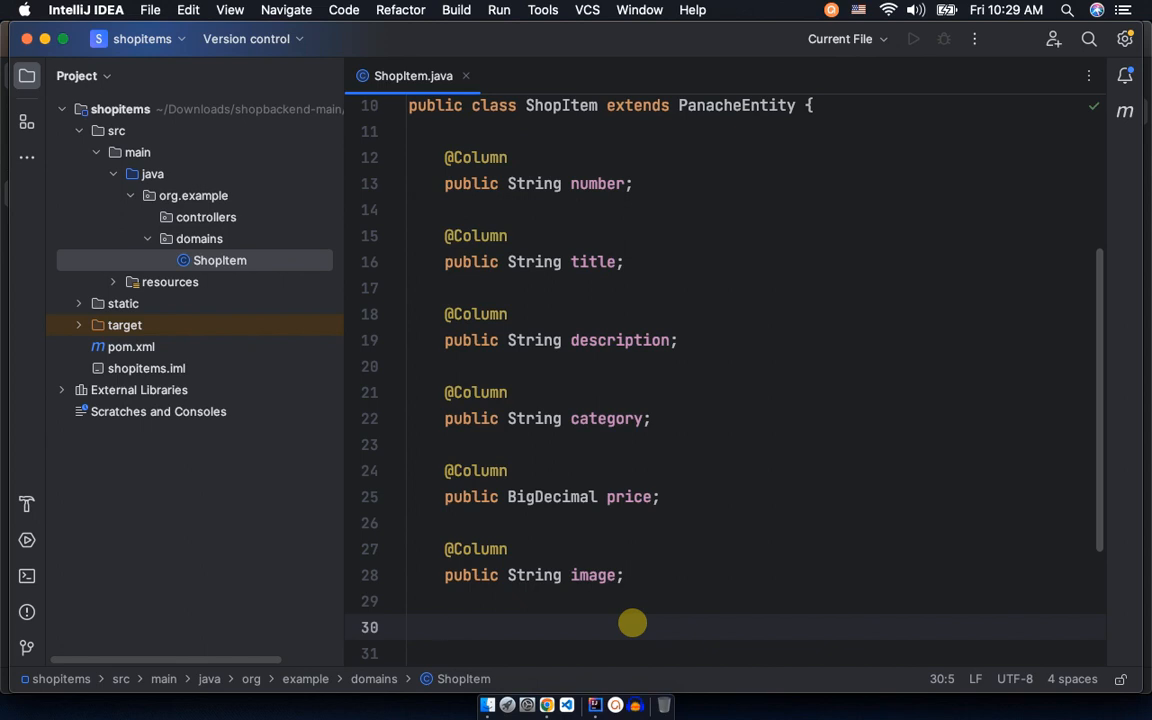
left_click(445, 627)
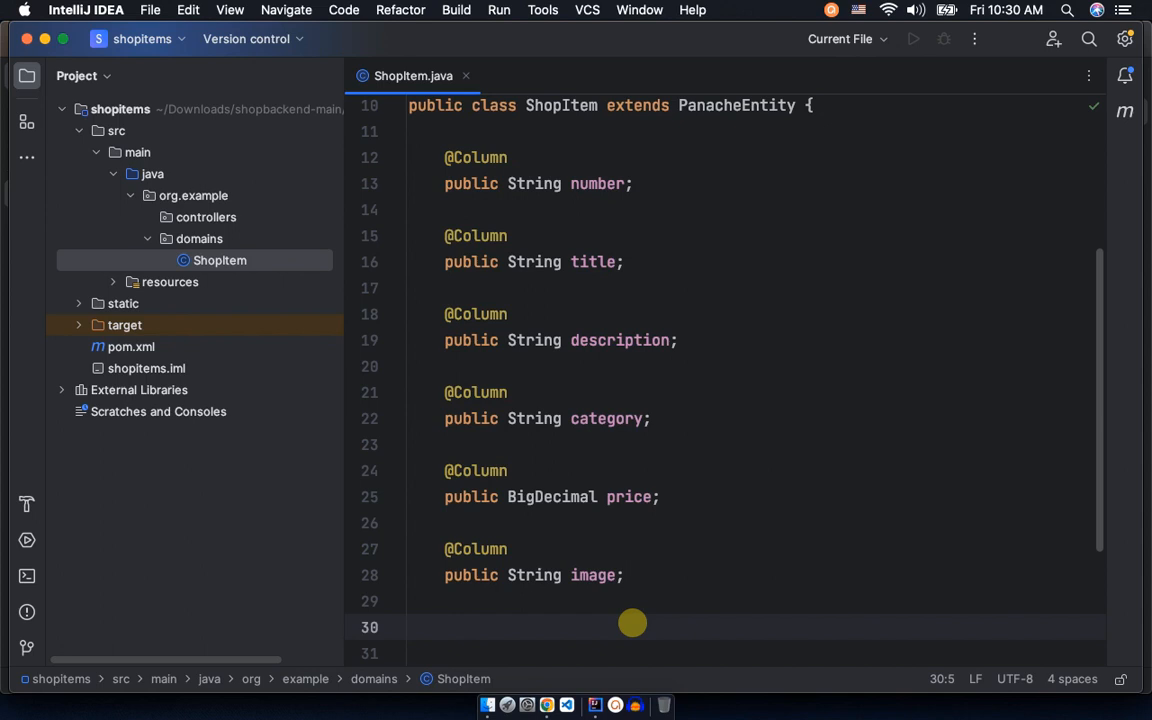
type("public")
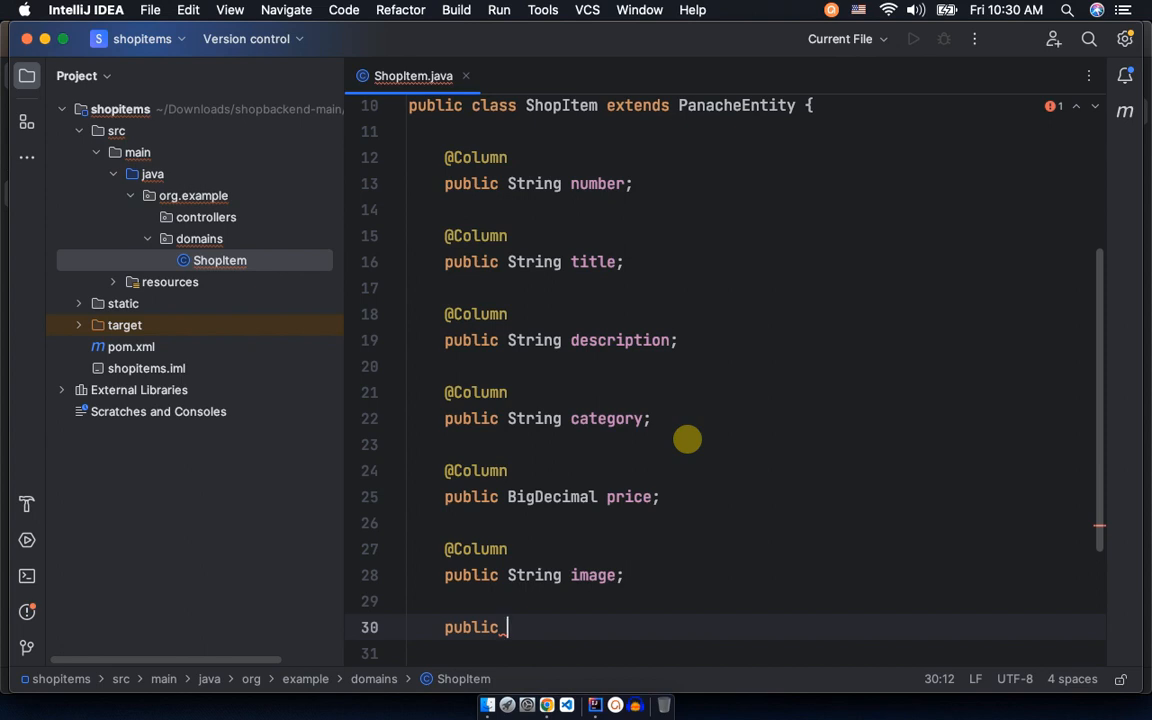
mouse_move(775, 49)
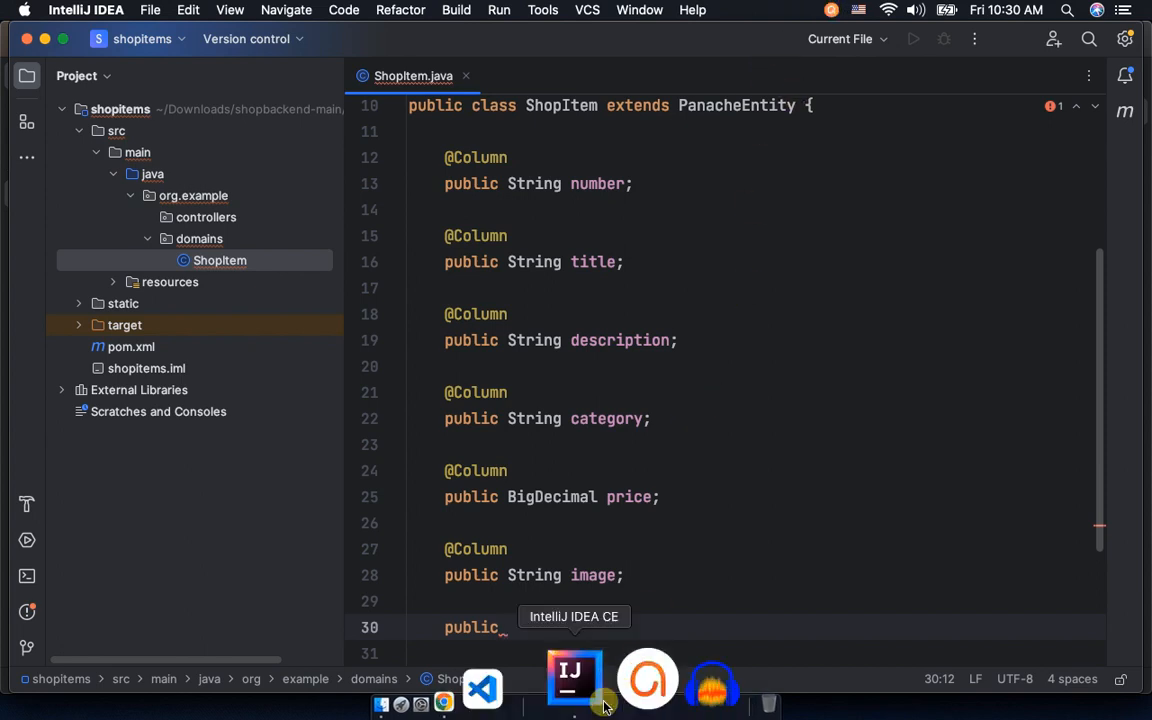
Switch to the shopbackend window and view ShopItem's annotated creationDate field
right_click(573, 680)
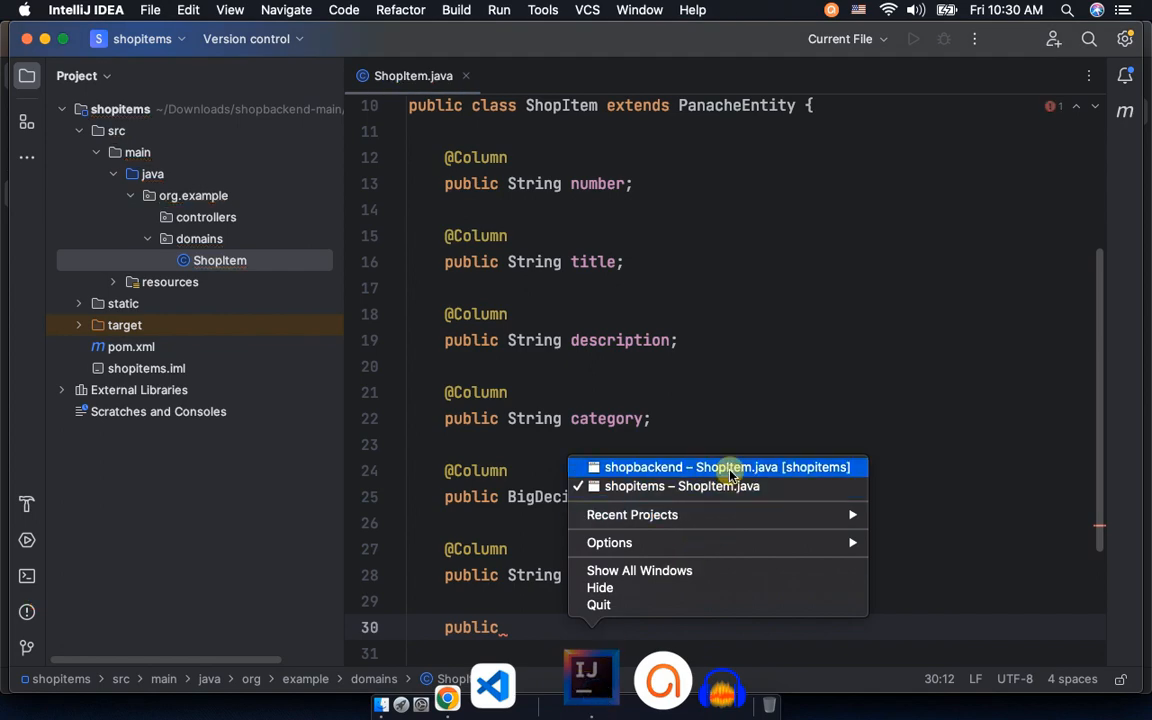
left_click(728, 467)
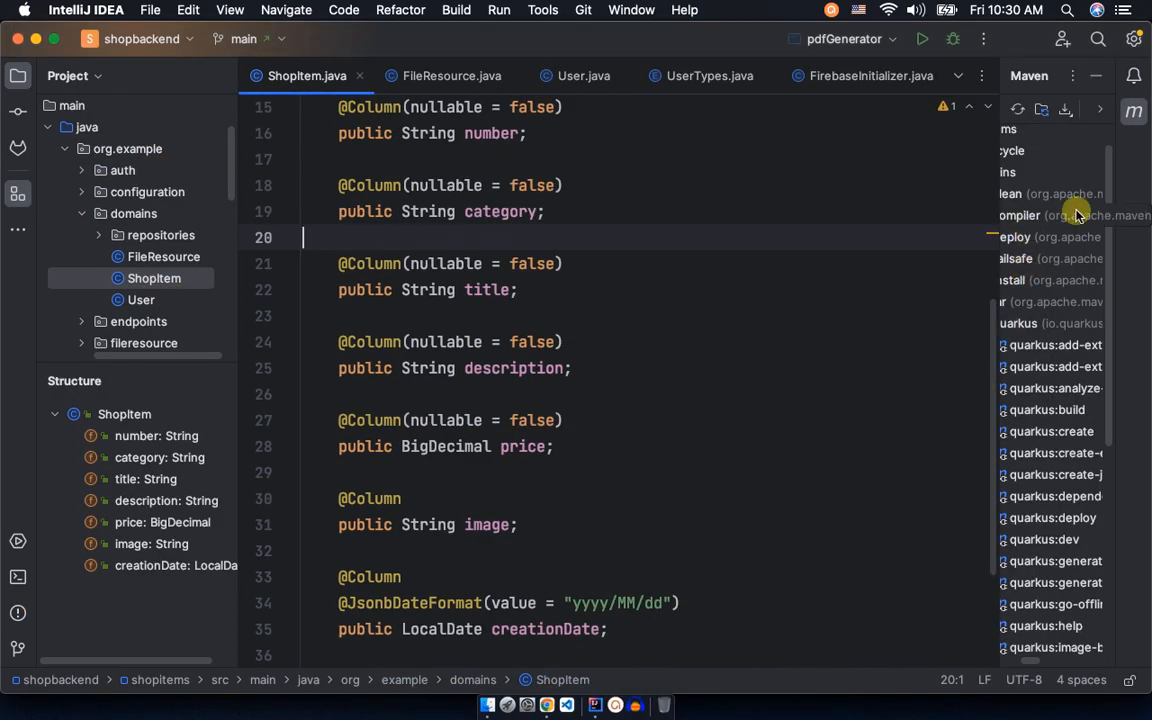
scroll("down", 3)
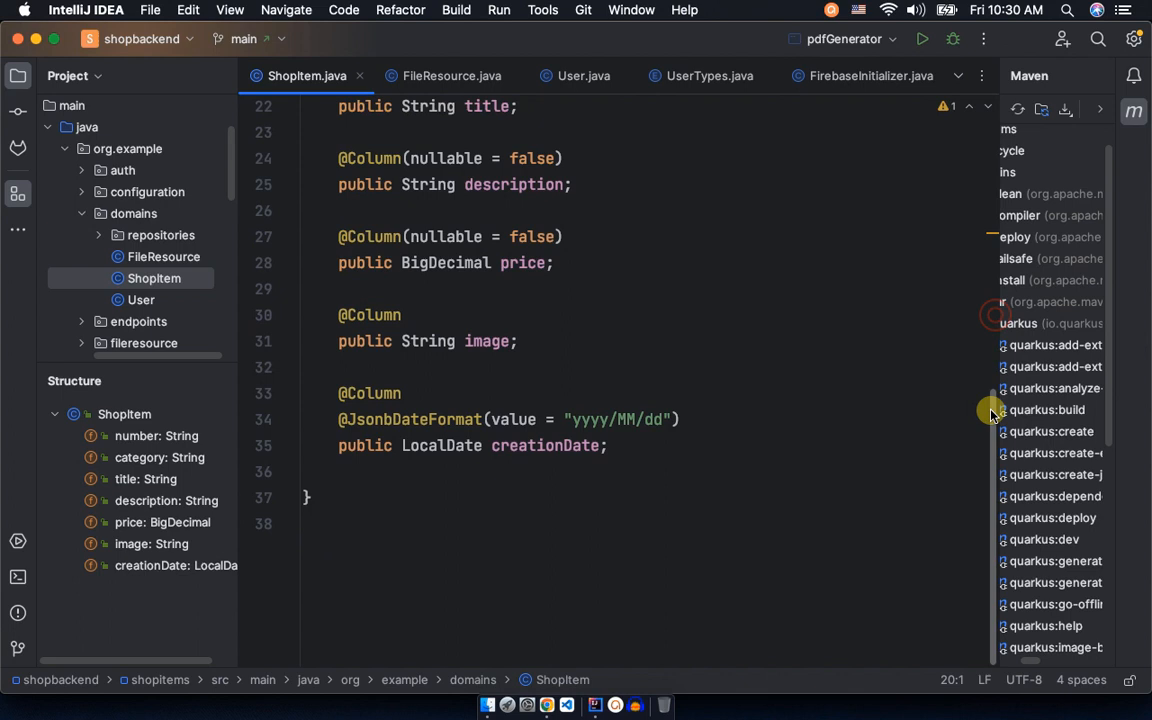
scroll("up", 3)
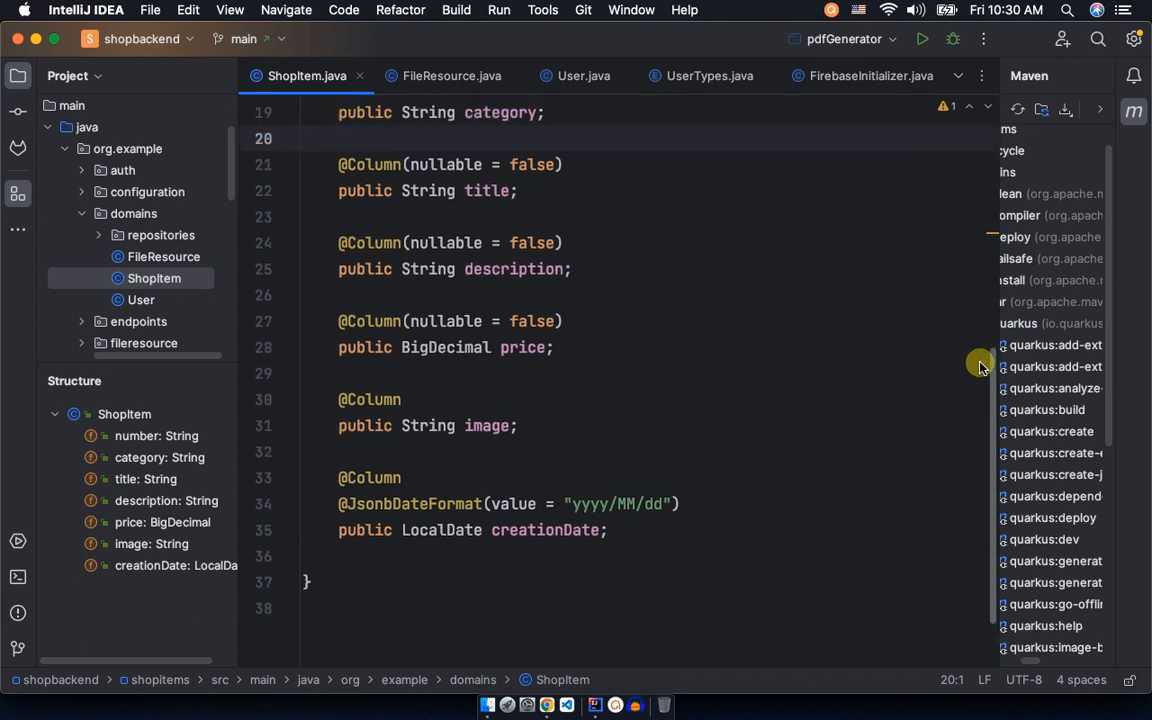
mouse_move(583, 403)
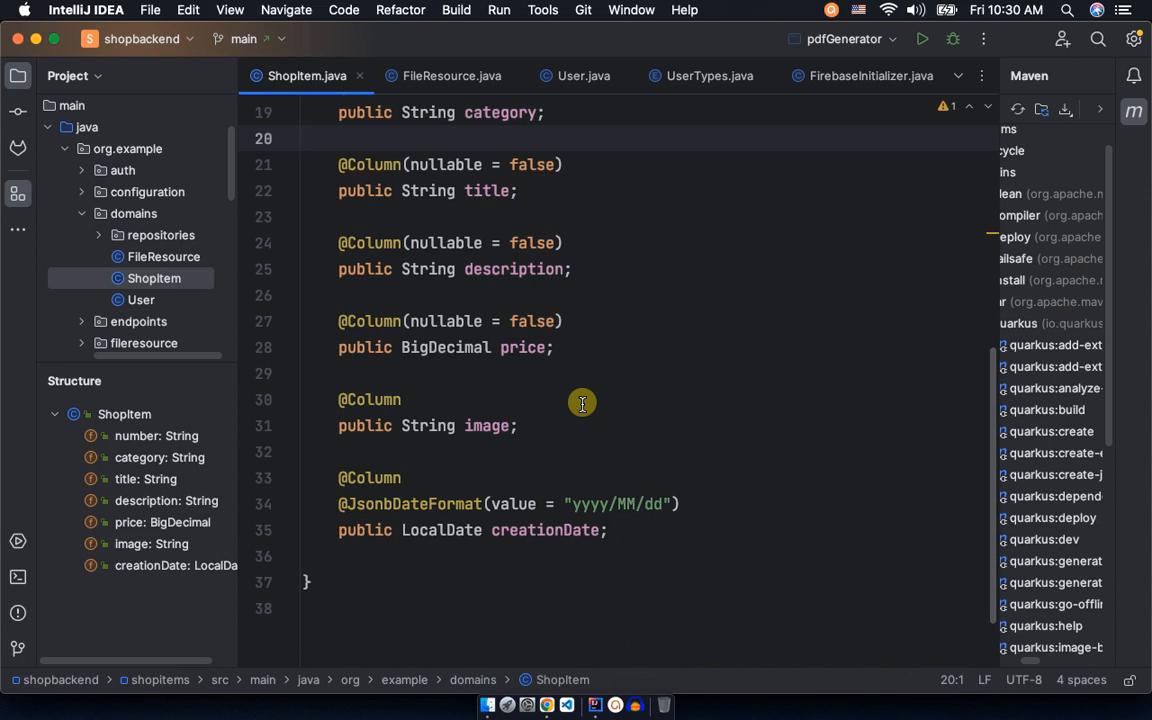
mouse_move(577, 377)
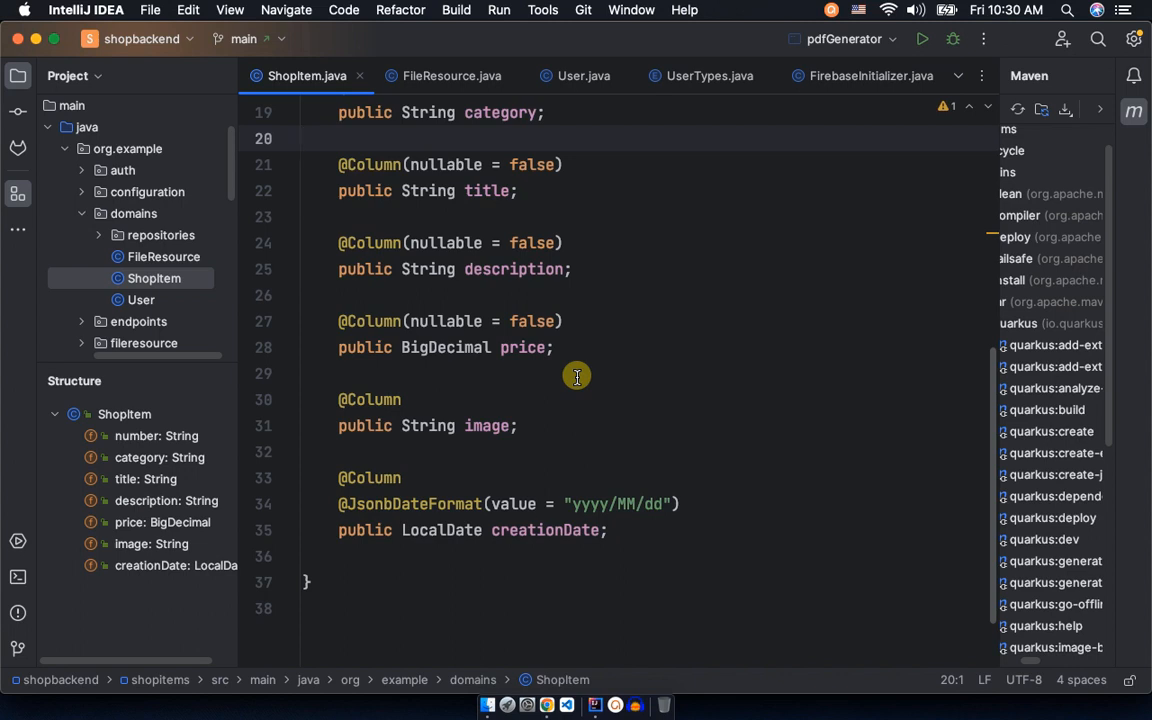
mouse_move(331, 513)
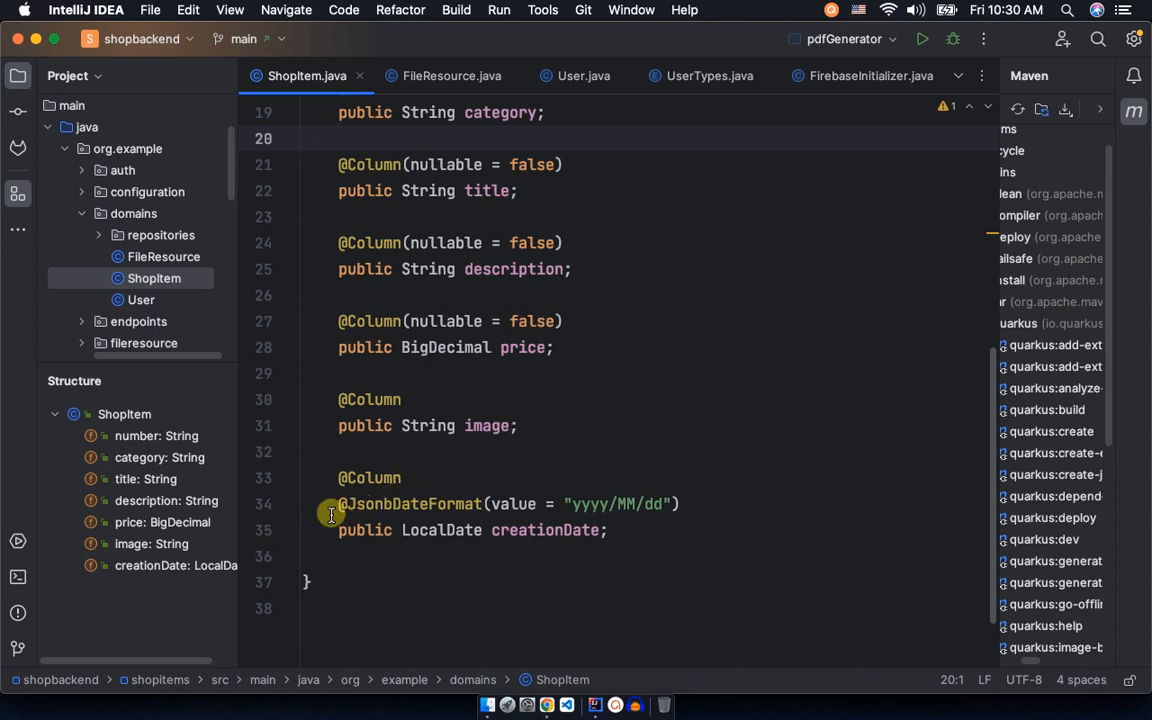
mouse_move(387, 527)
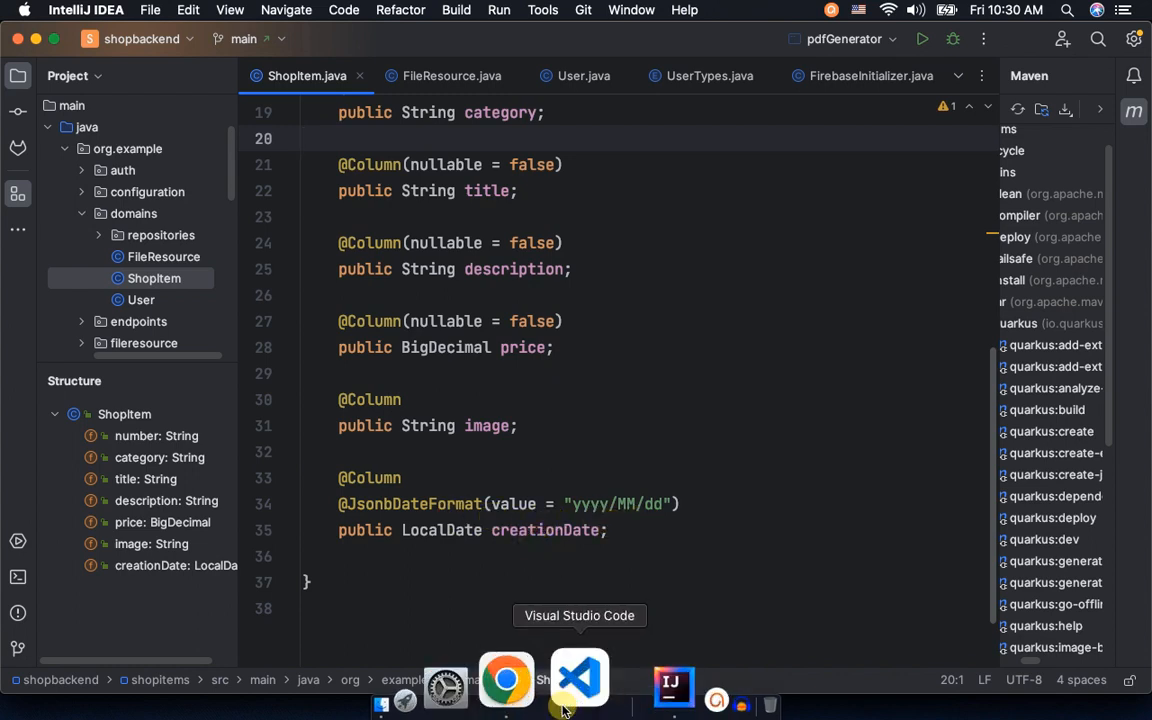
Back in shopitems, turn the duplicated field into LocalDate creationDate
right_click(594, 678)
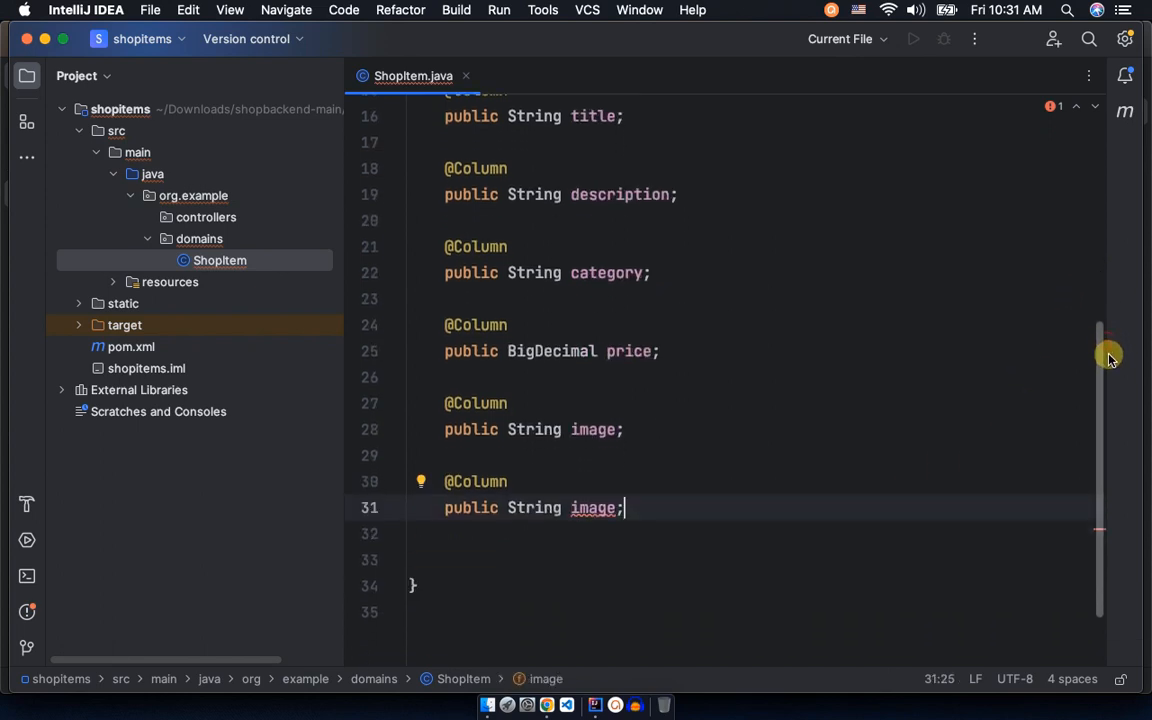
double_click(533, 500)
type("D")
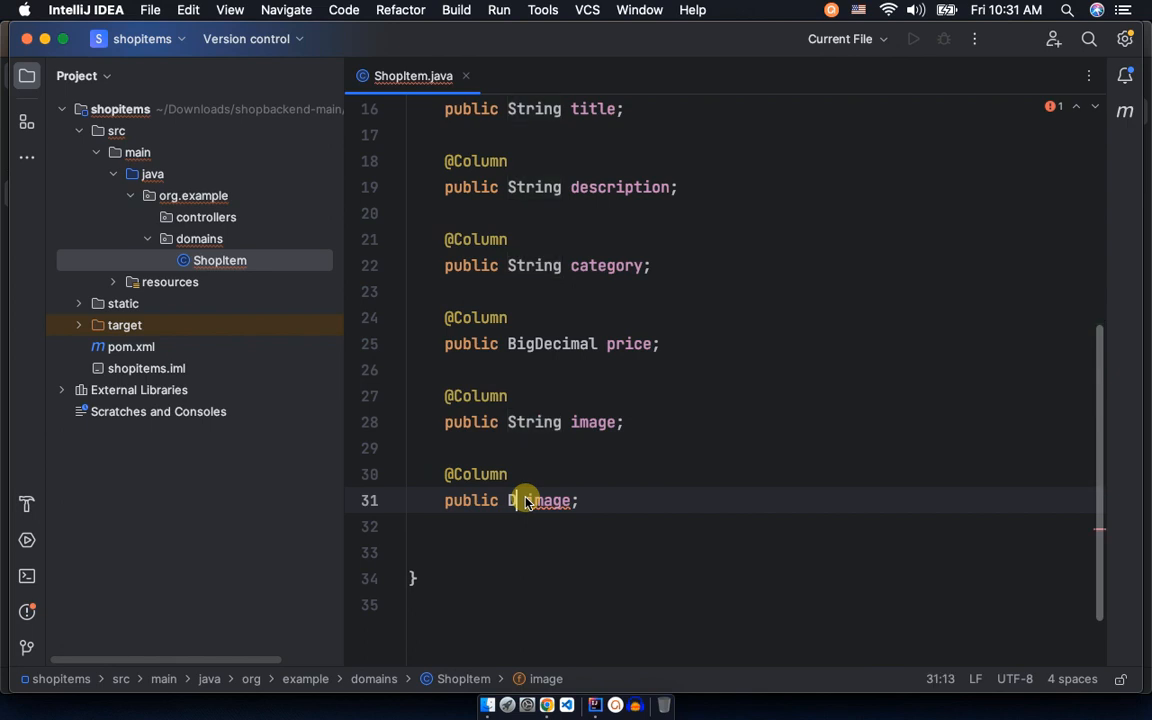
type("L")
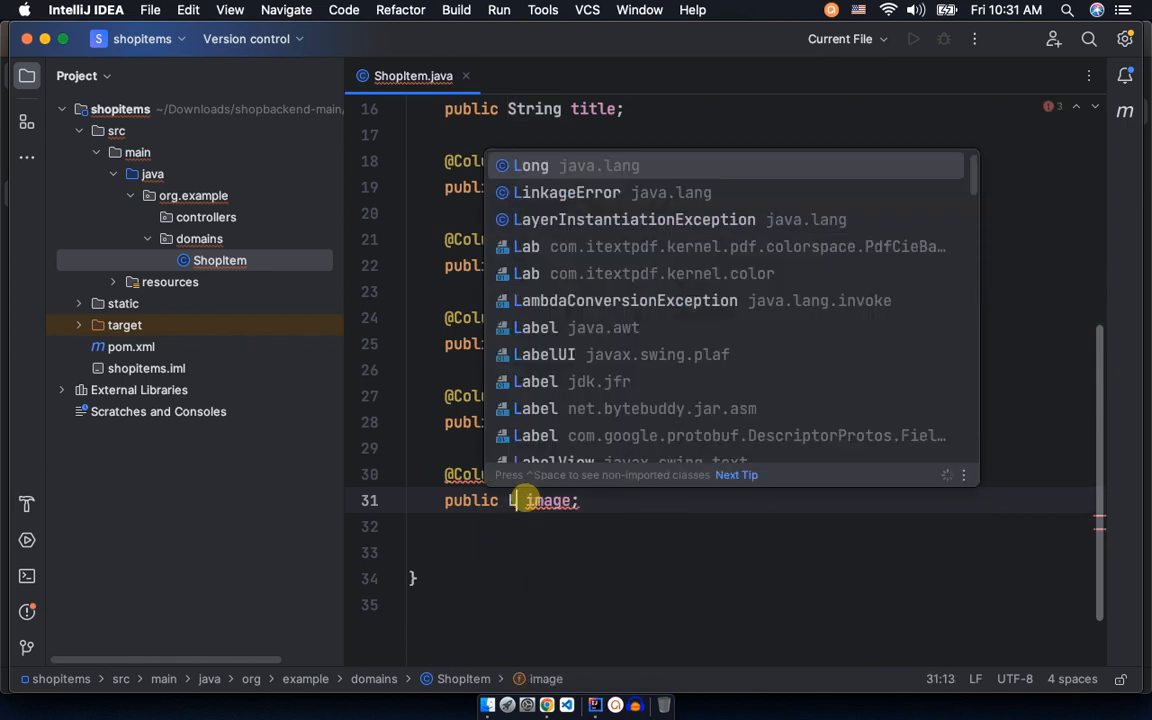
type("ocal")
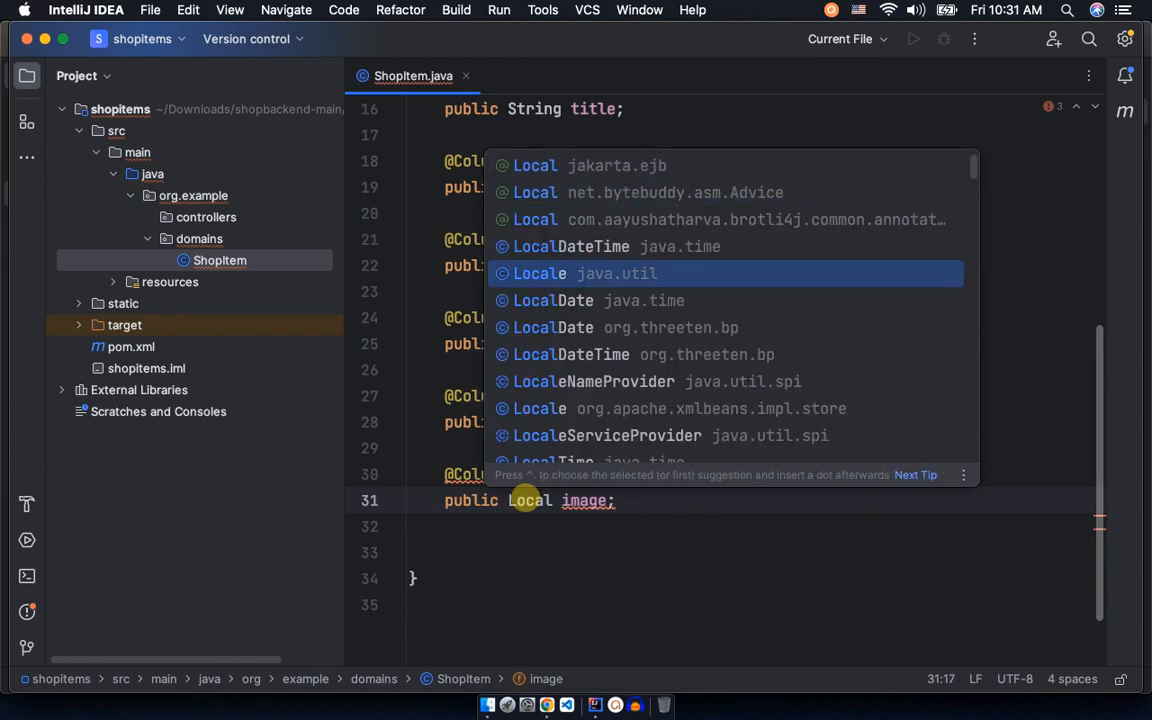
key("up")
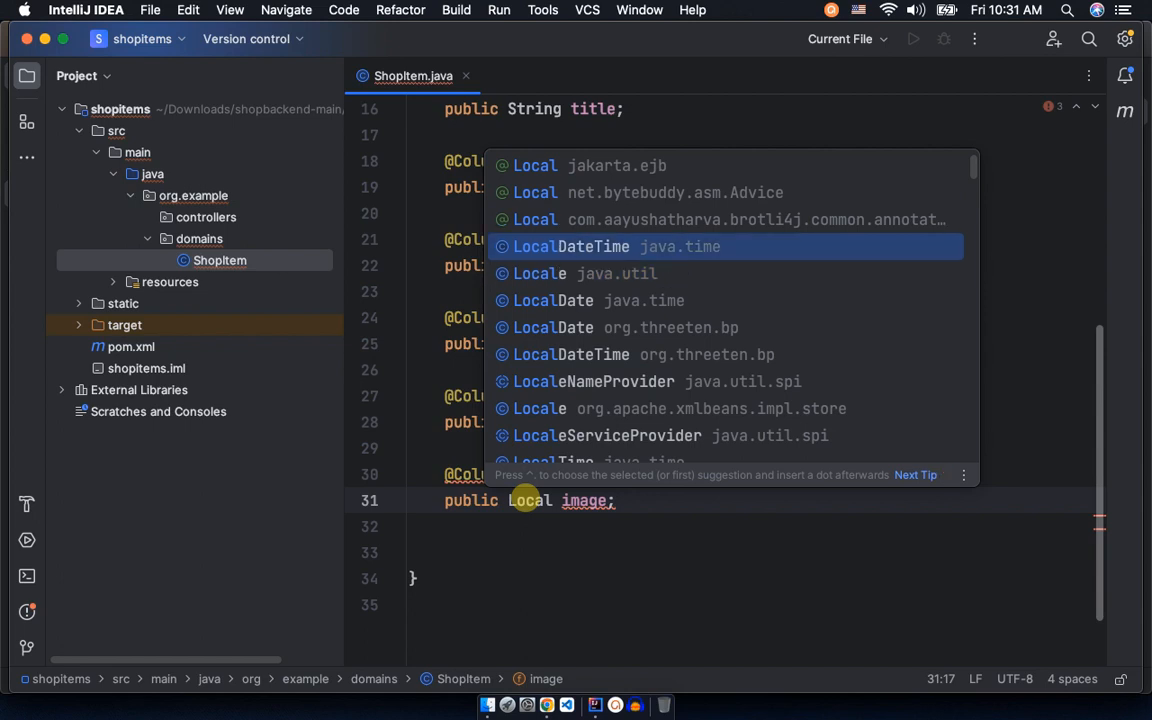
key("Down")
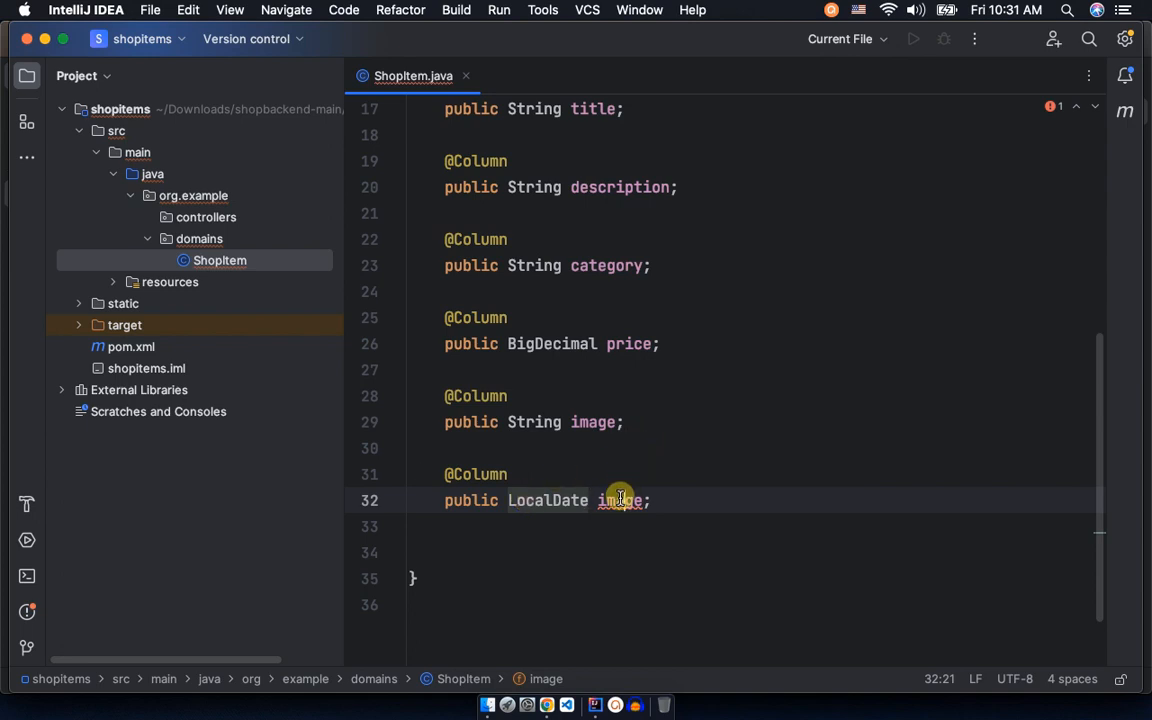
type("cre")
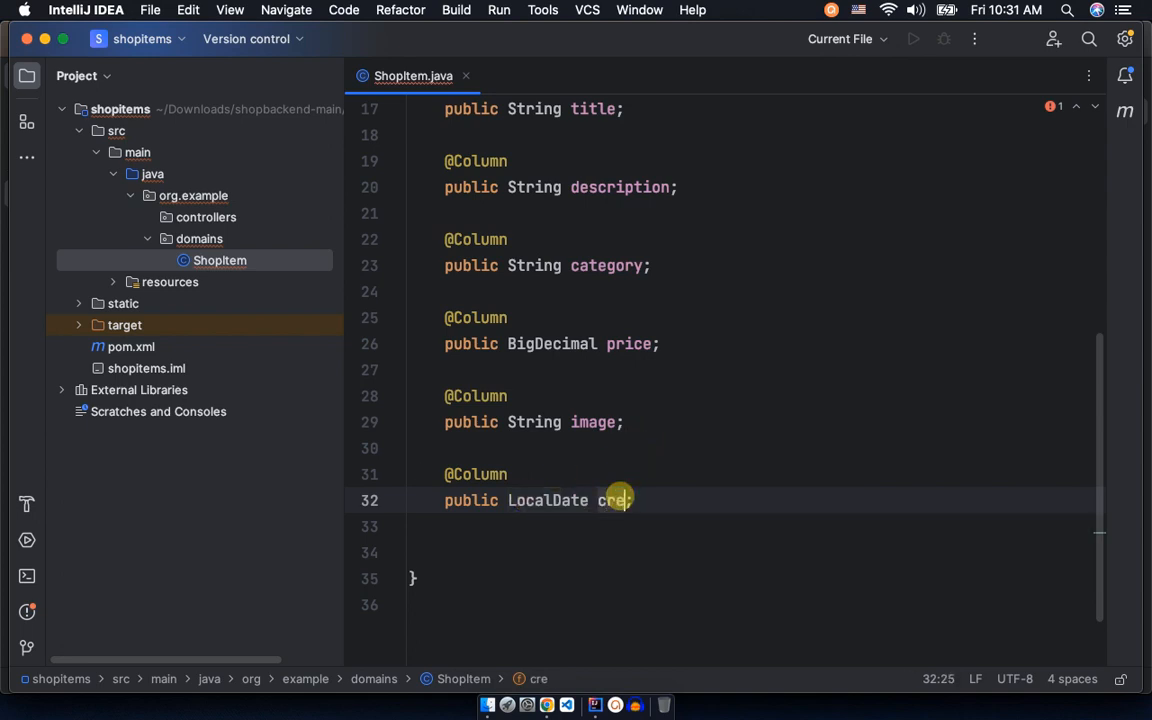
type("at")
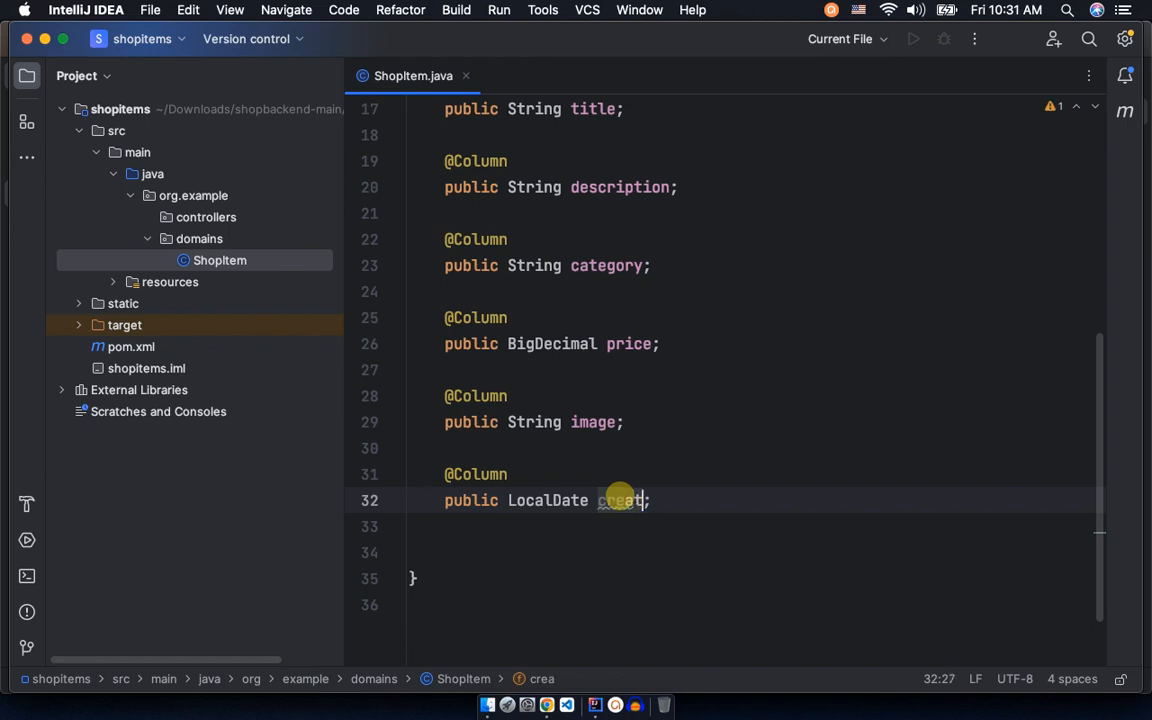
type("ionDate")
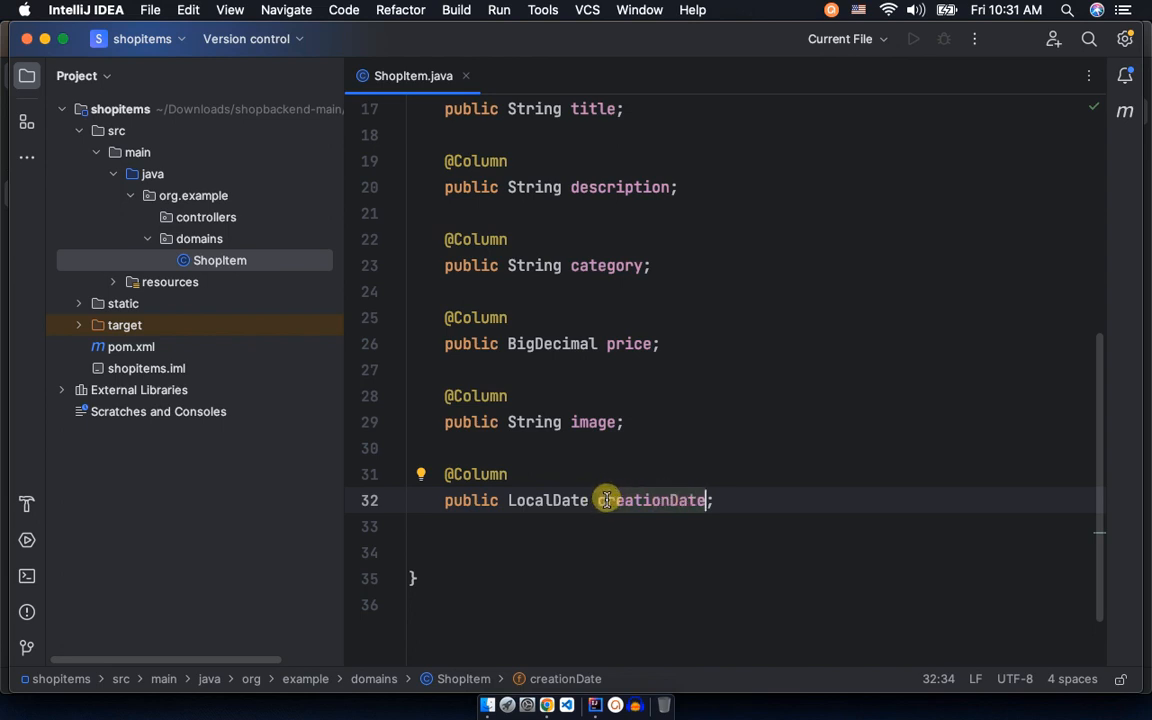
mouse_move(603, 500)
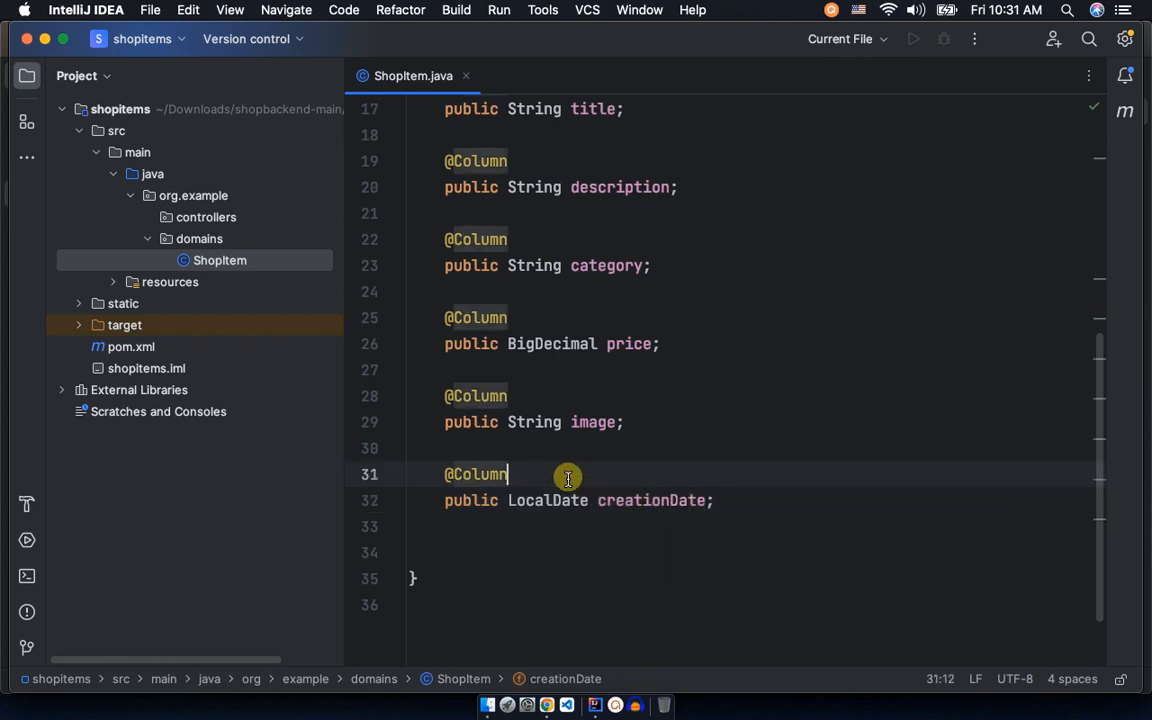
key("enter")
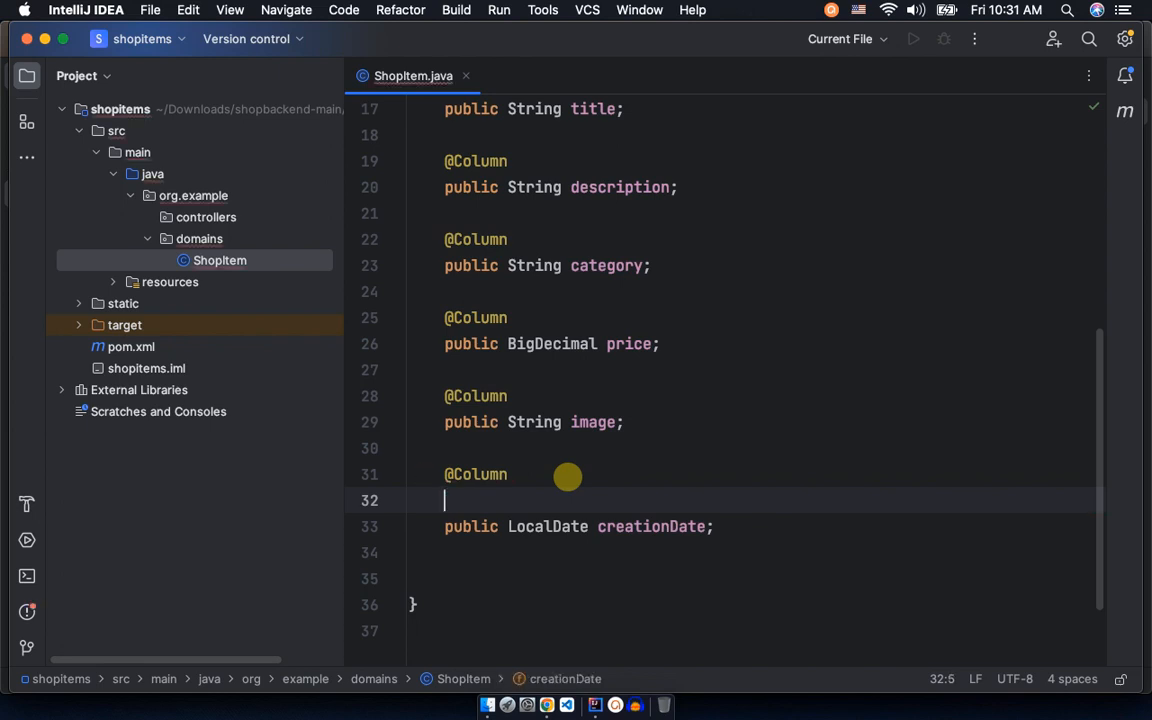
type("@")
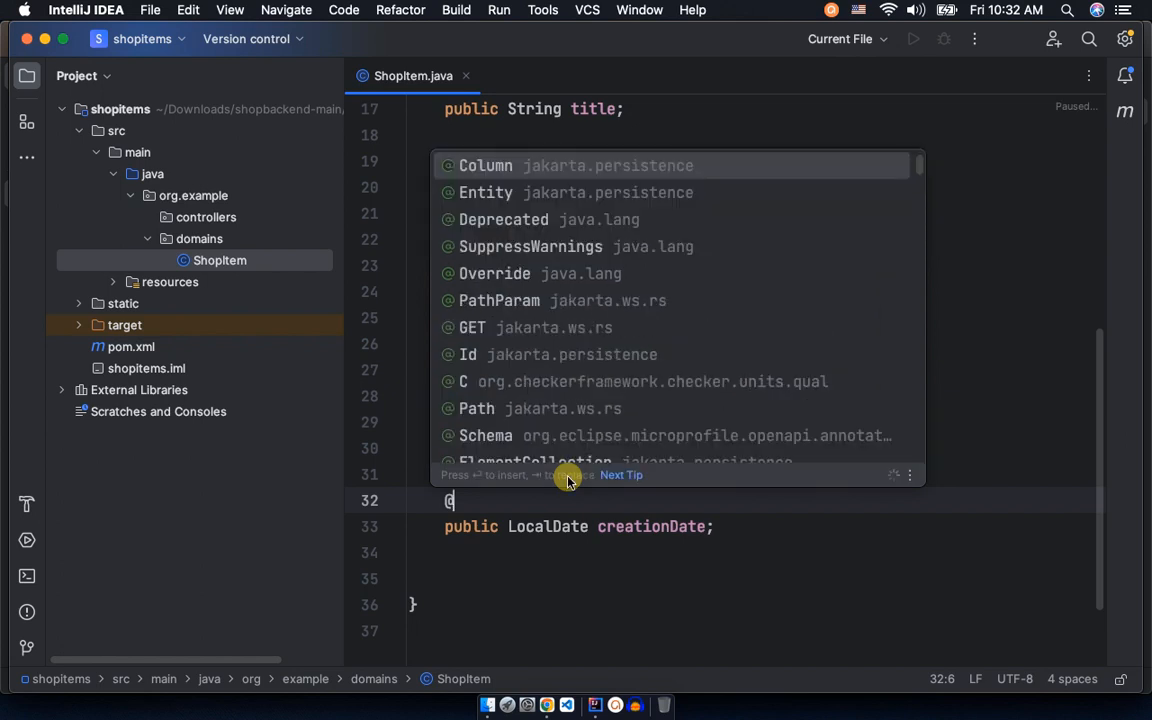
type("J")
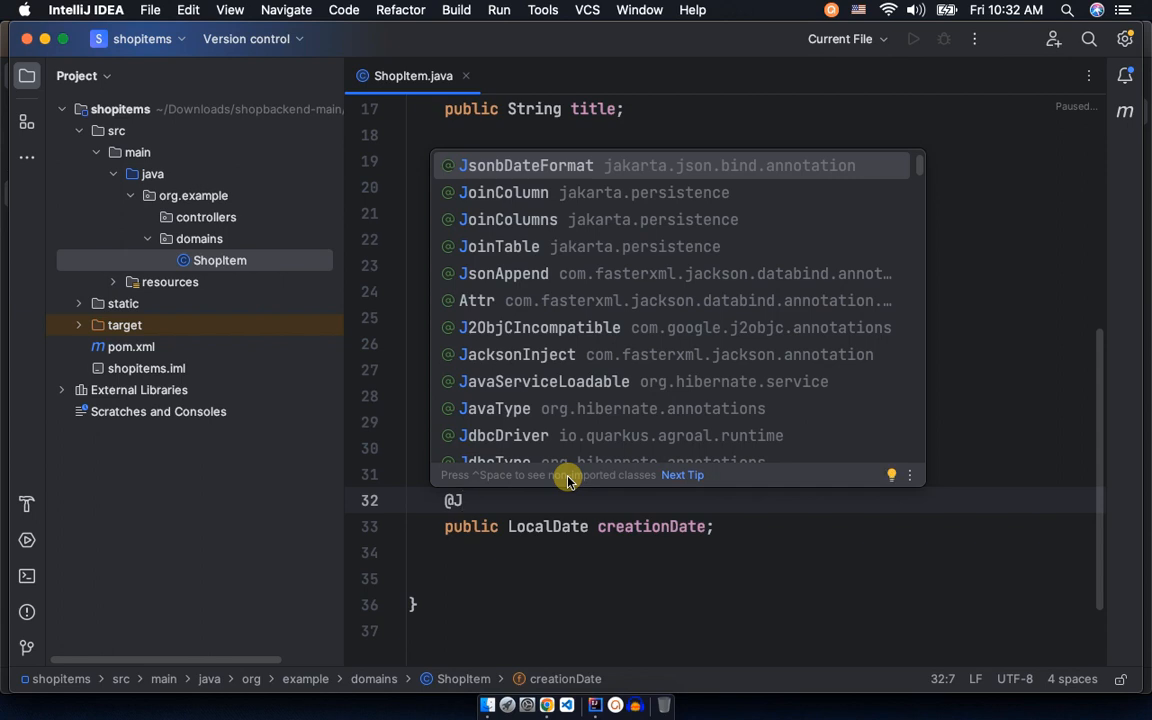
left_click(526, 165)
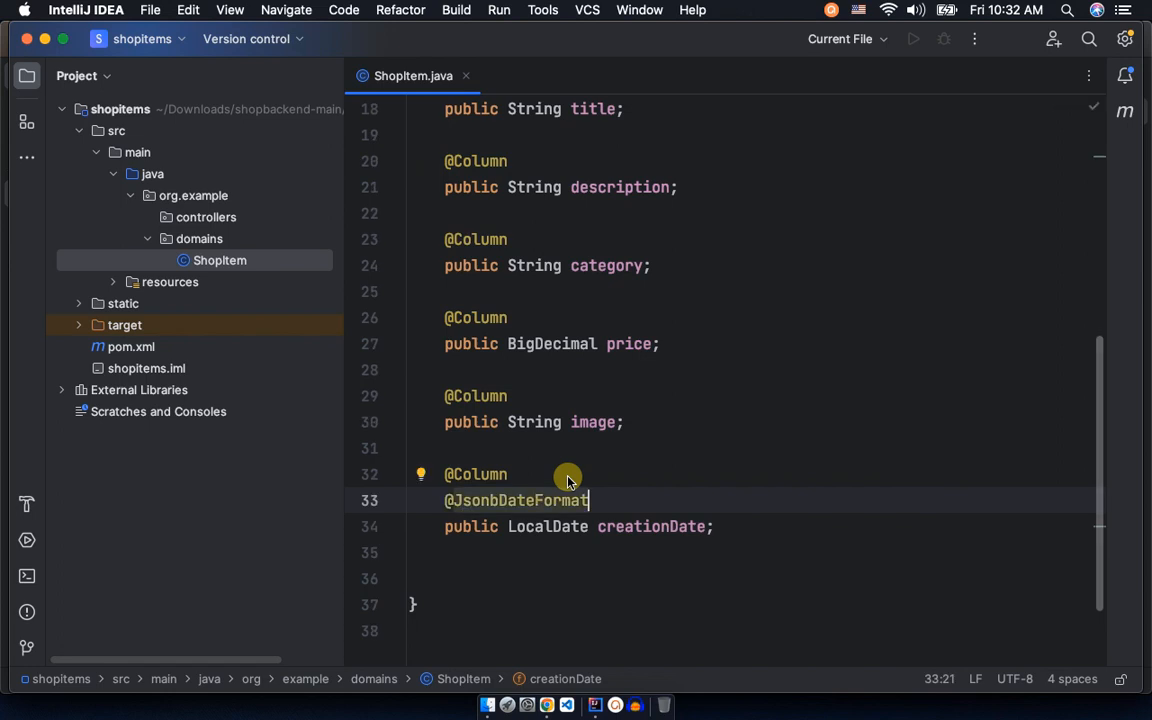
mouse_move(603, 685)
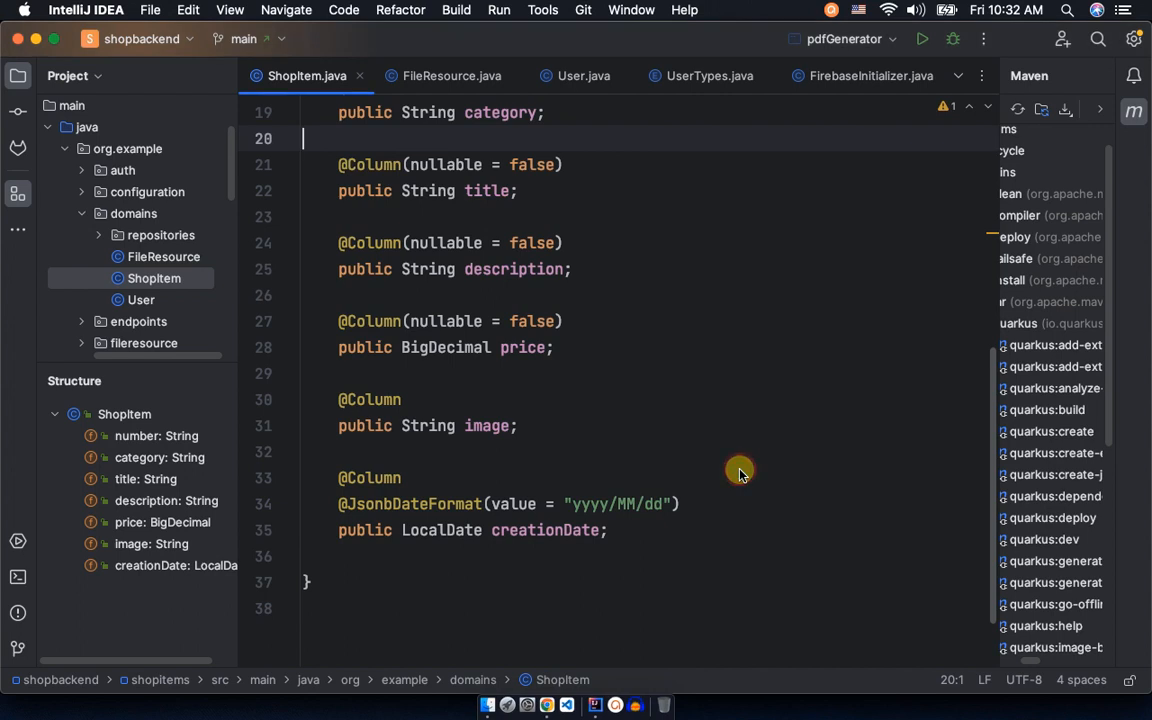
mouse_move(636, 501)
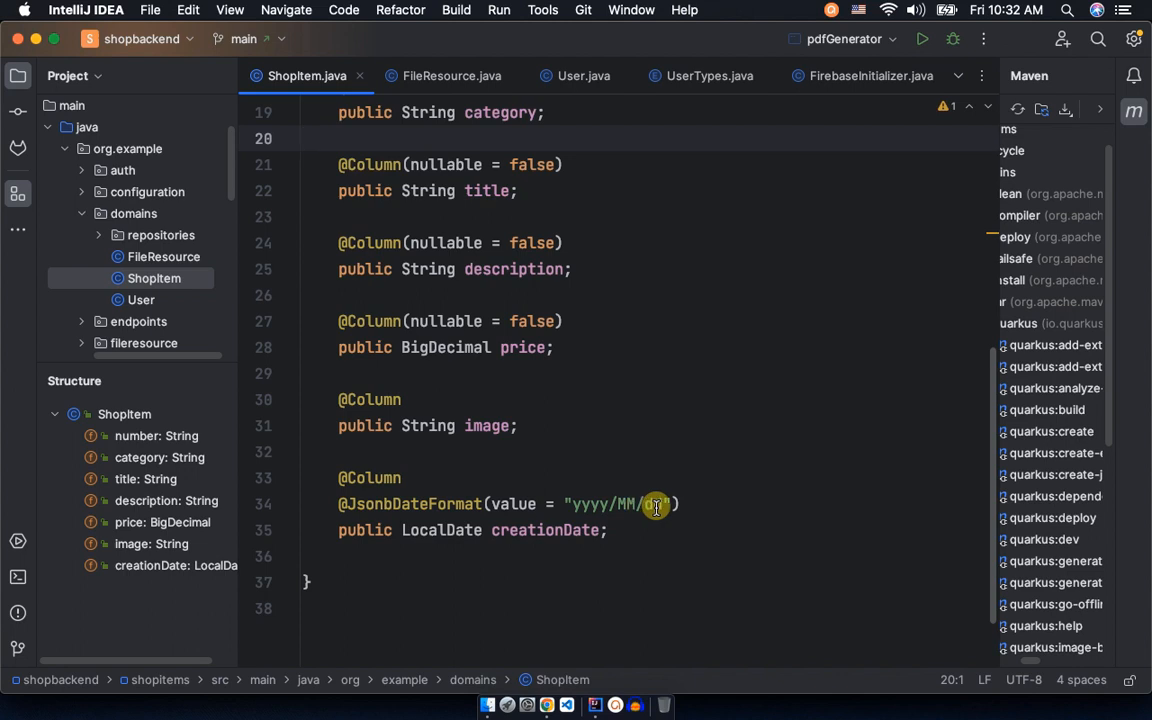
Open the Dock list of IntelliJ windows to return to shopitems ShopItem.java
right_click(590, 685)
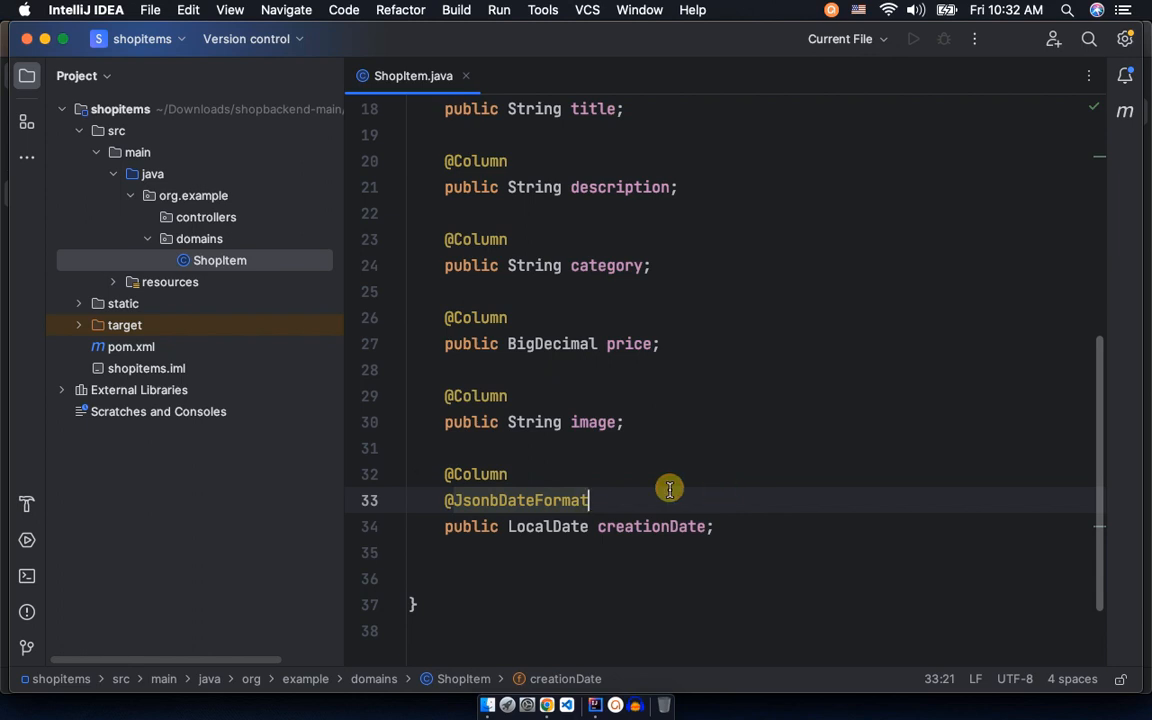
type("()")
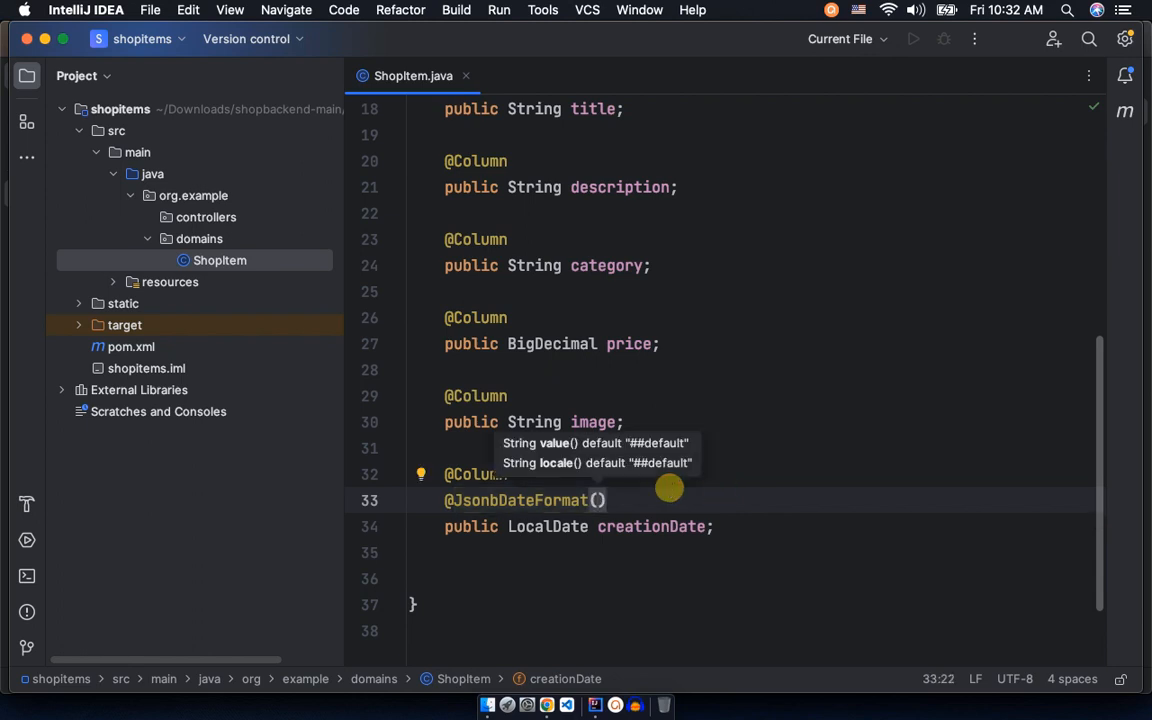
type("VA")
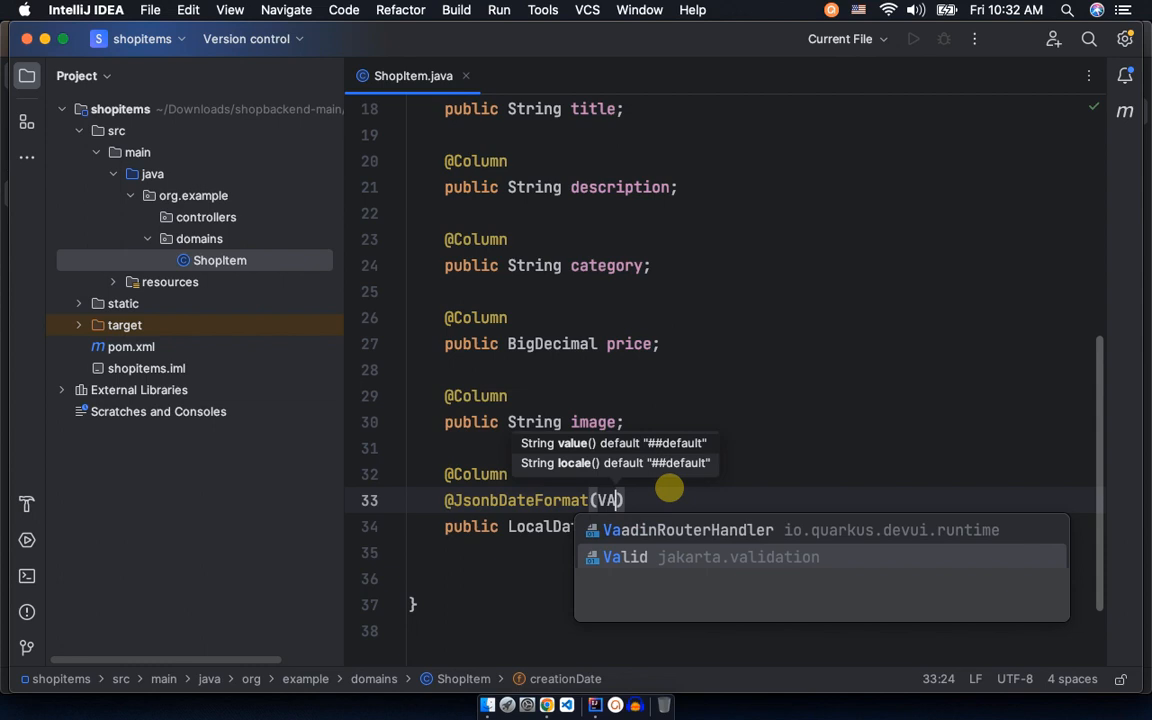
type("value =")
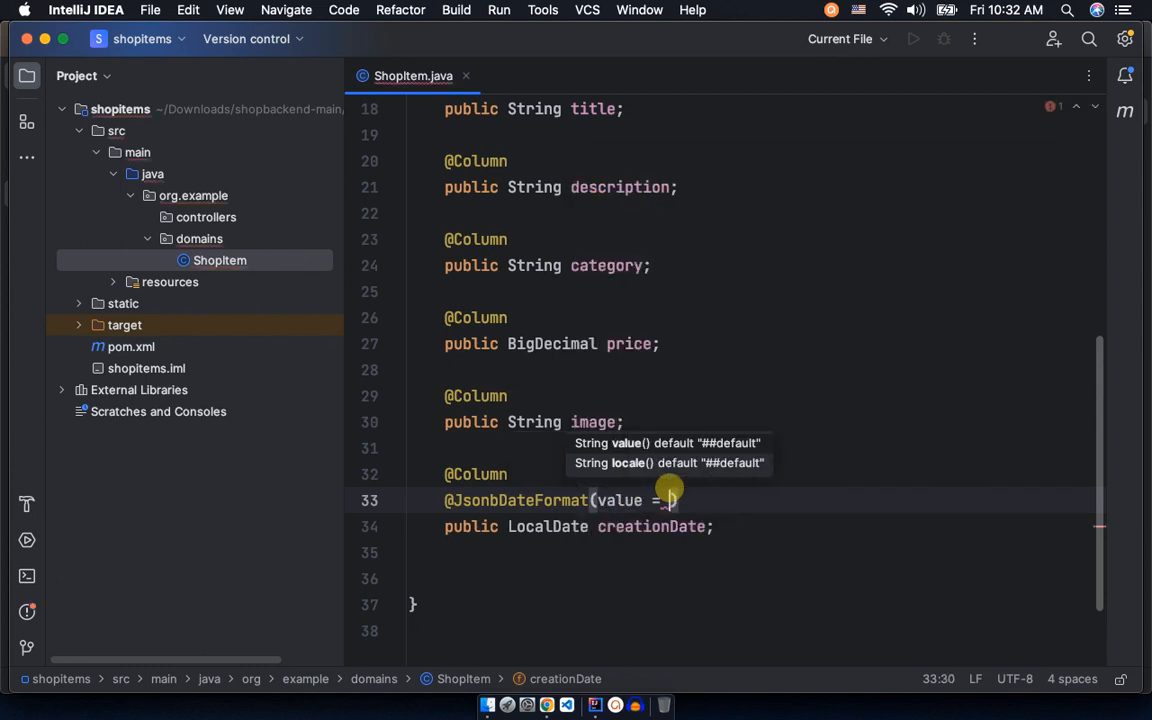
type("\"")
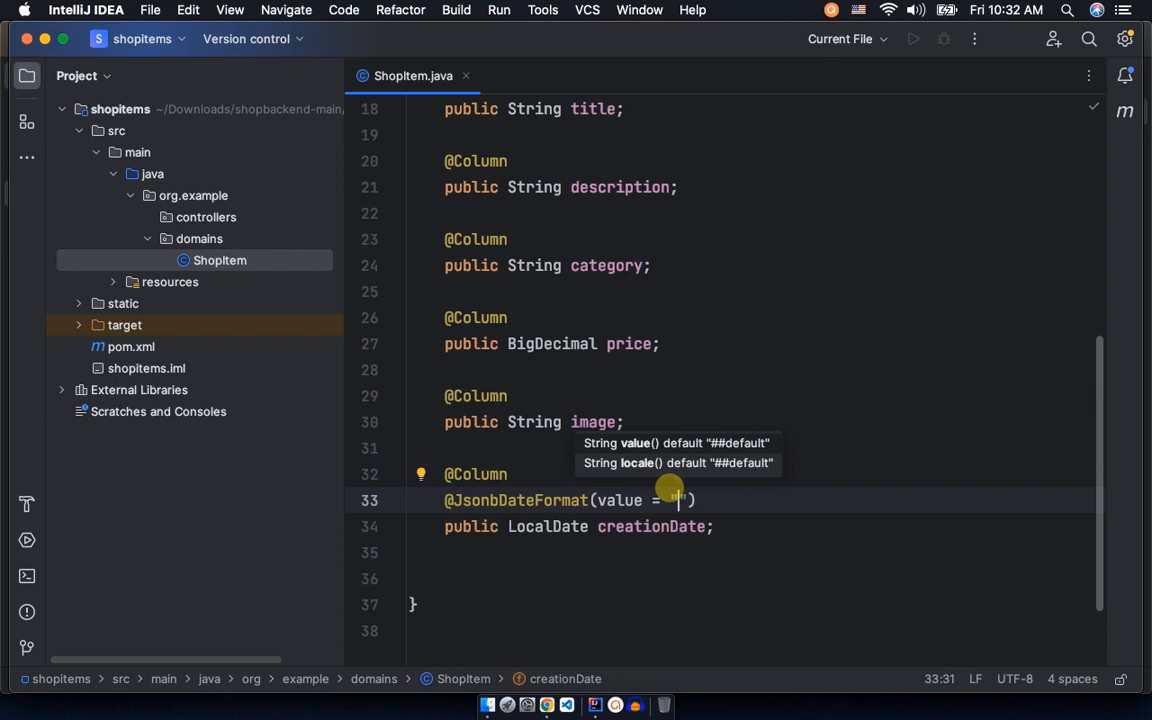
type("yyyy/")
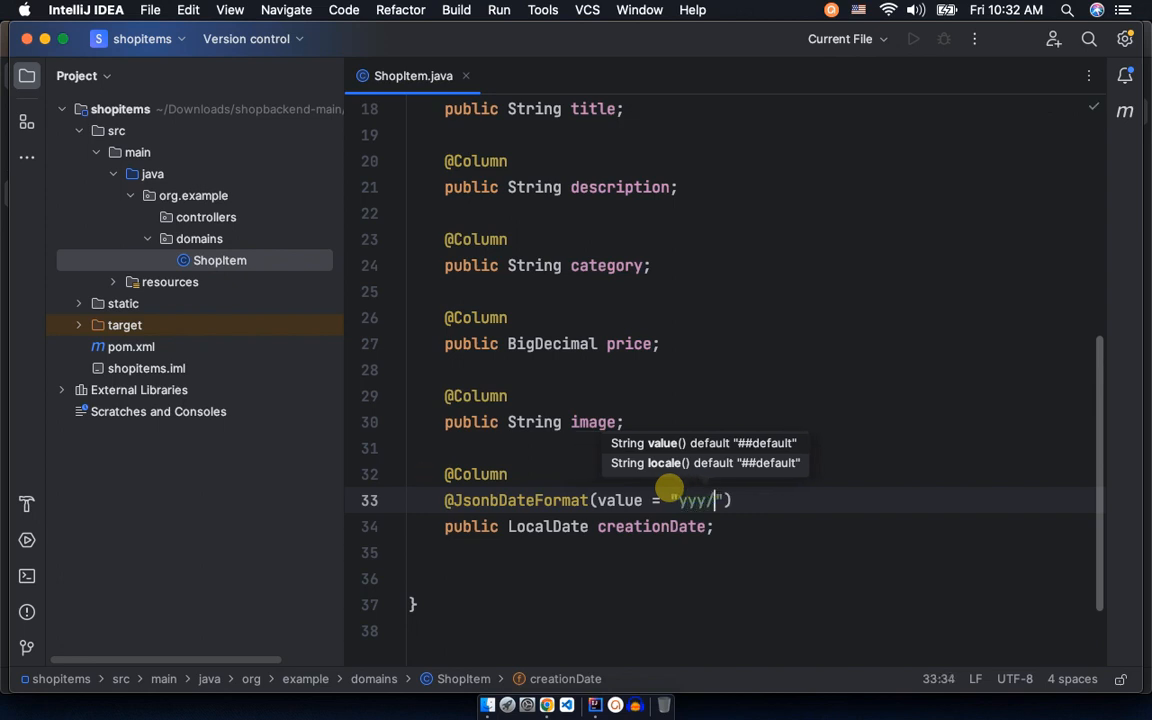
key("backspace")
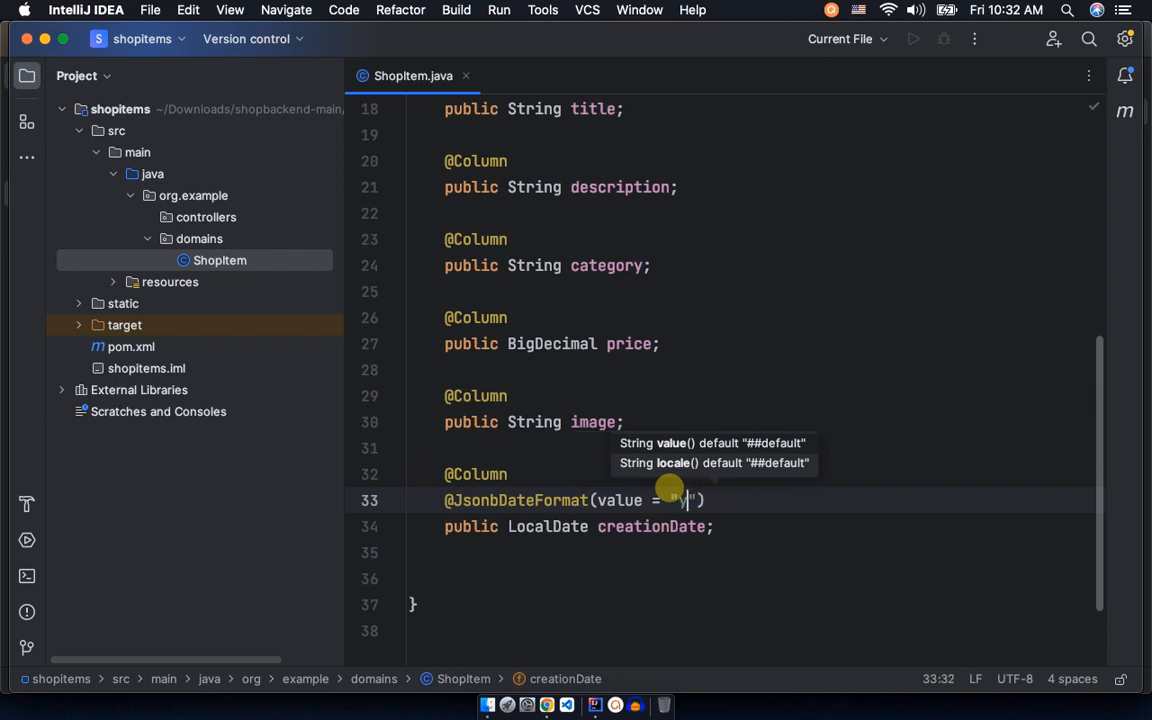
type("YYY")
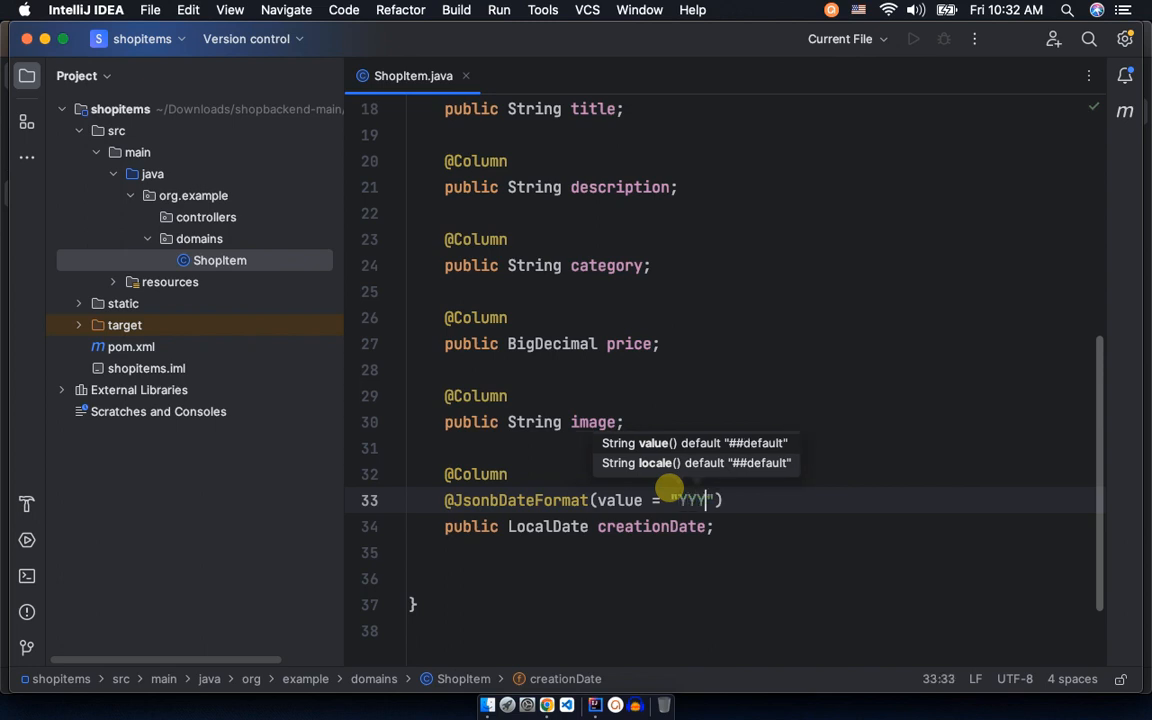
type("/")
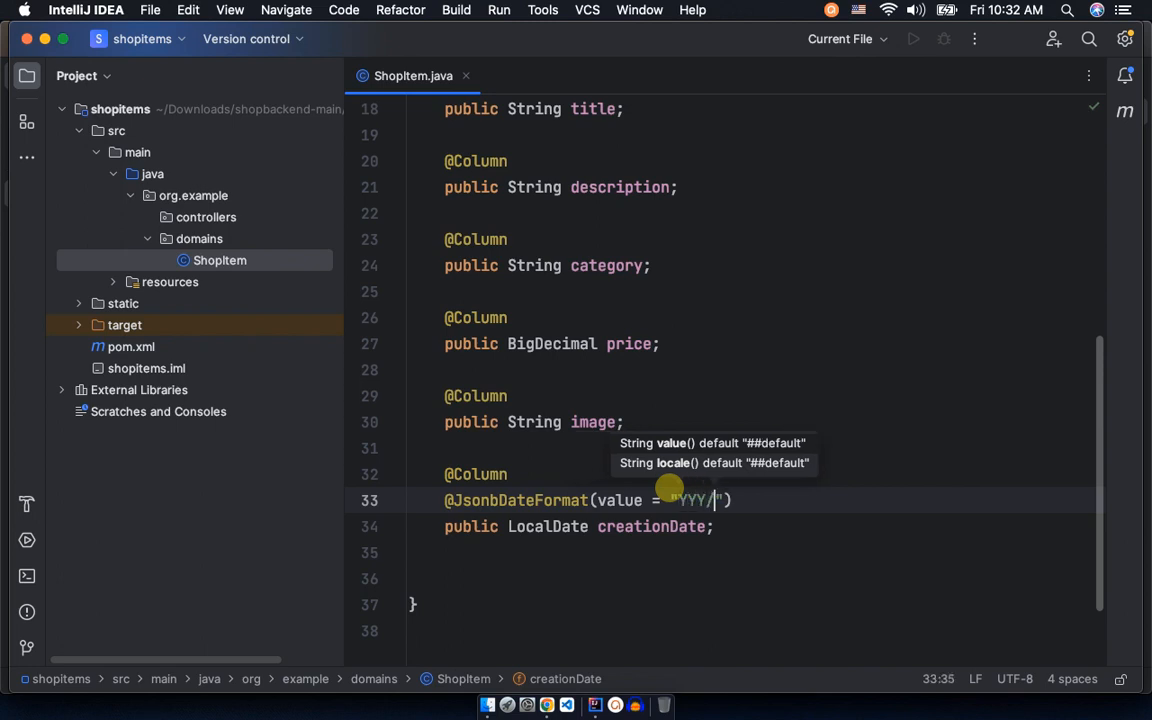
type("MM/")
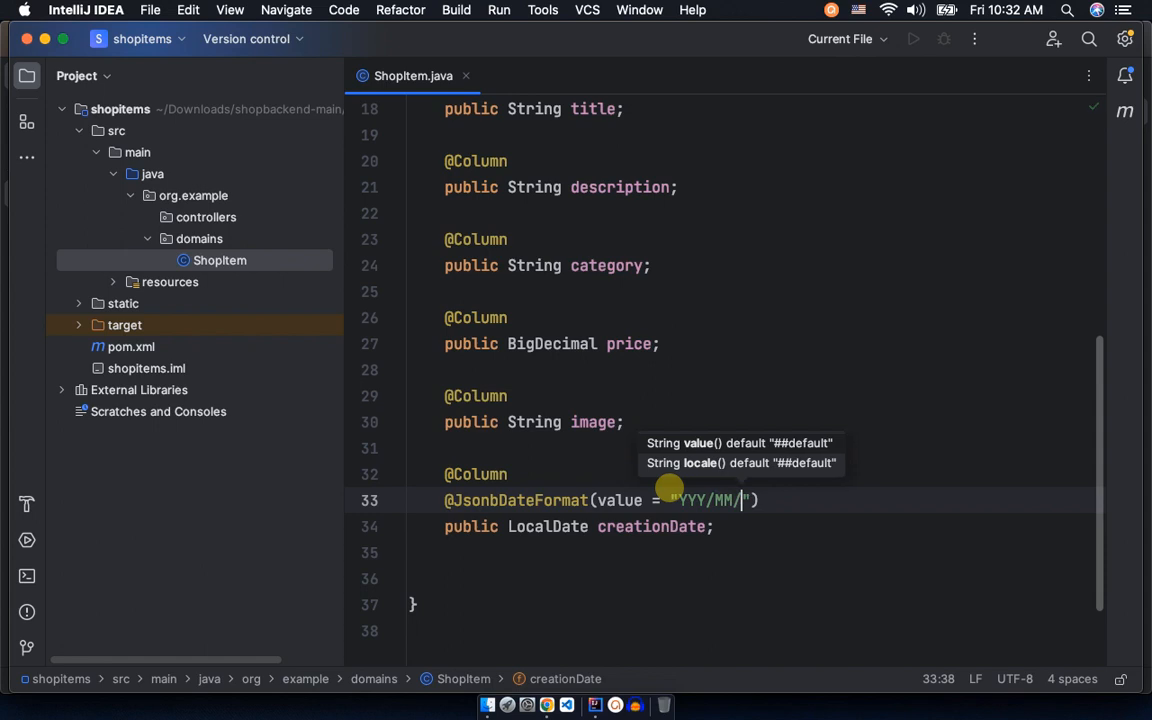
type("DD")
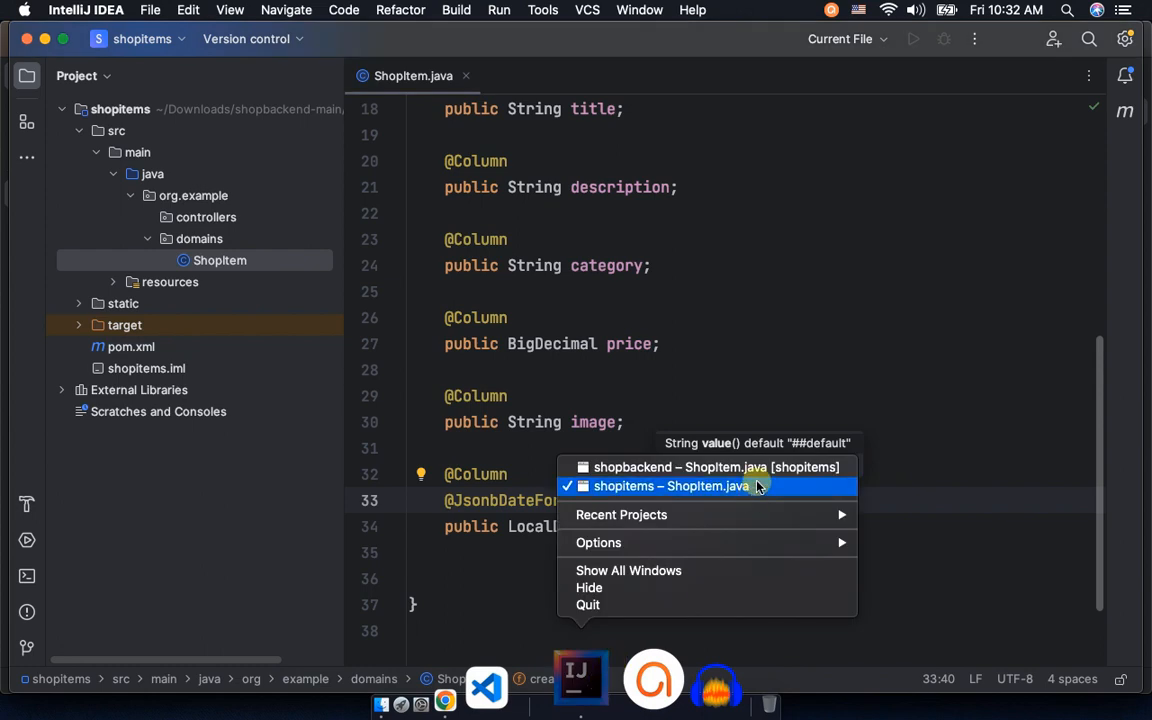
In shopbackend ShopItem, inspect the yyyy/MM/dd pattern and scroll up to the imports
left_click(716, 467)
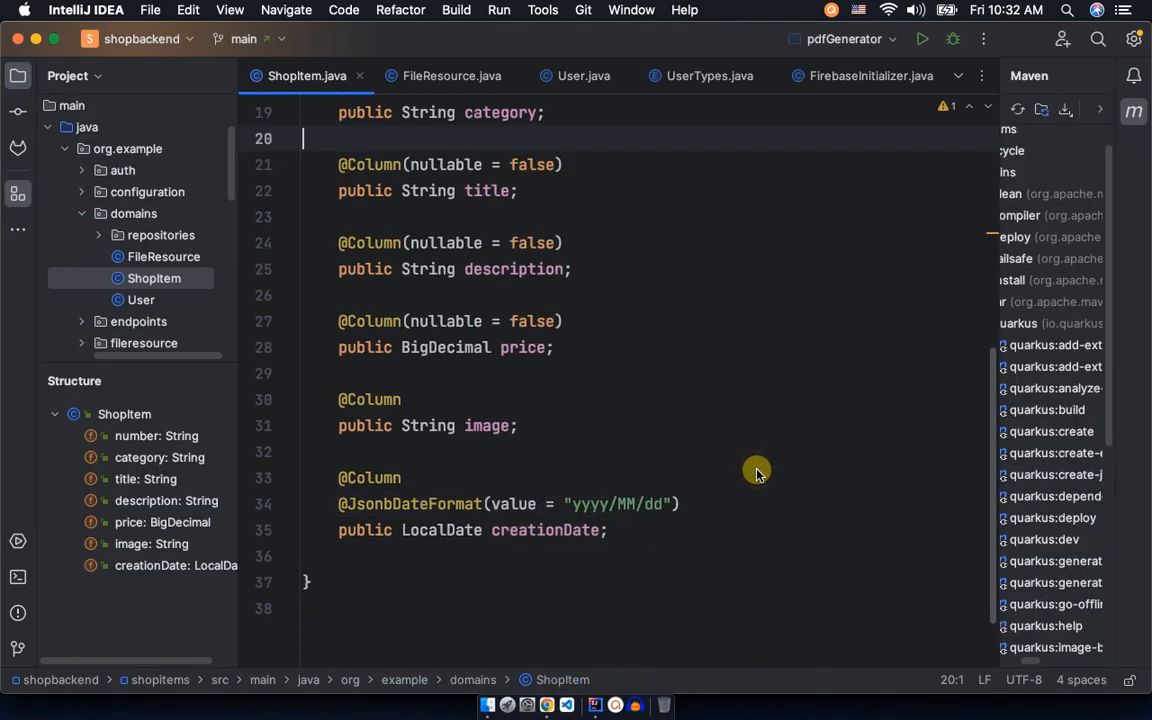
mouse_move(614, 504)
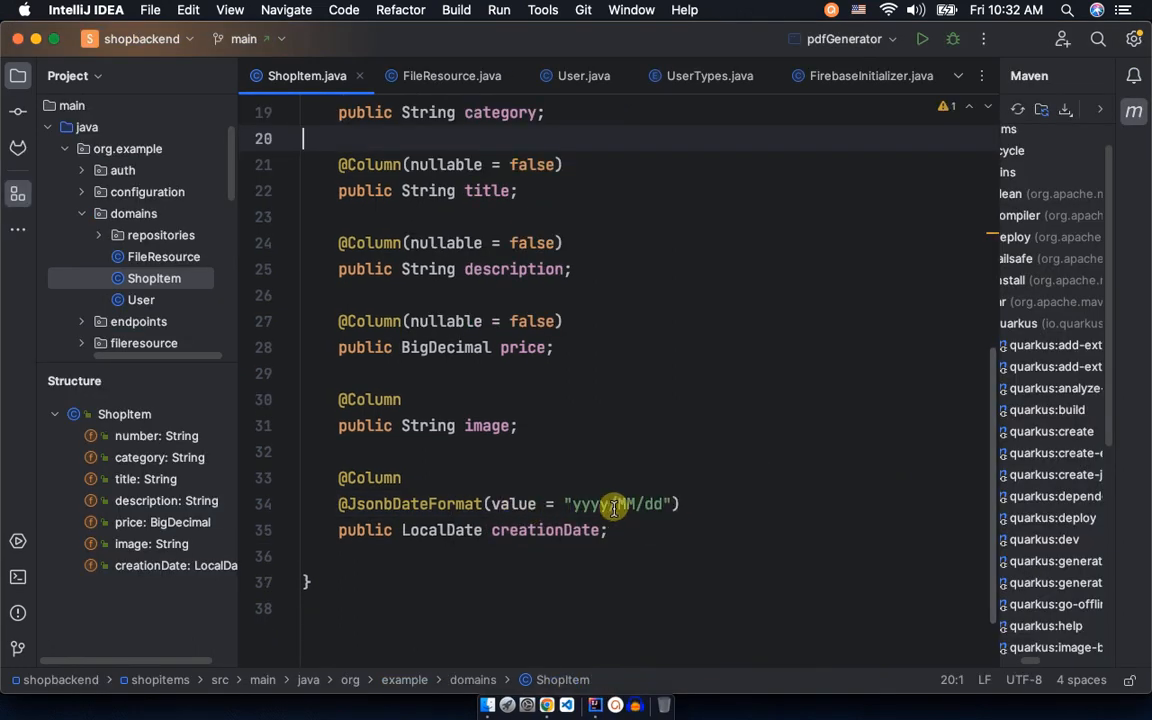
mouse_move(630, 493)
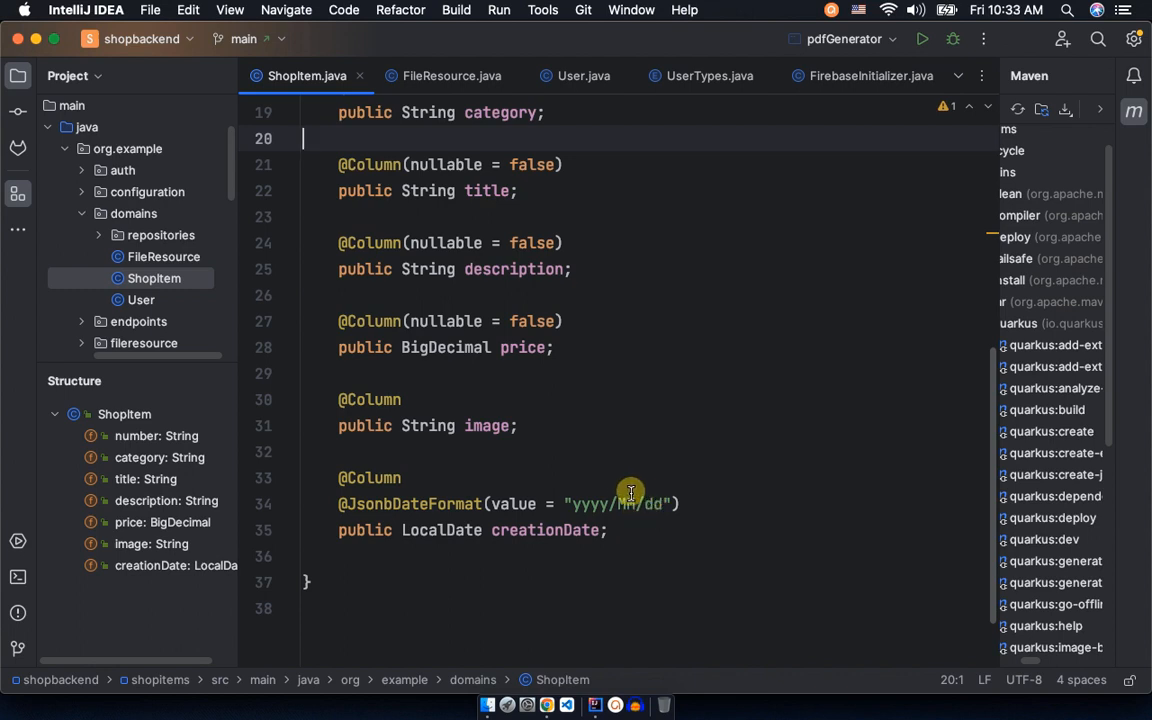
left_click(631, 503)
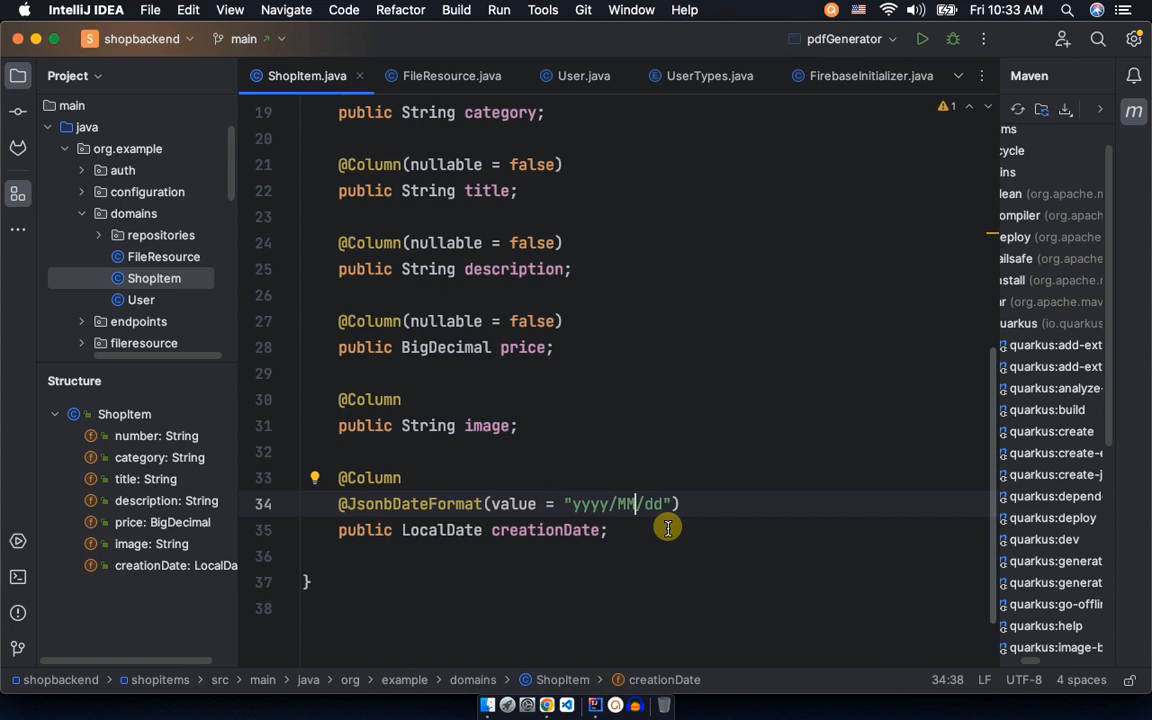
mouse_move(504, 497)
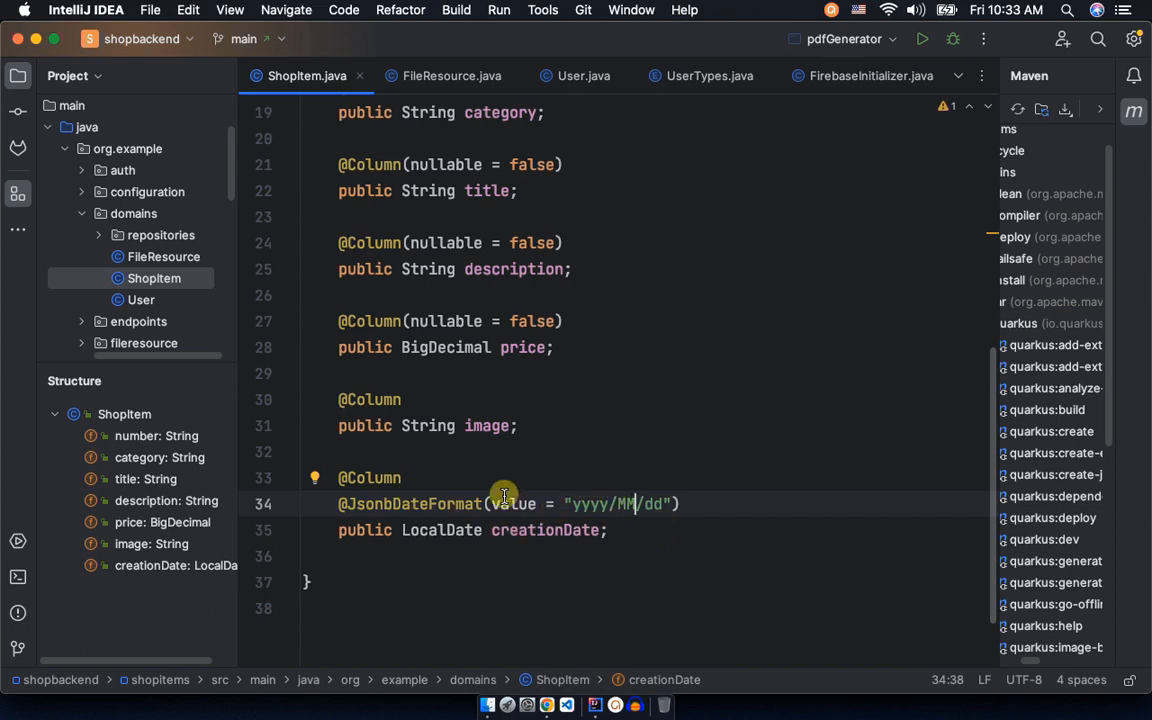
mouse_move(580, 685)
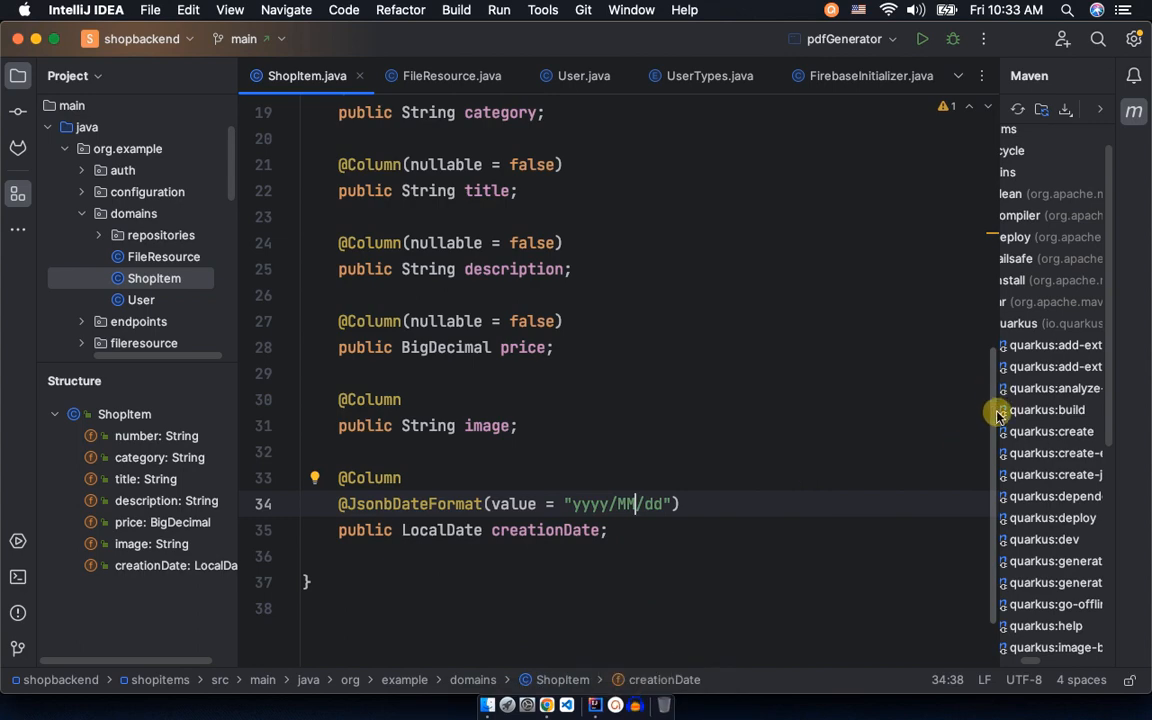
scroll("up", 3)
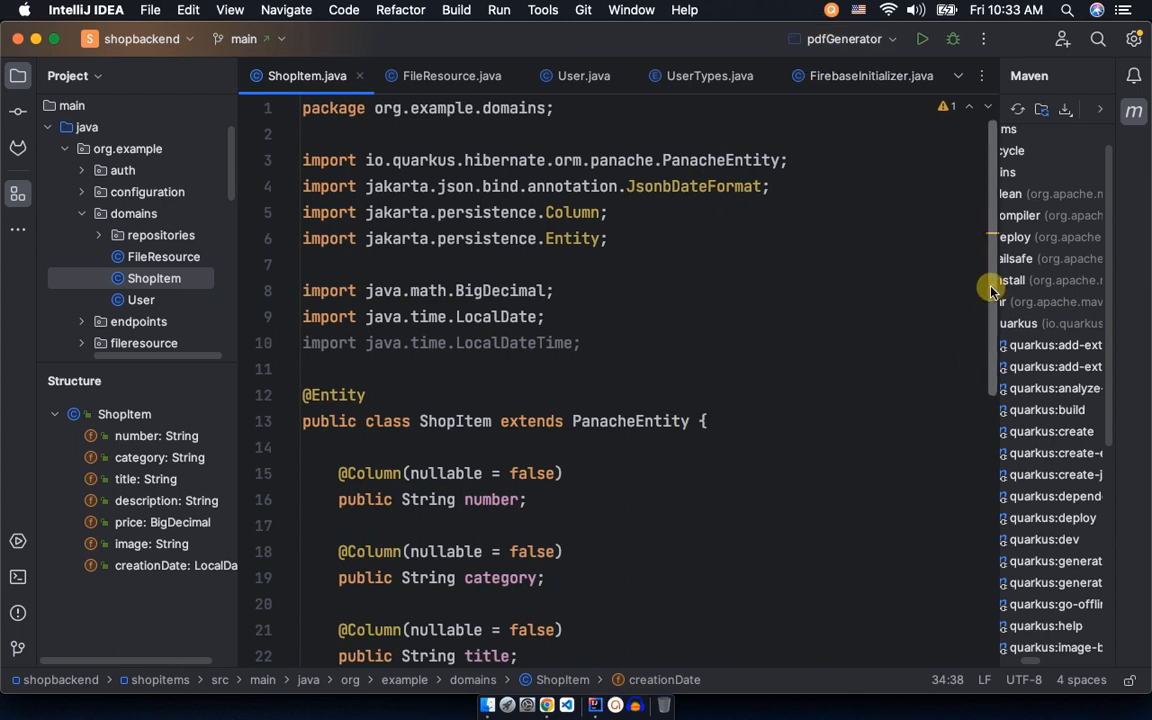
scroll("down", 3)
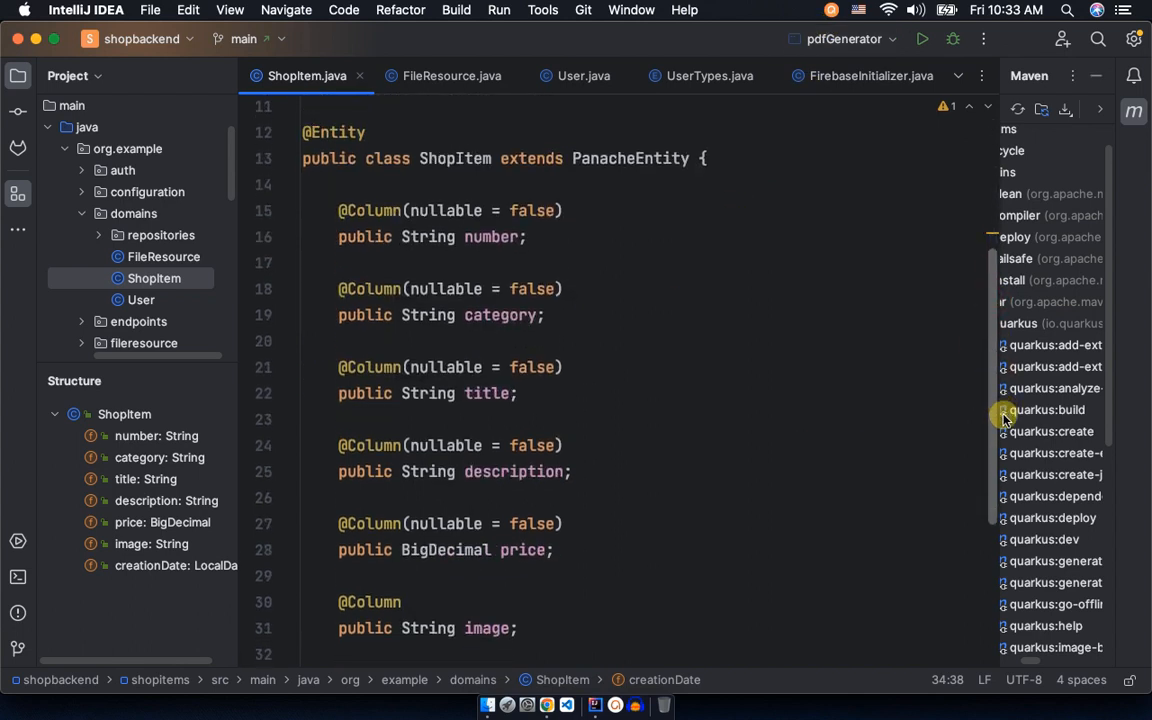
scroll("up", 3)
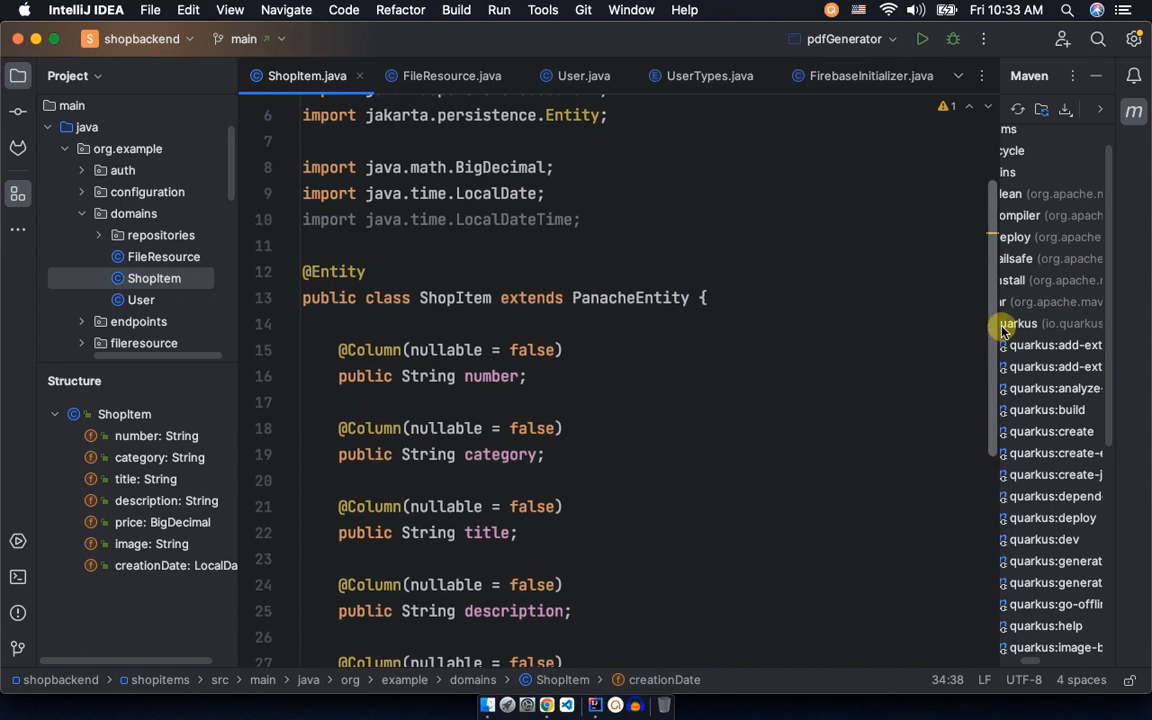
scroll("up", 3)
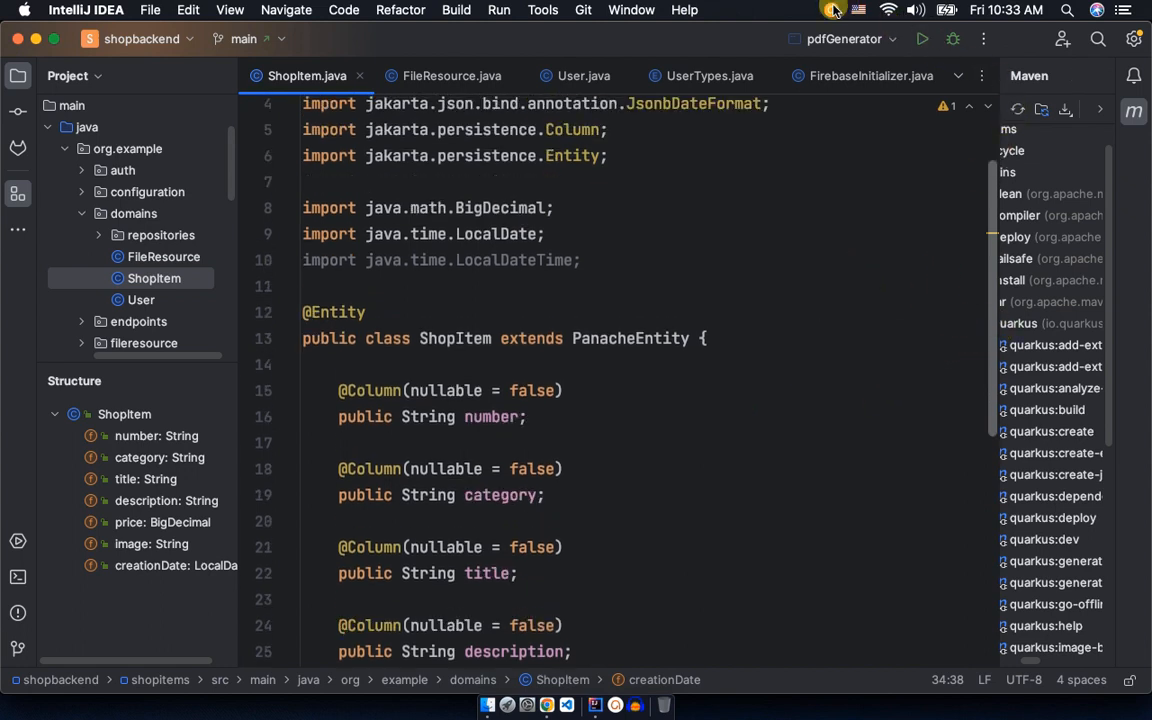
left_click(832, 9)
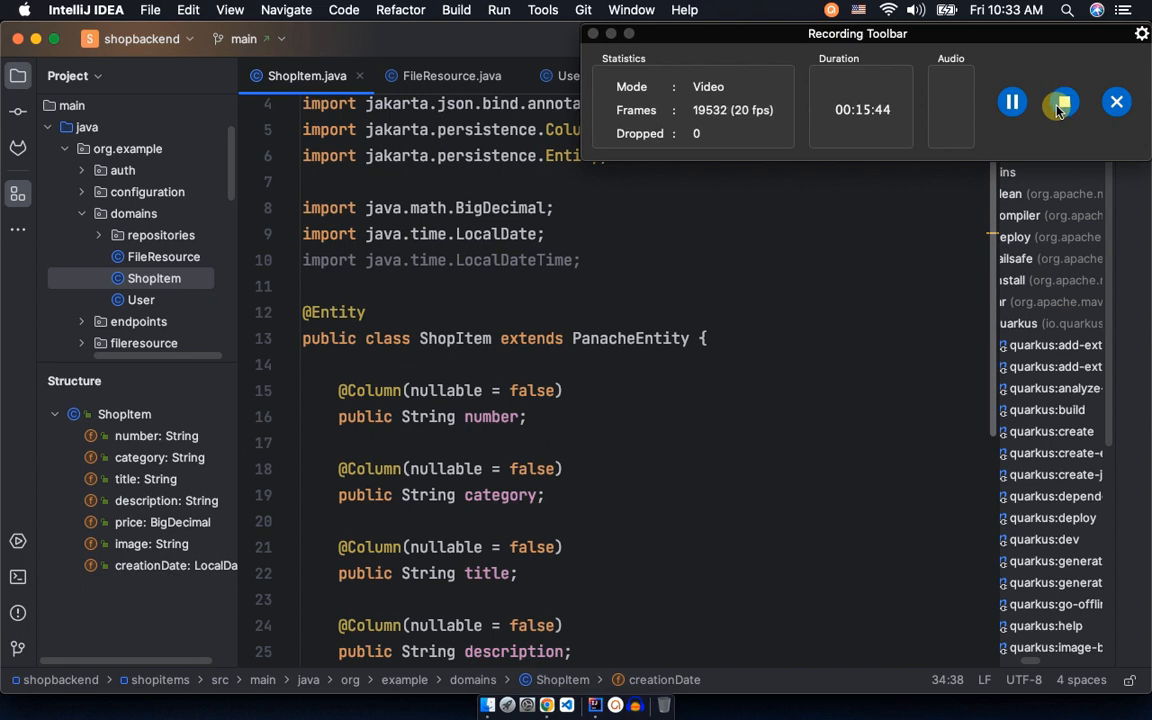